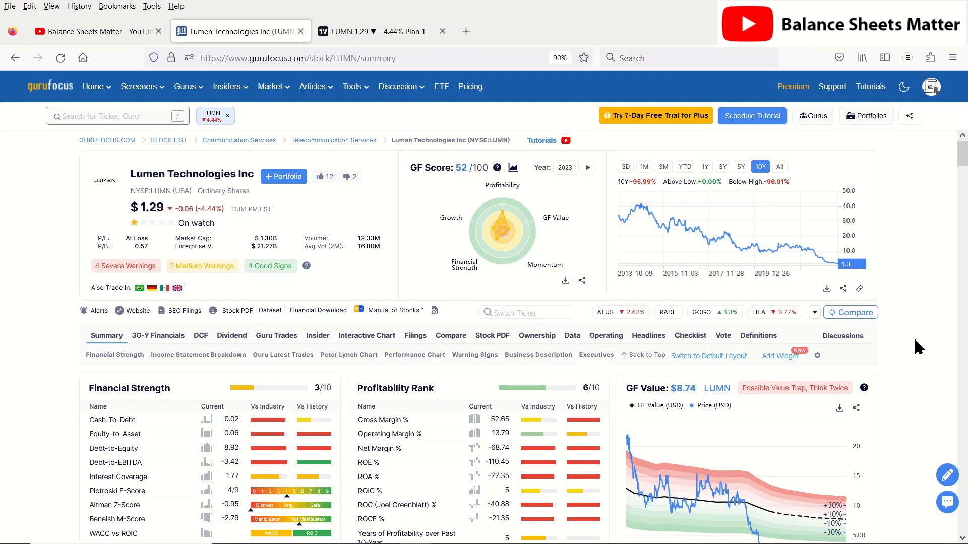
- Switch to the TradingView LUMN 1M chart with moving averages and volume profile
left_click(371, 30)
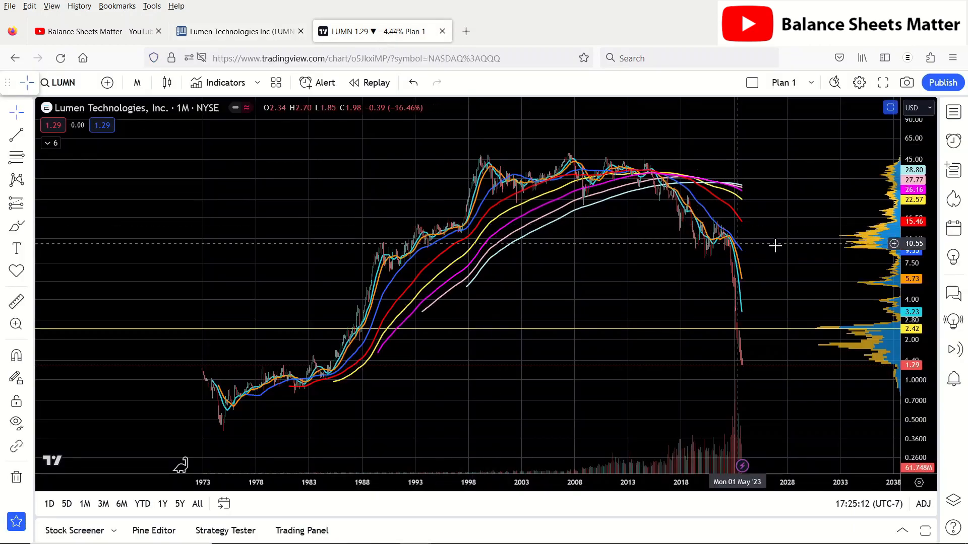
mouse_move(727, 338)
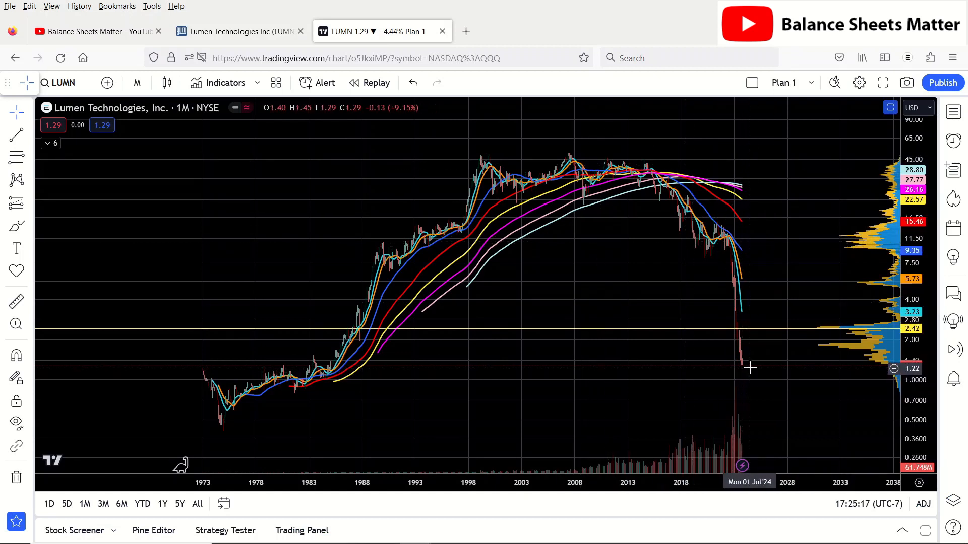
mouse_move(661, 185)
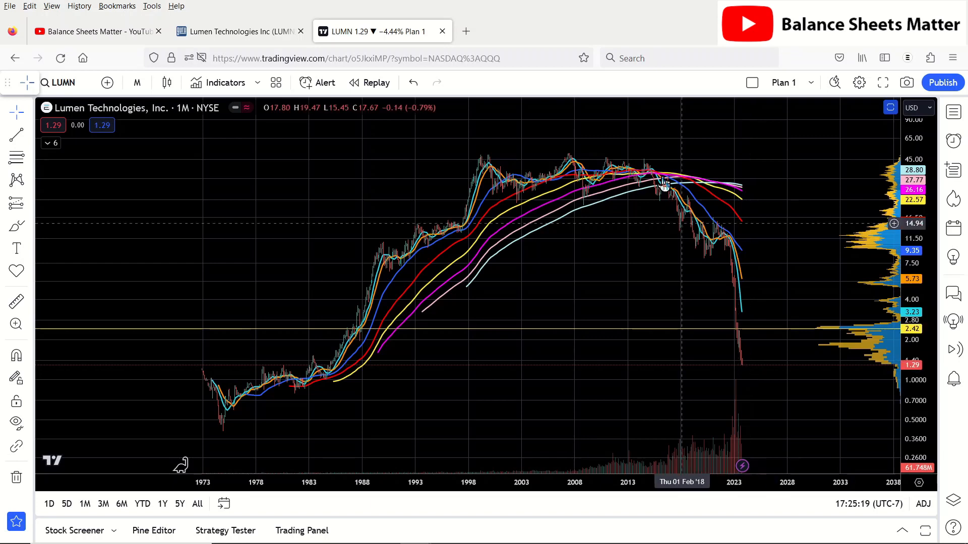
mouse_move(645, 166)
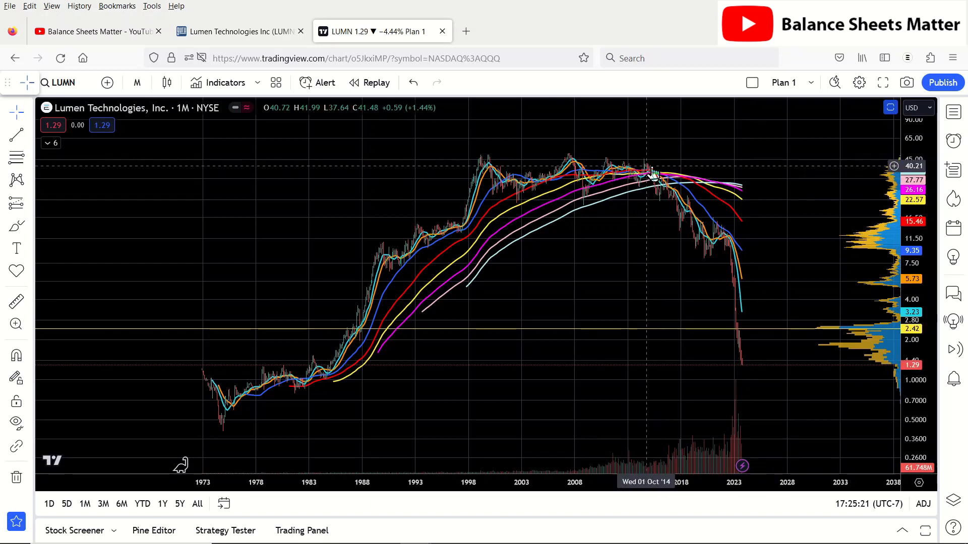
mouse_move(653, 187)
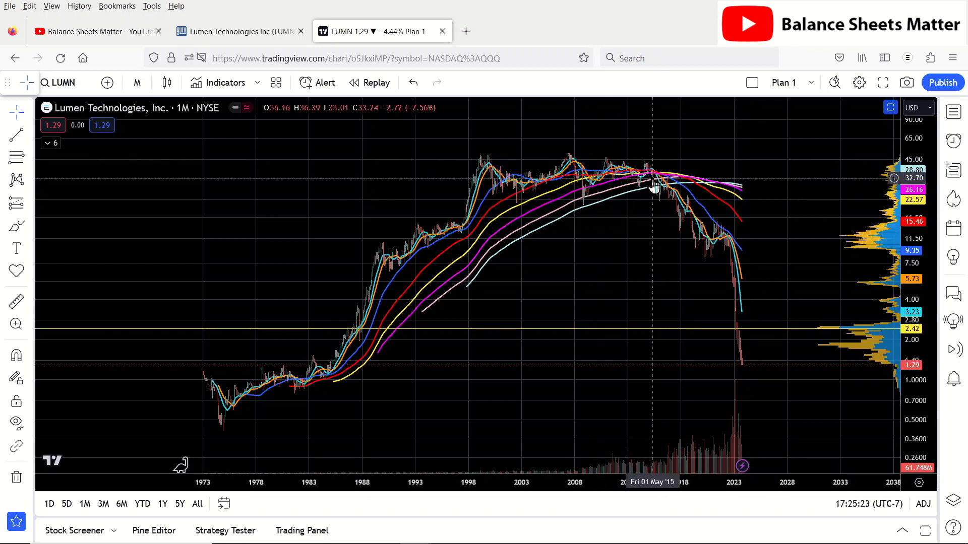
mouse_move(755, 368)
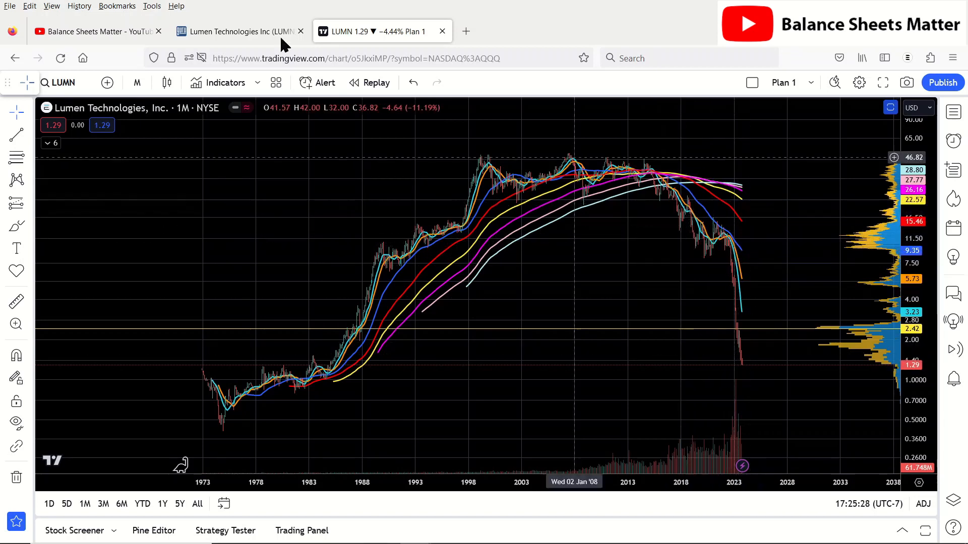
- Show the Balance Sheets Matter Videos page and scroll past uploads like Roblox and Hims & Hers
left_click(239, 31)
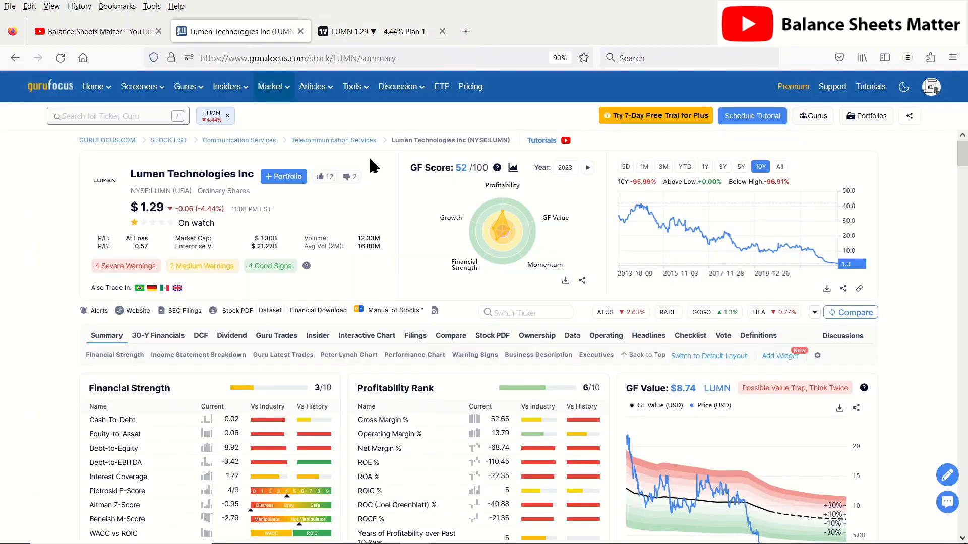
mouse_move(96, 30)
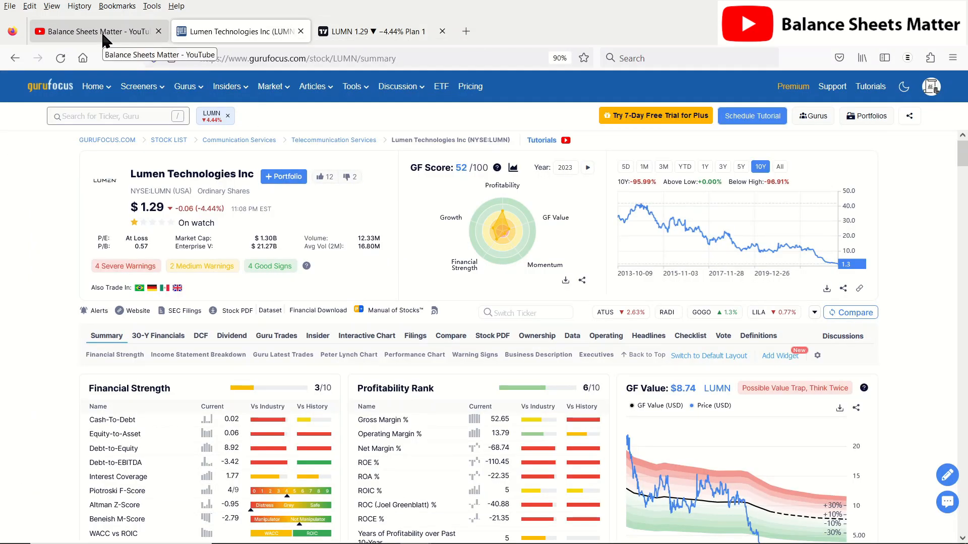
left_click(96, 31)
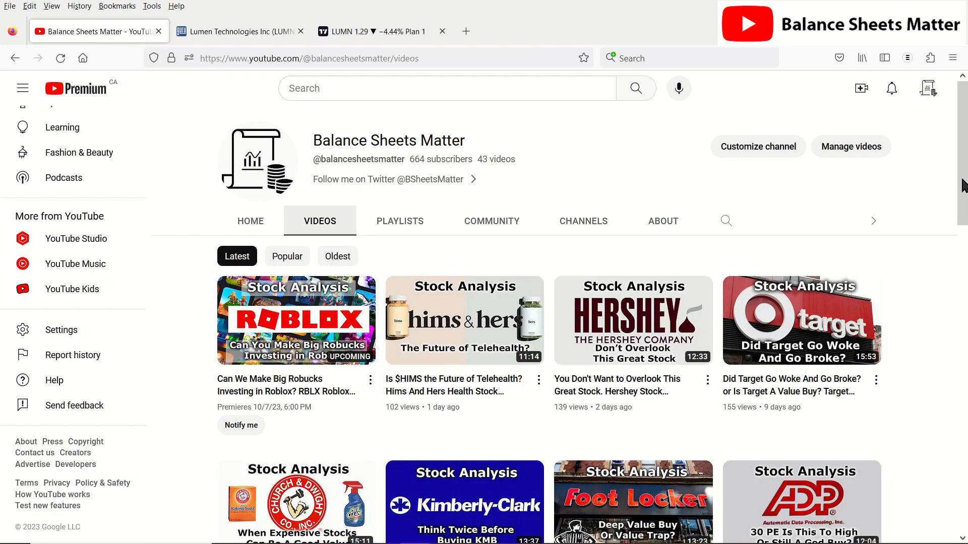
scroll("down", 3)
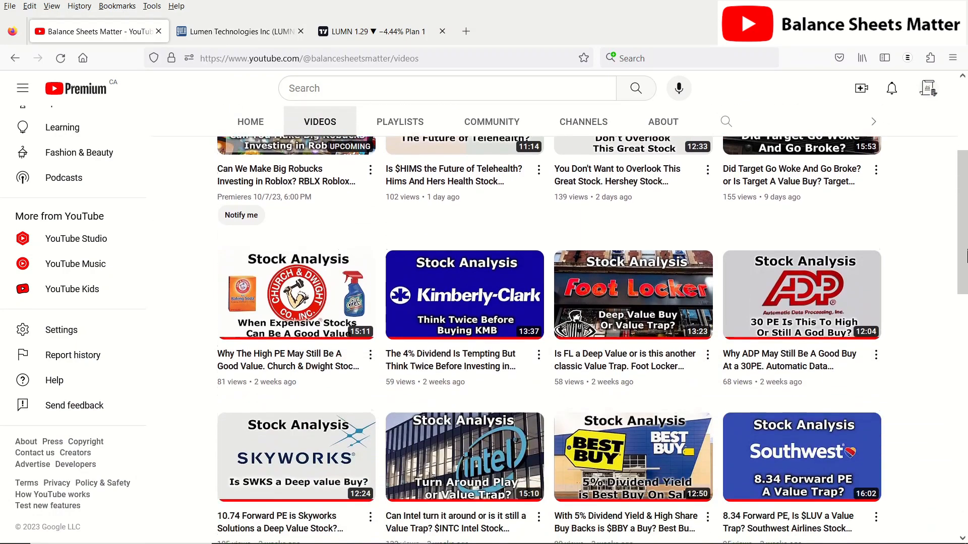
scroll("down", 3)
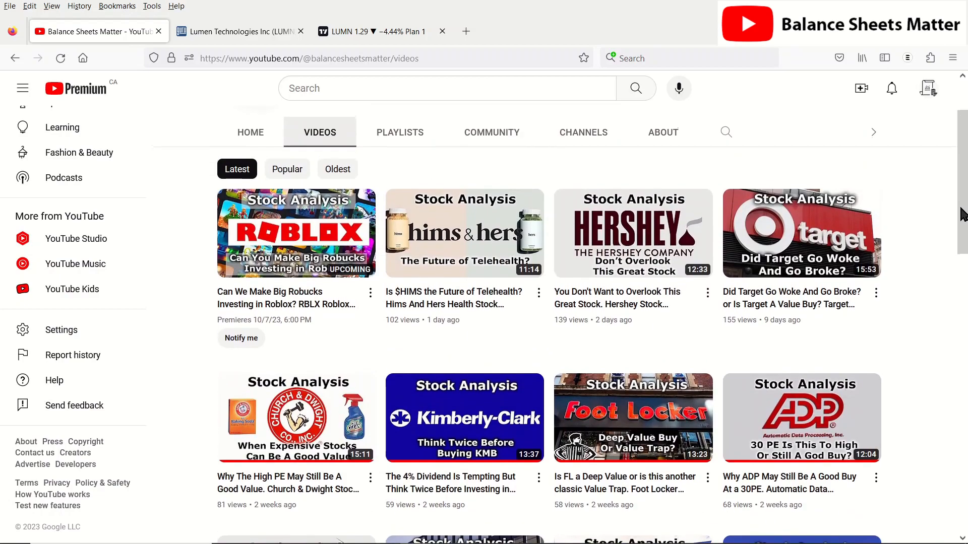
scroll("down", 3)
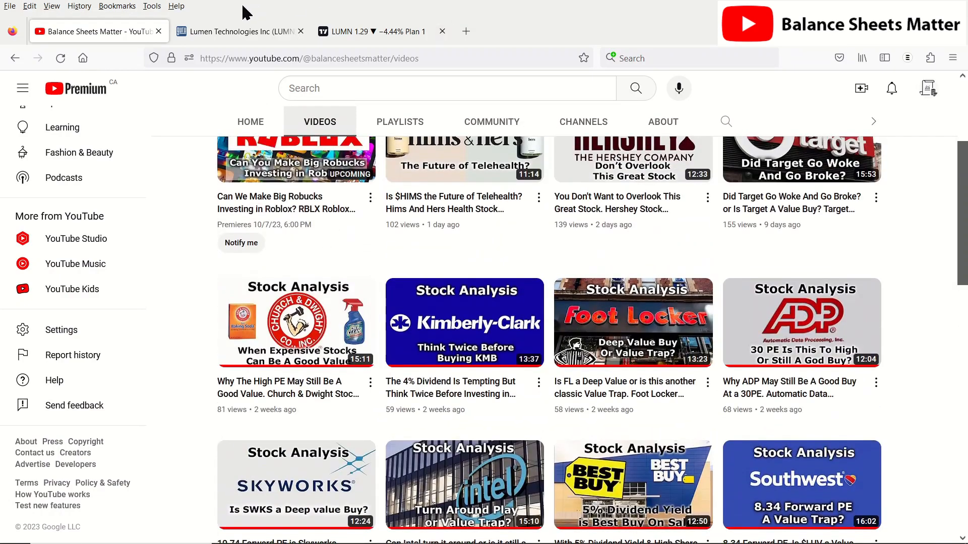
- Scroll Lumen's GuruFocus summary through financial strength, profitability, momentum, GF Value and valuation
left_click(239, 30)
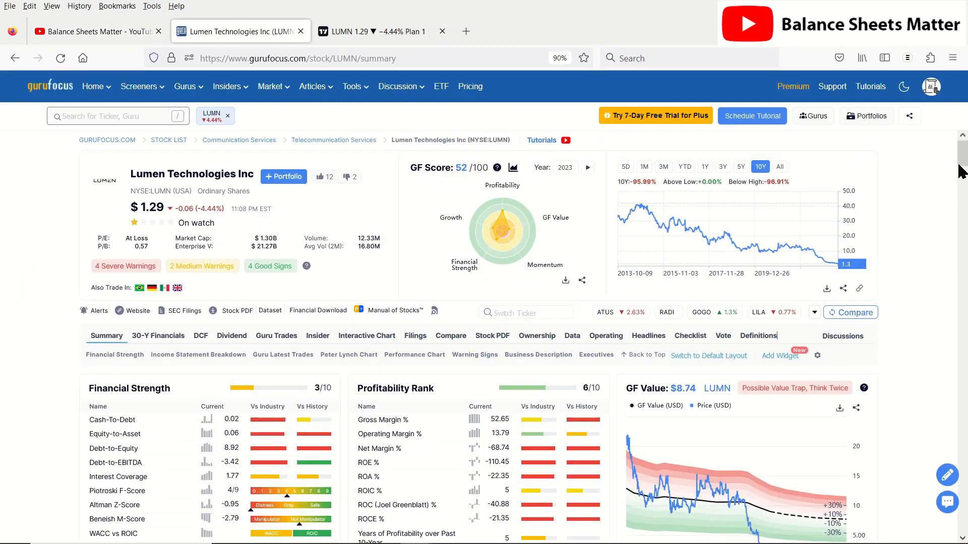
scroll("down", 3)
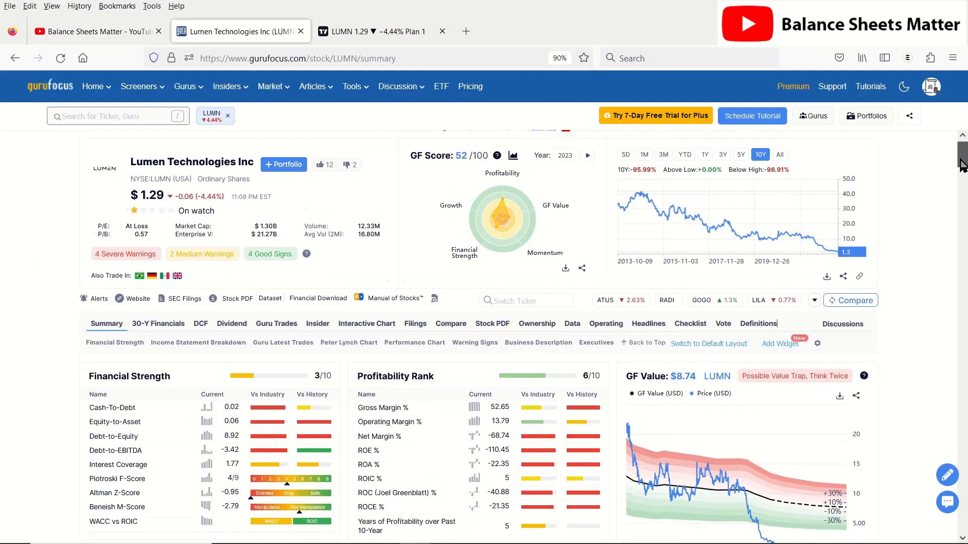
scroll("down", 3)
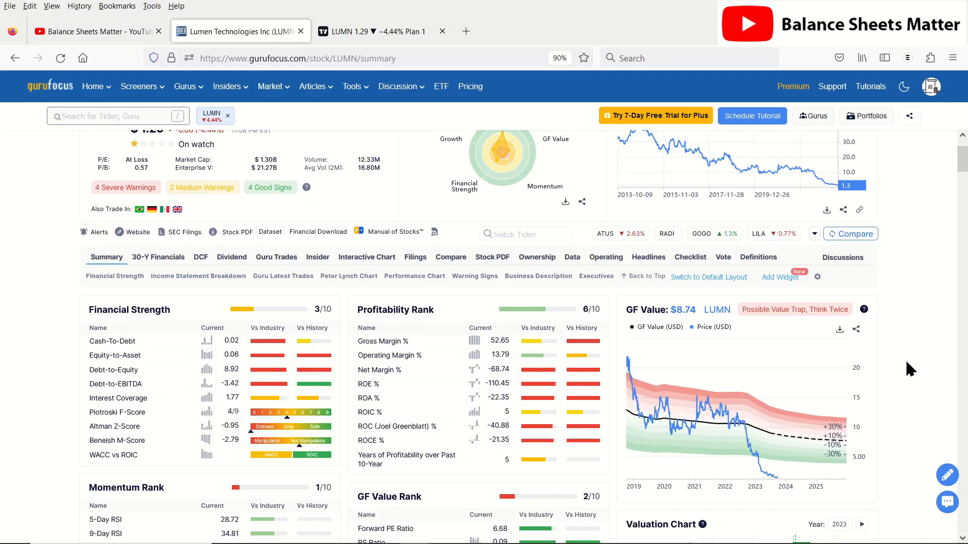
mouse_move(775, 485)
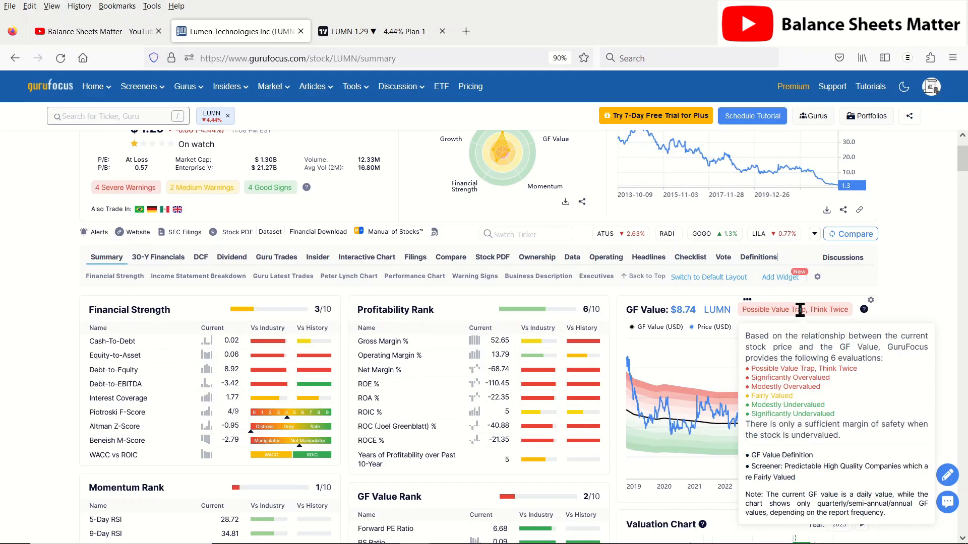
scroll("down", 3)
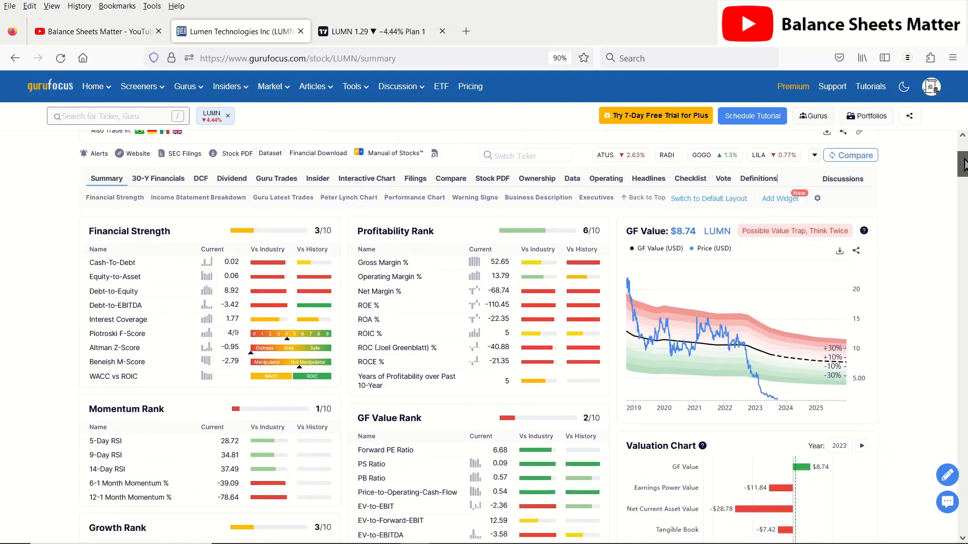
scroll("down", 3)
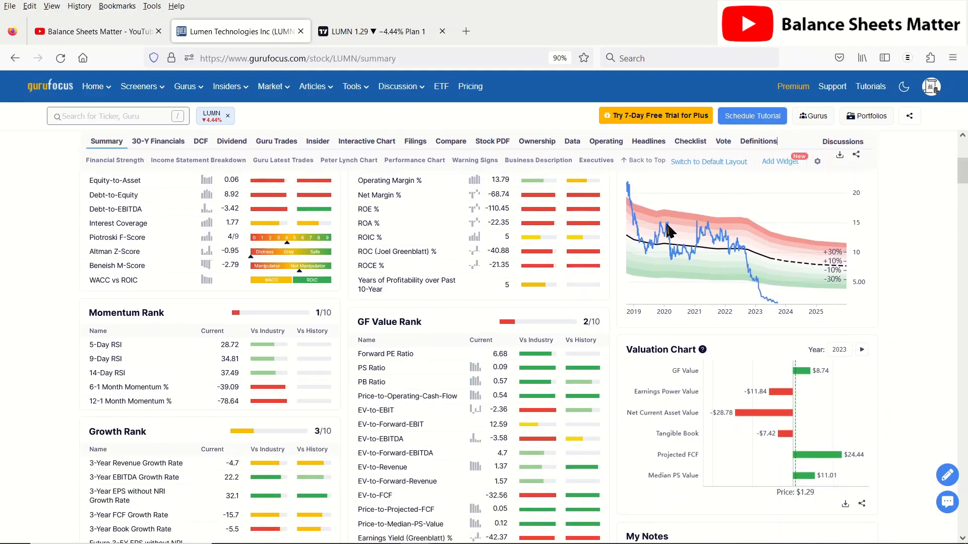
mouse_move(114, 251)
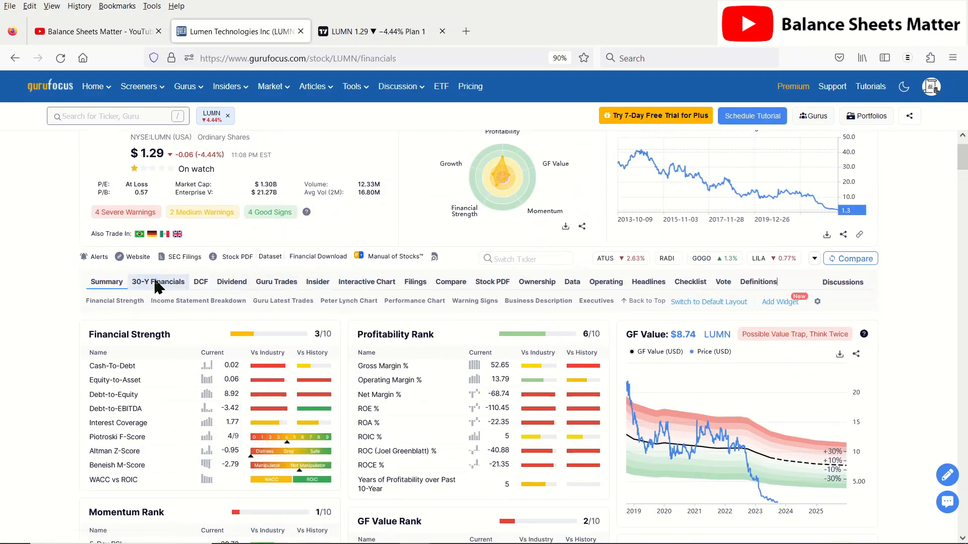
- Open Lumen's 30-Y Financials and extend the per-share table to 20 years (2003–2023)
left_click(158, 282)
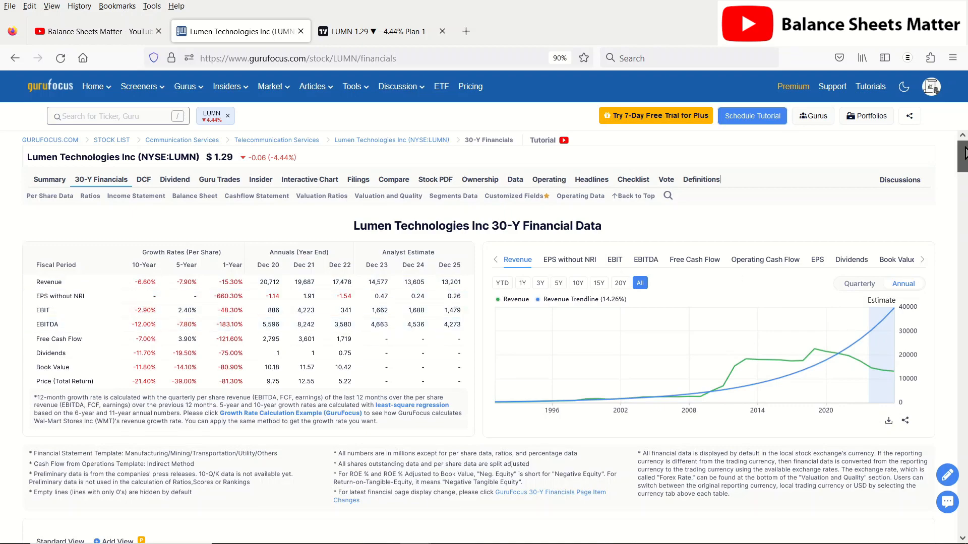
scroll("down", 3)
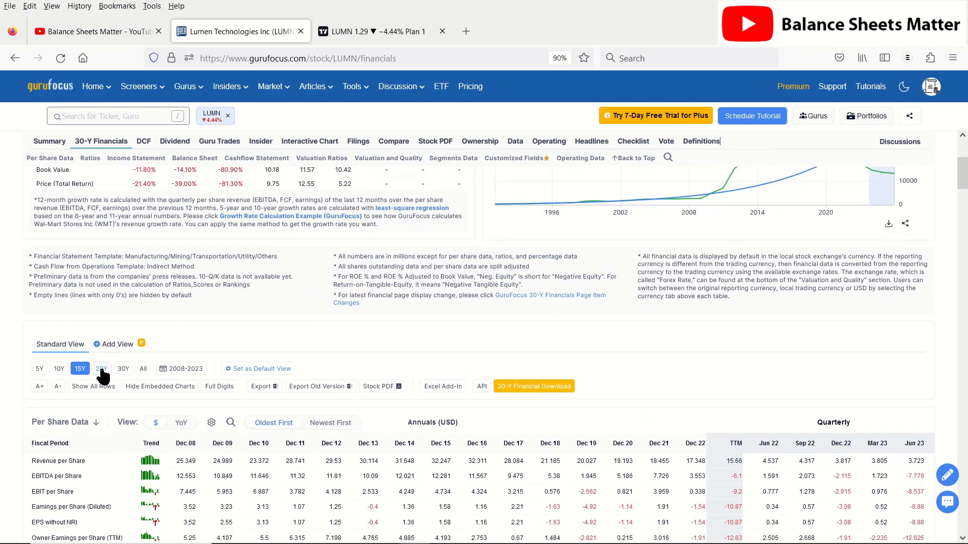
left_click(100, 369)
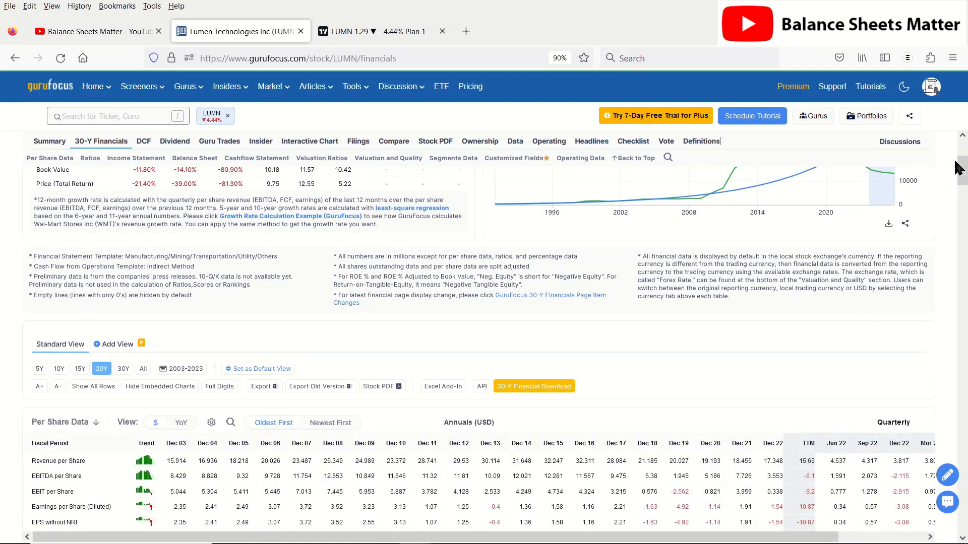
- Scroll the 20-year table to the ROIC, WACC, margin and leverage rows
scroll("down", 3)
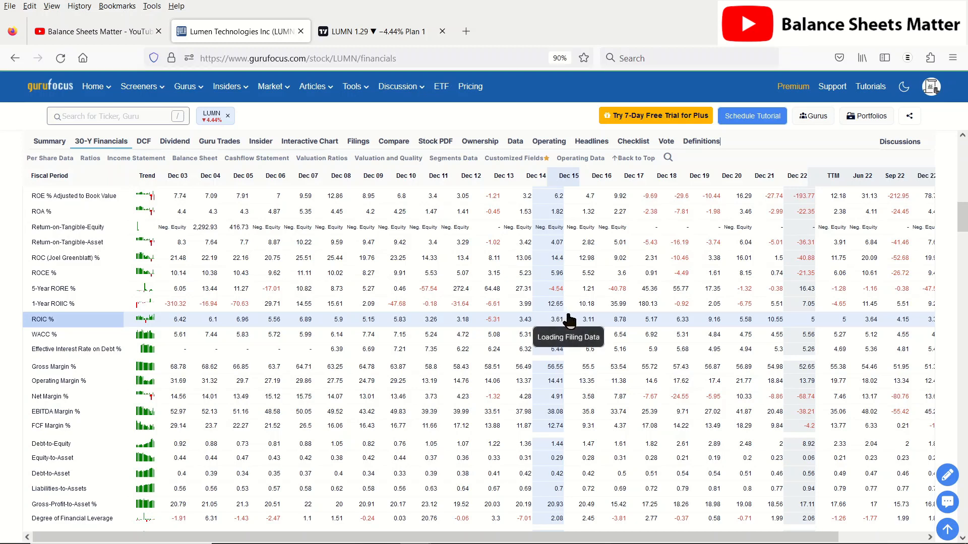
mouse_move(673, 327)
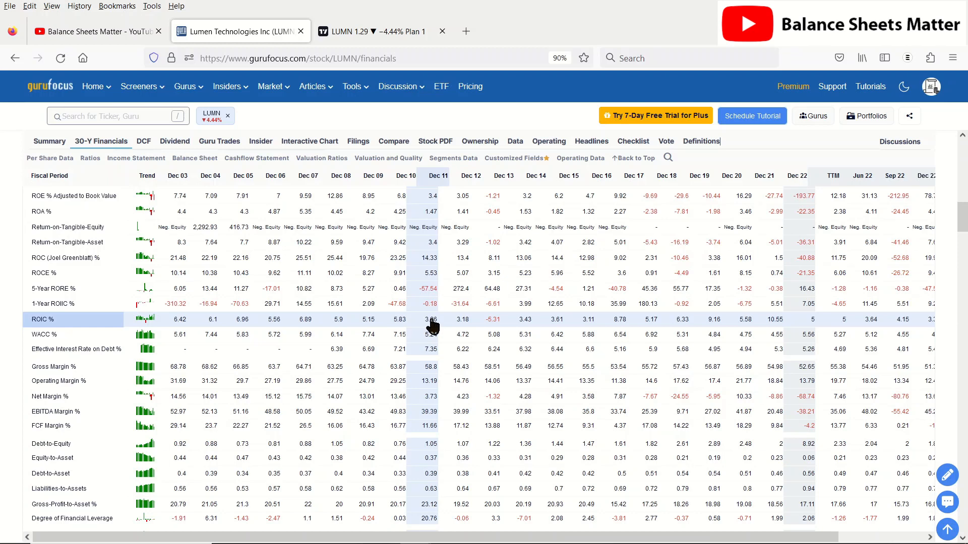
mouse_move(431, 319)
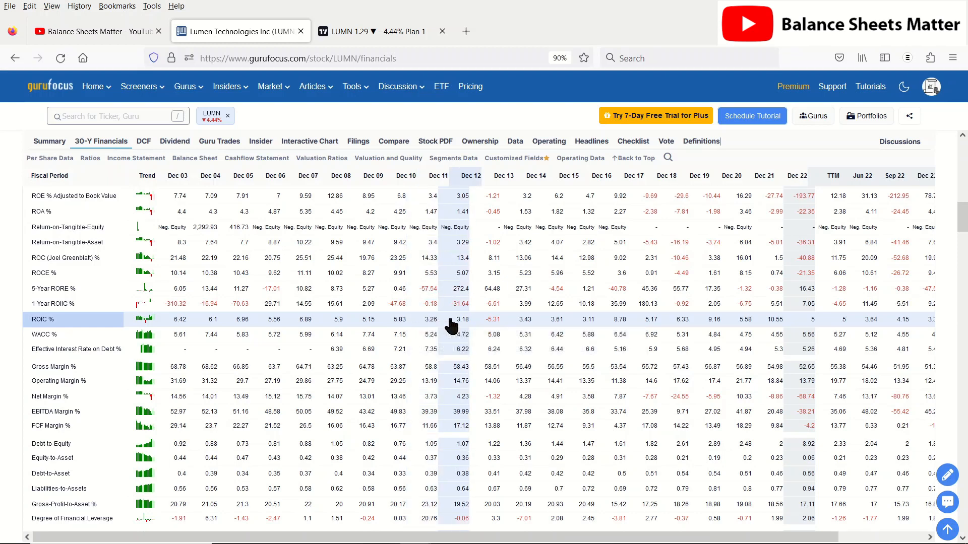
mouse_move(451, 327)
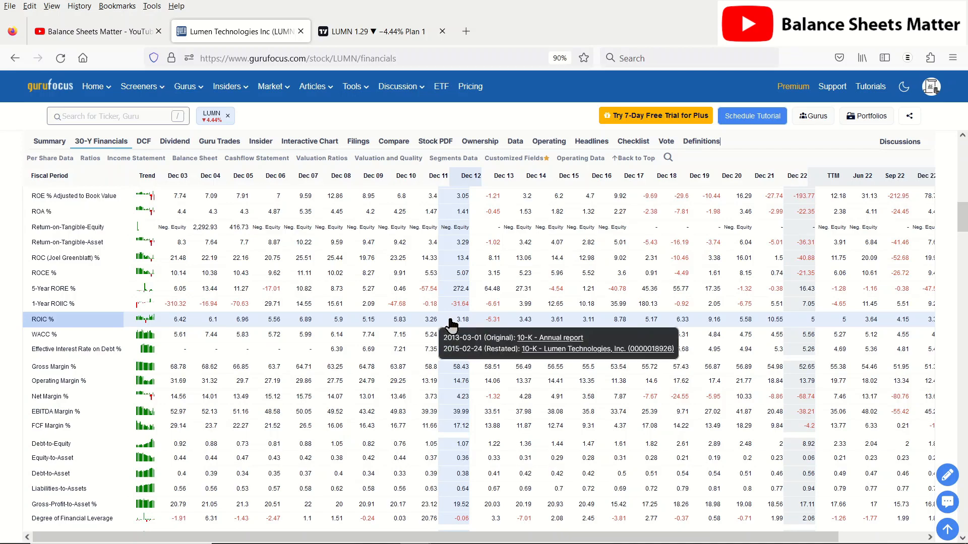
scroll("down", 3)
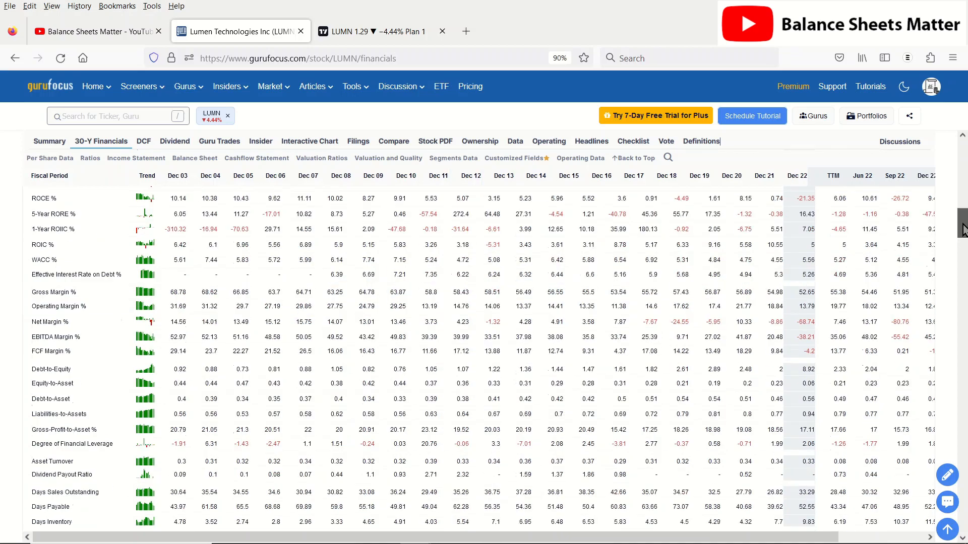
scroll("down", 3)
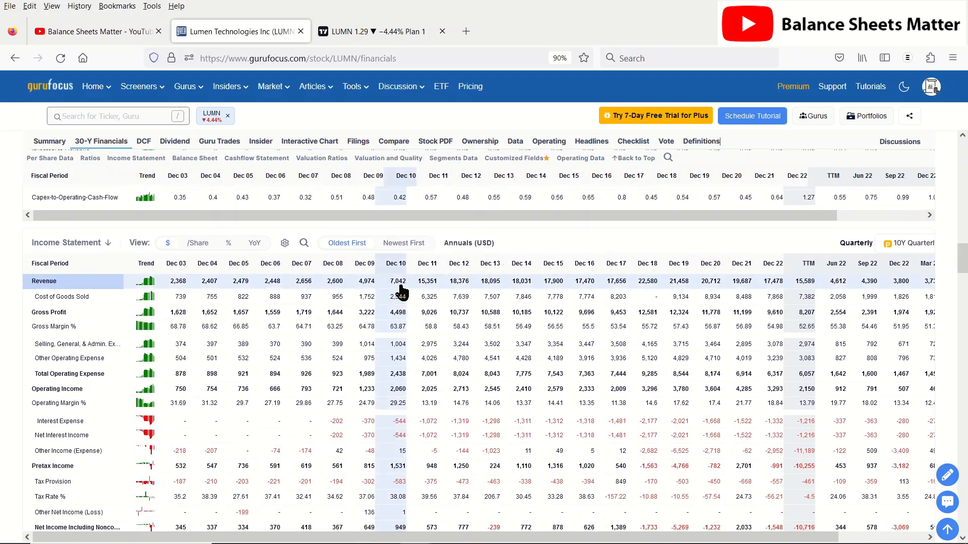
mouse_move(398, 281)
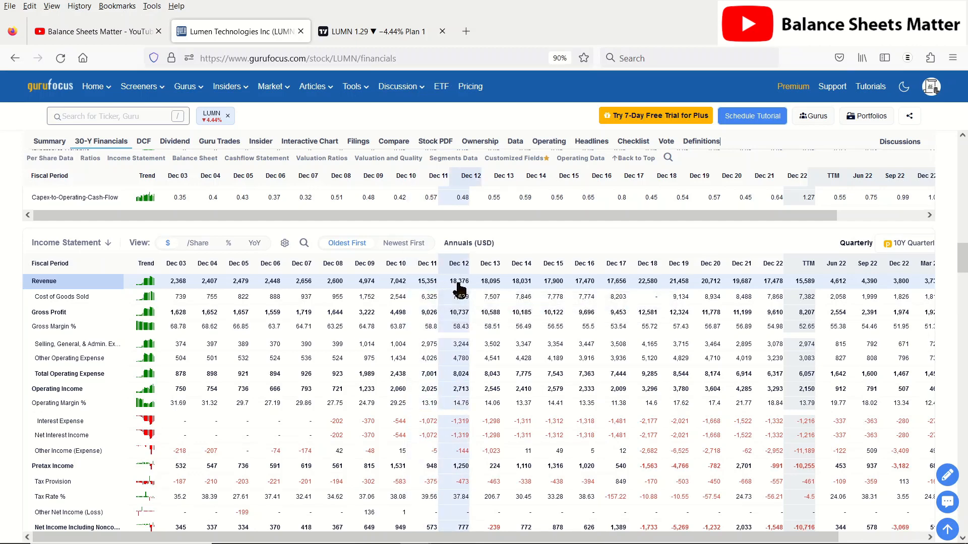
mouse_move(459, 291)
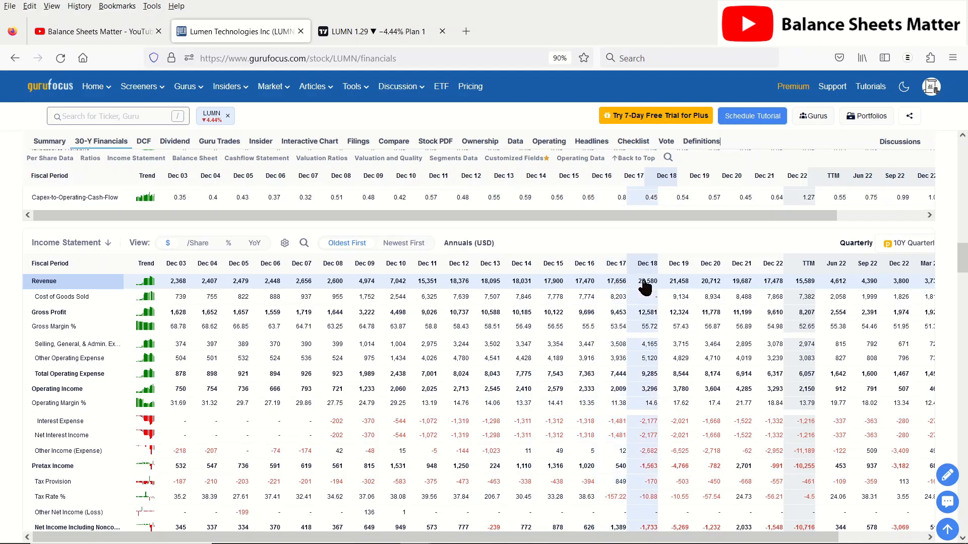
mouse_move(647, 287)
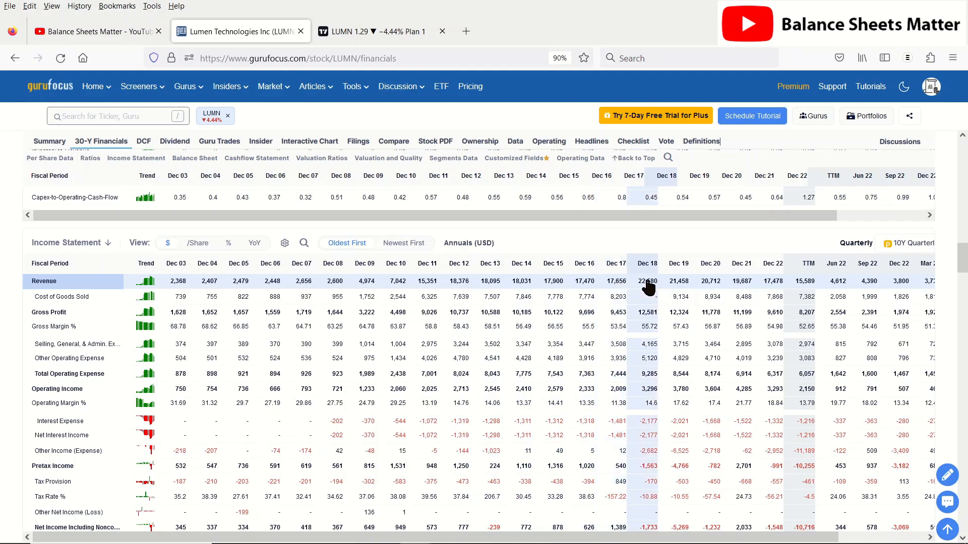
mouse_move(647, 285)
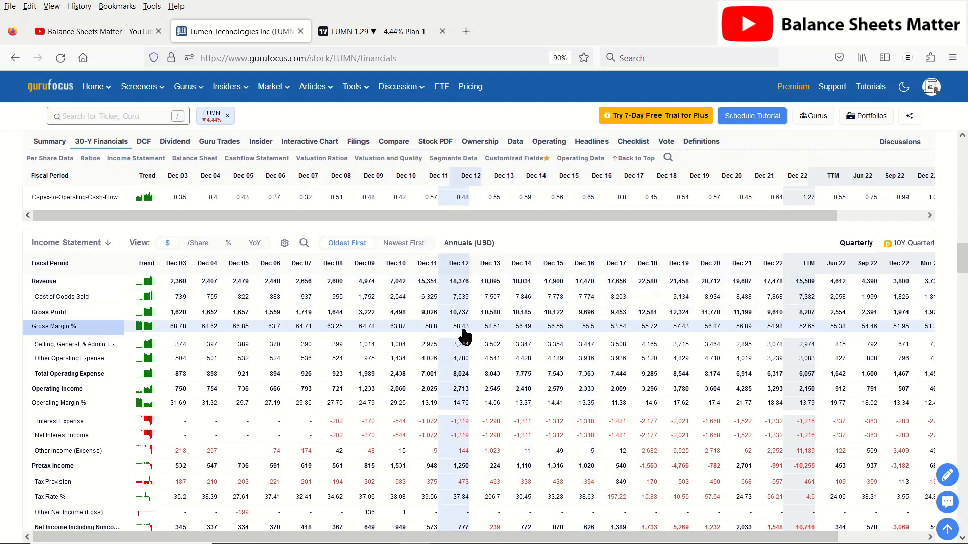
mouse_move(487, 334)
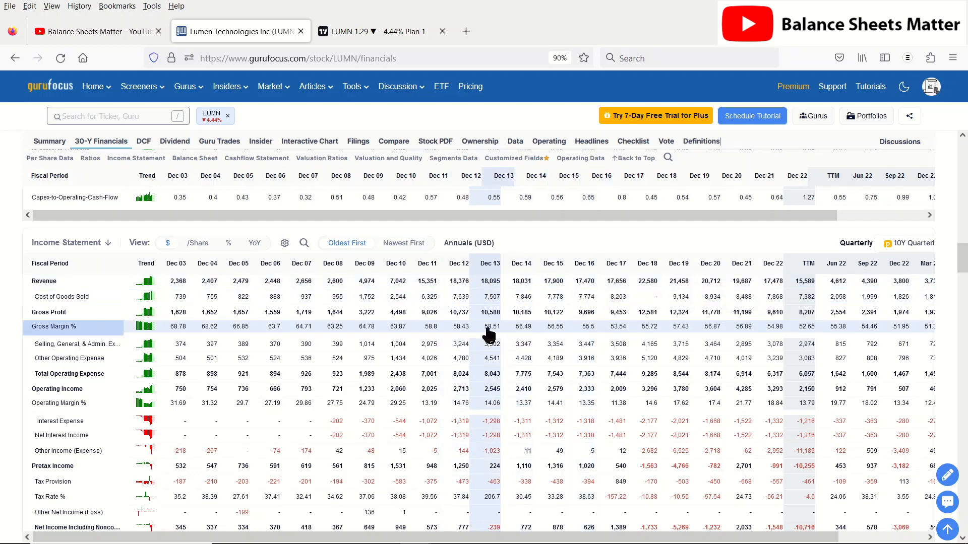
mouse_move(574, 333)
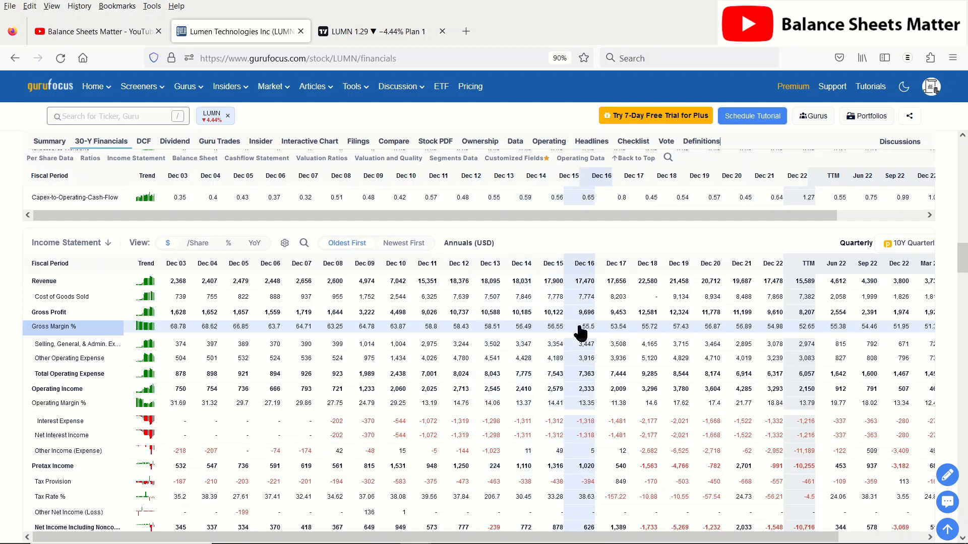
mouse_move(581, 334)
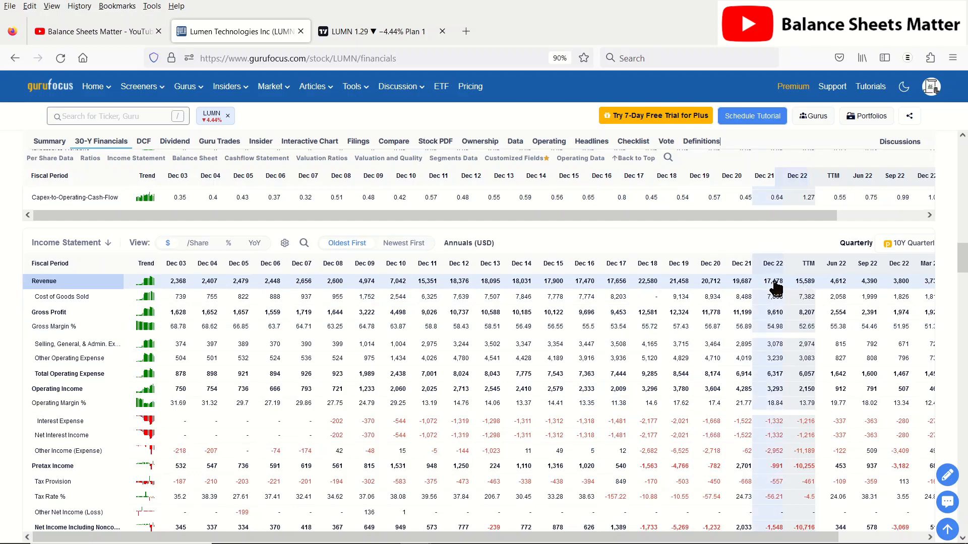
mouse_move(772, 284)
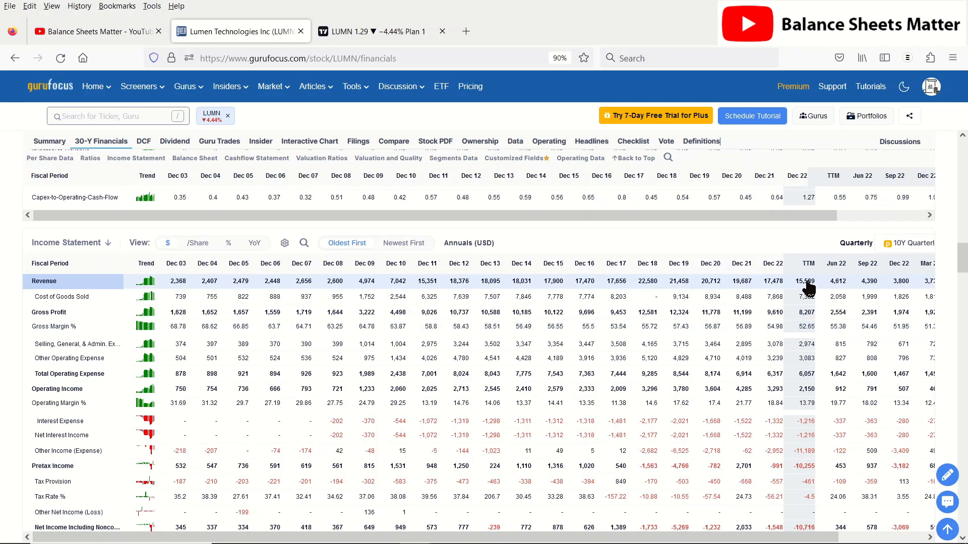
mouse_move(808, 289)
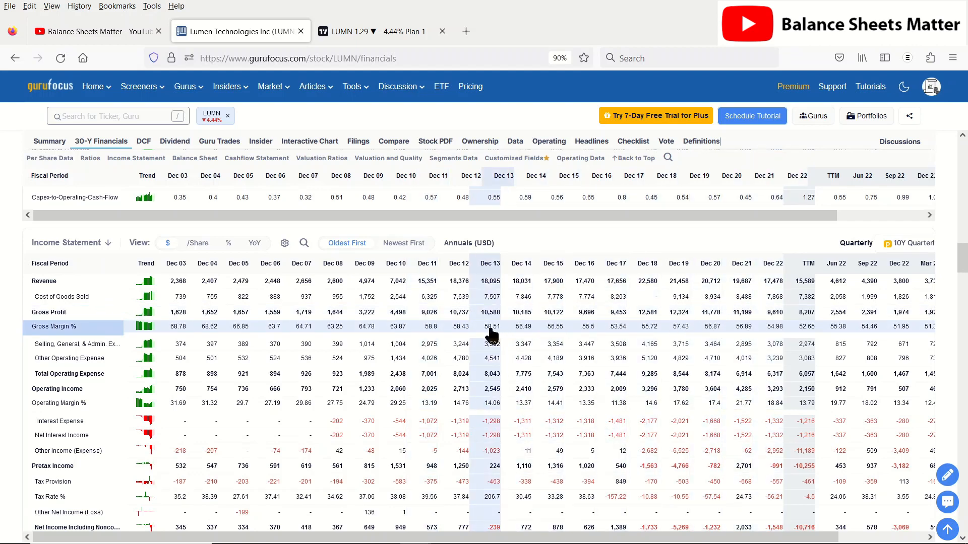
left_click(371, 32)
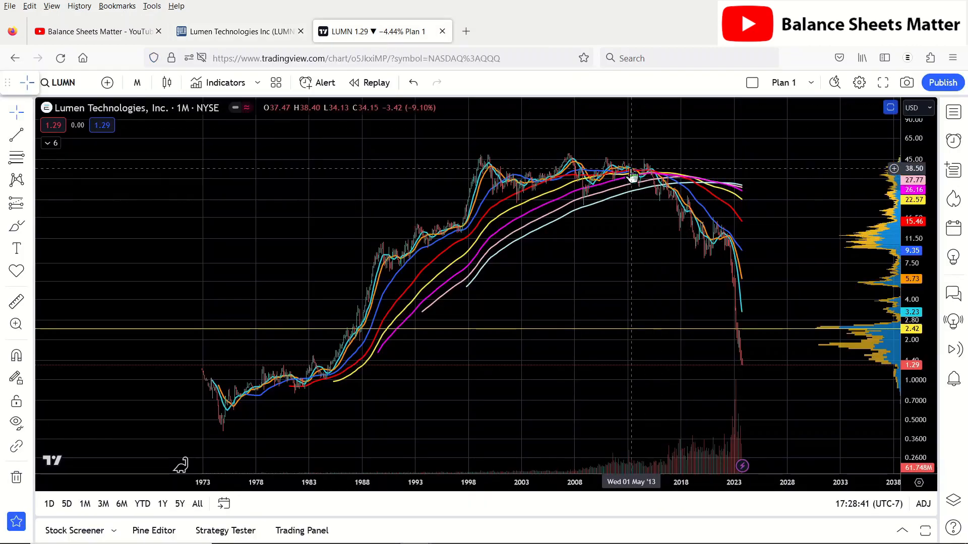
mouse_move(656, 189)
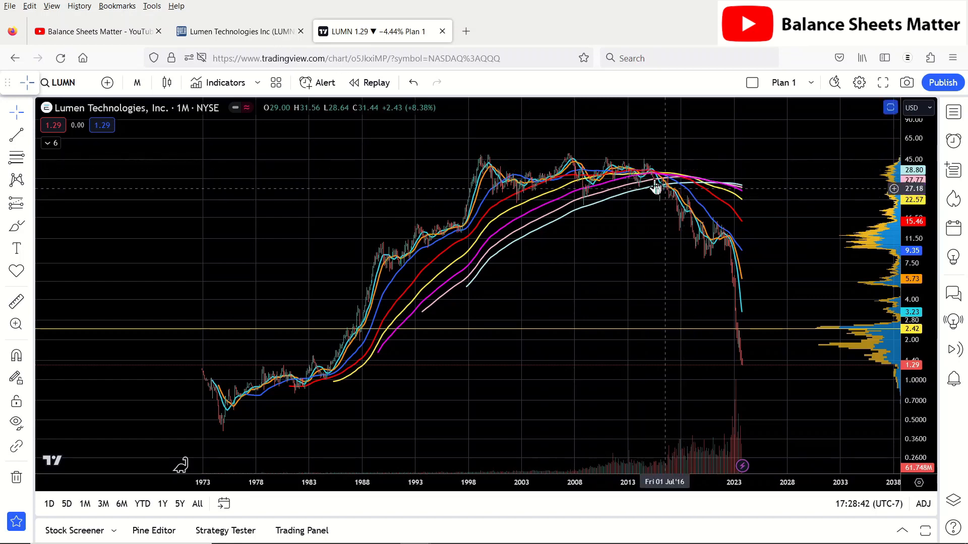
left_click(238, 31)
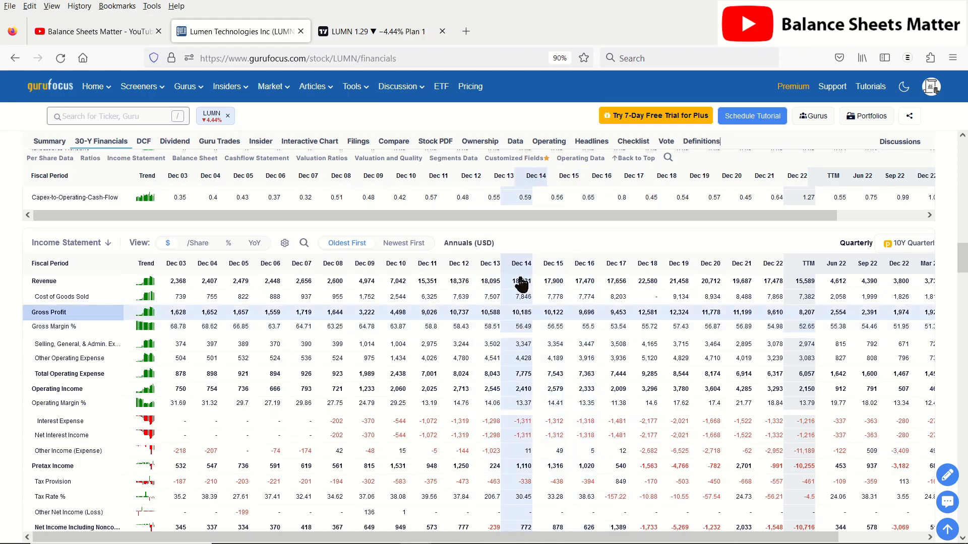
mouse_move(516, 333)
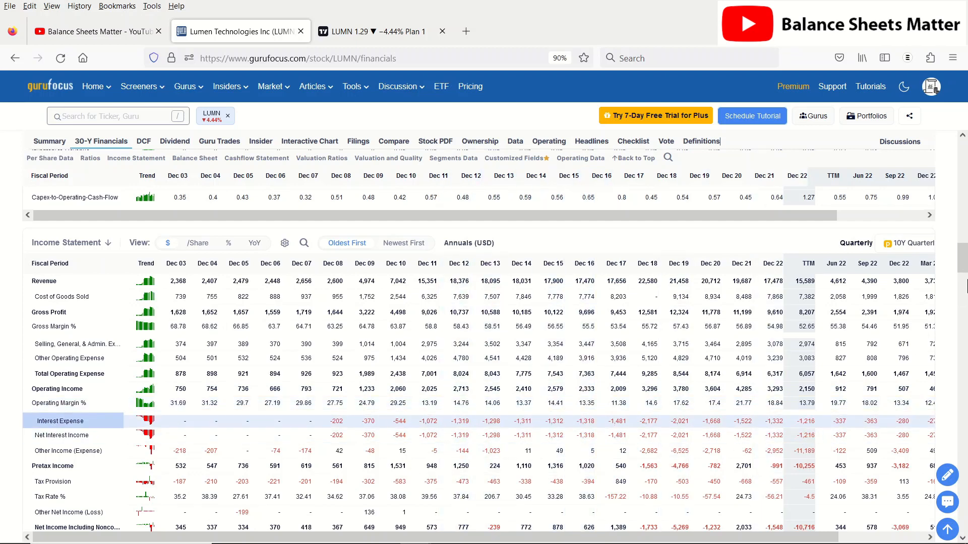
- Scroll the income statement right to the Mar 23 and Jun 23 quarterly columns
scroll("down", 3)
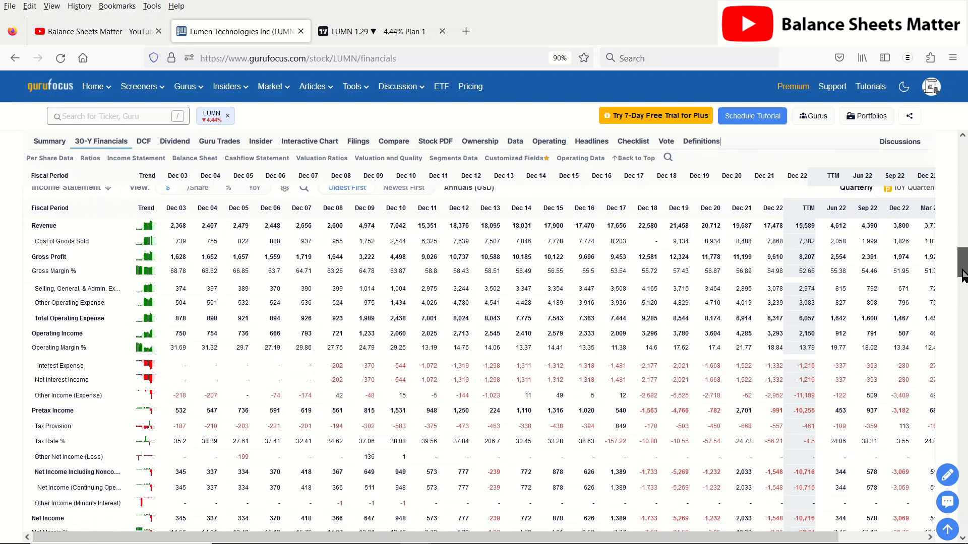
mouse_move(808, 371)
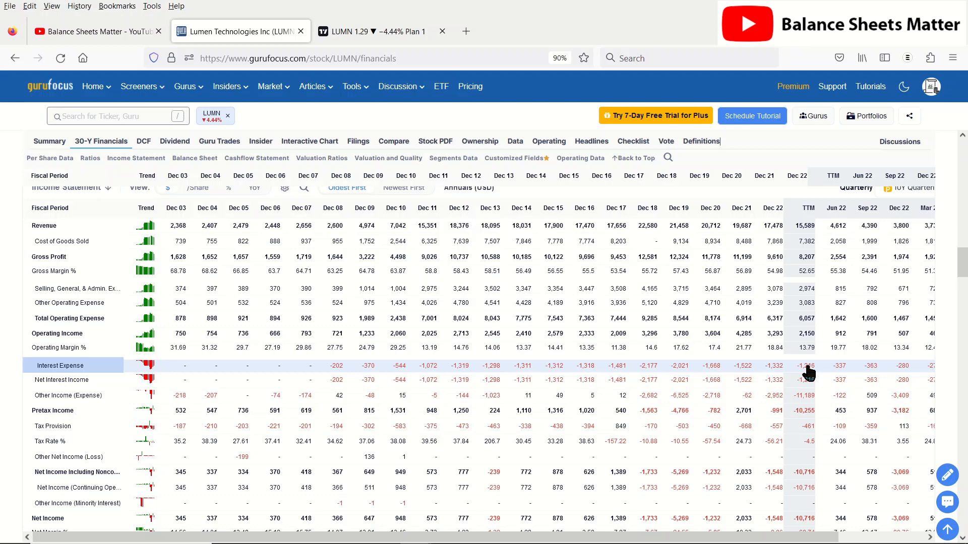
mouse_move(808, 368)
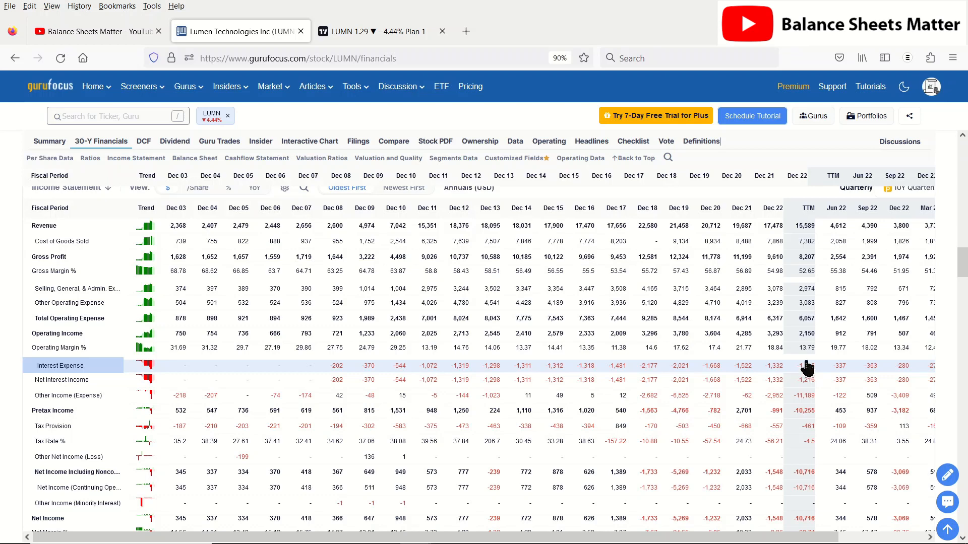
mouse_move(807, 333)
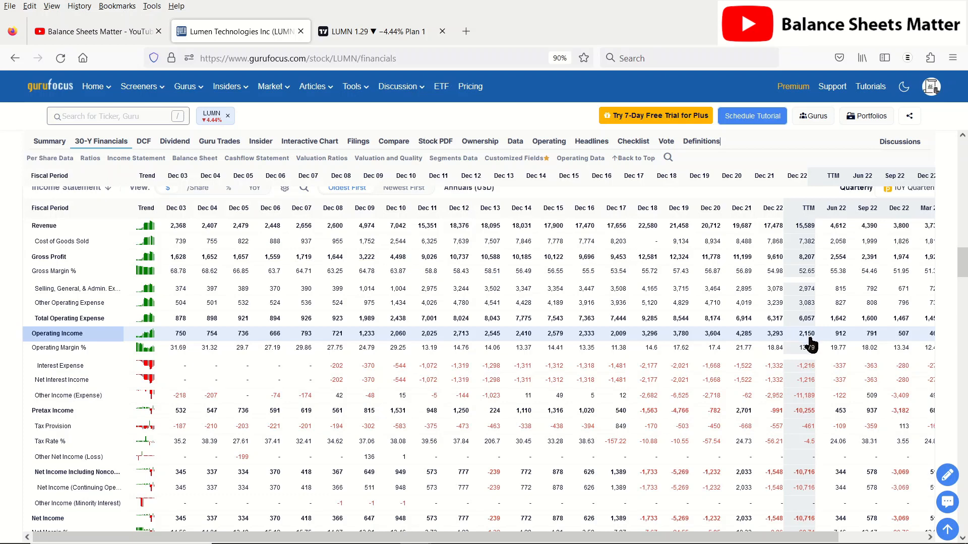
mouse_move(810, 344)
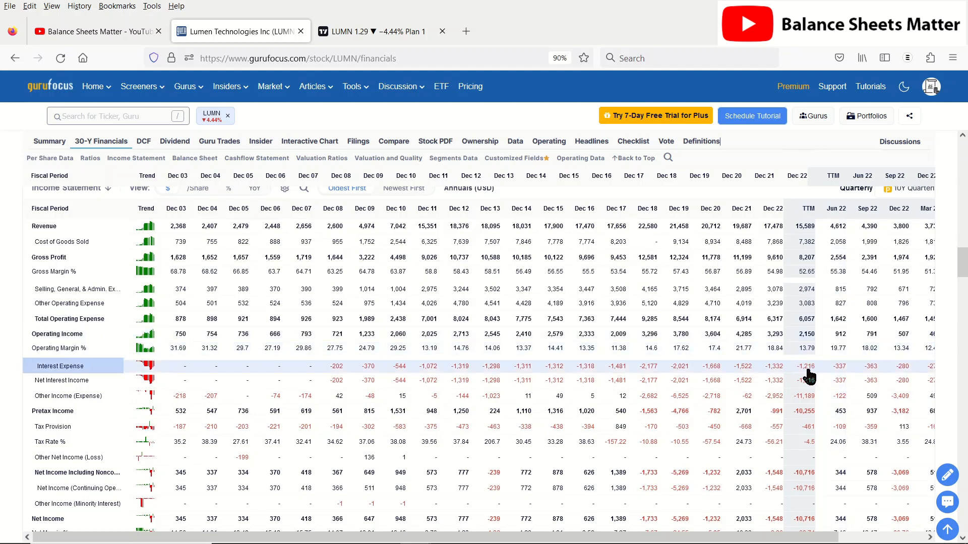
scroll("right", 3)
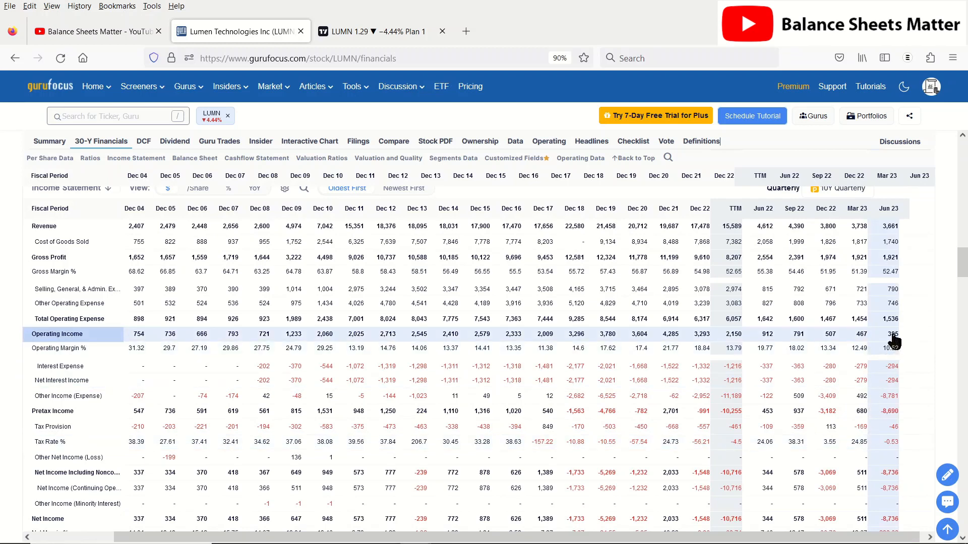
mouse_move(899, 341)
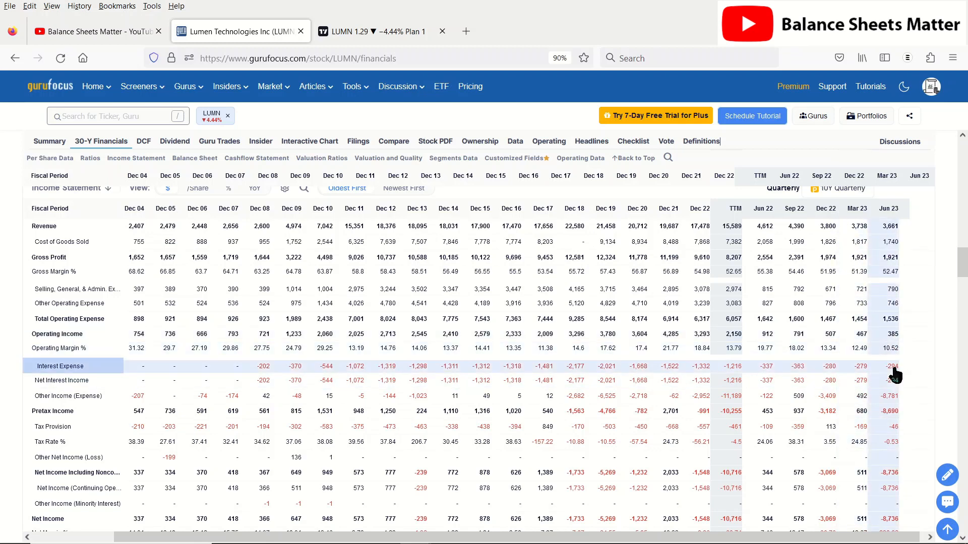
mouse_move(894, 369)
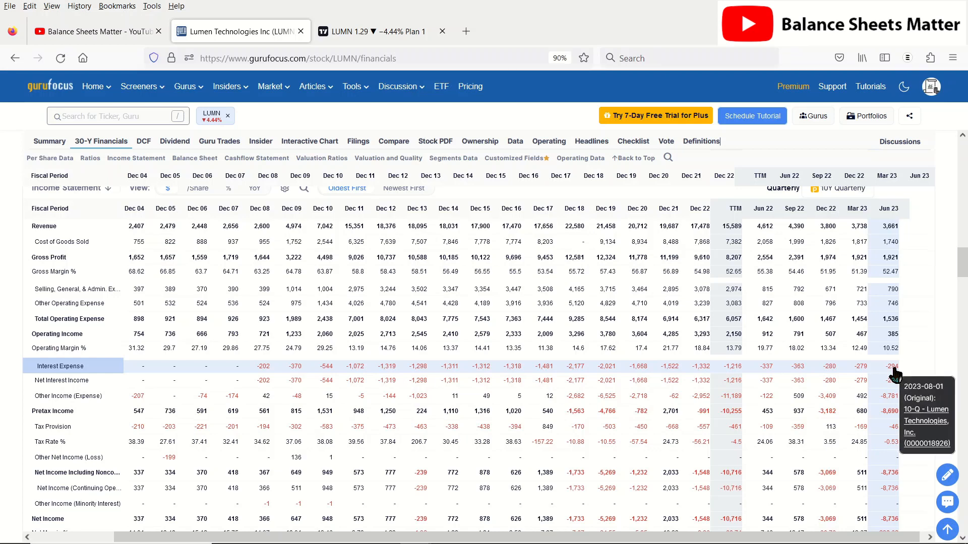
mouse_move(891, 376)
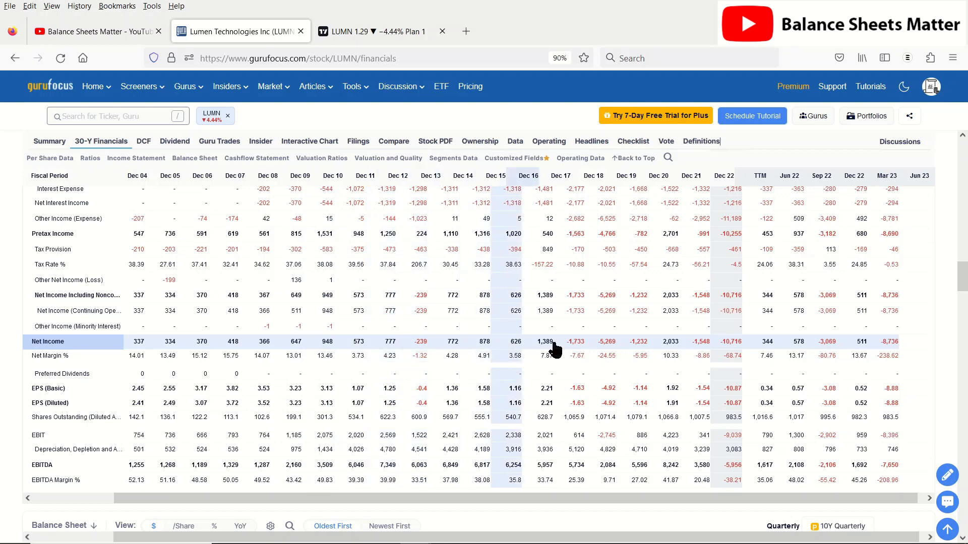
mouse_move(641, 271)
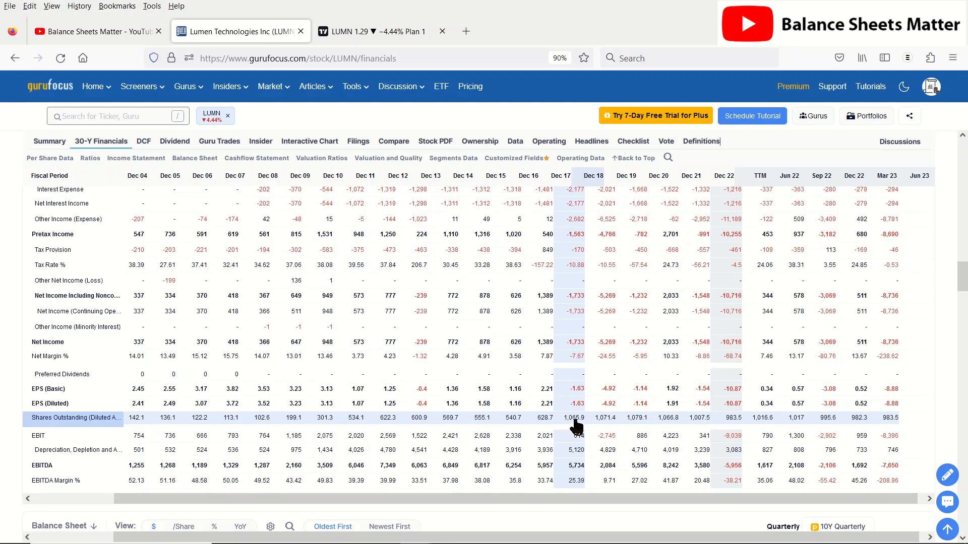
mouse_move(574, 426)
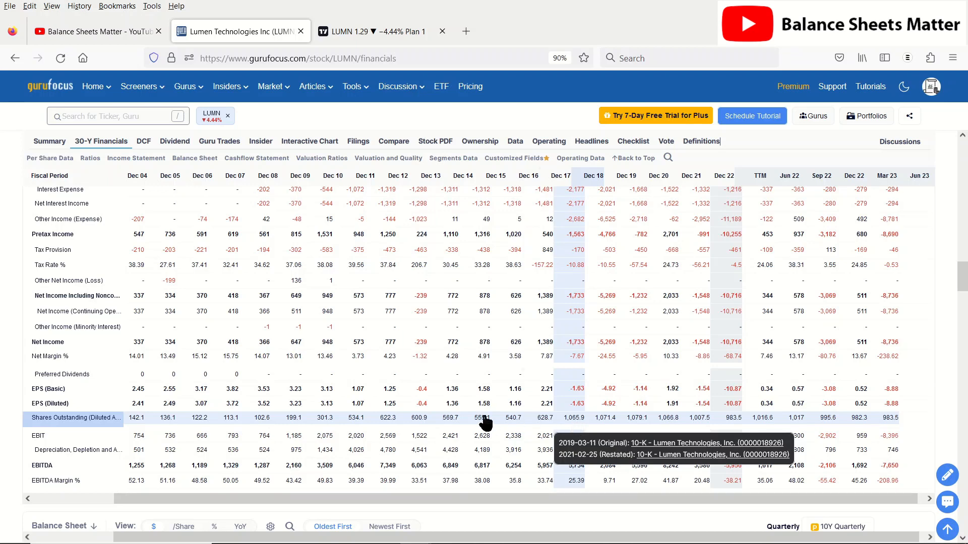
mouse_move(451, 423)
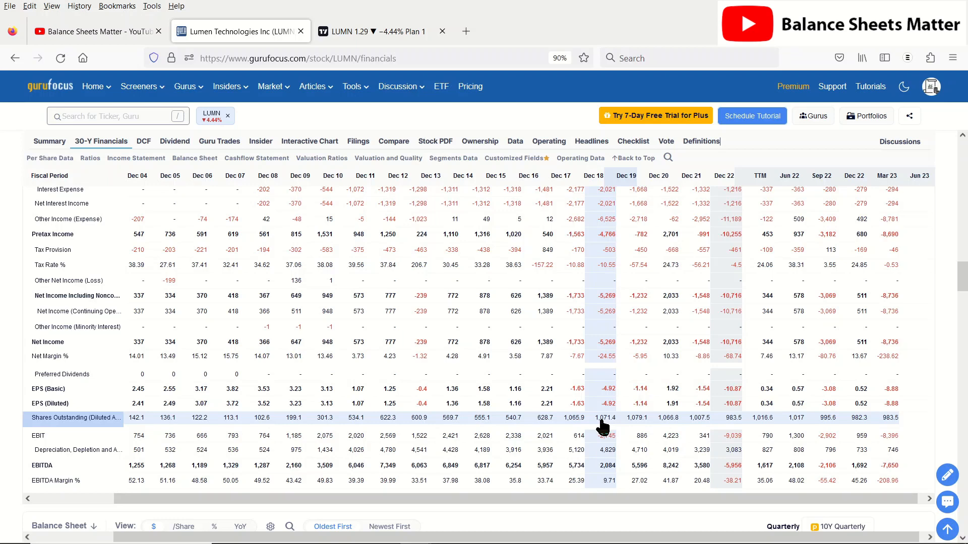
mouse_move(602, 426)
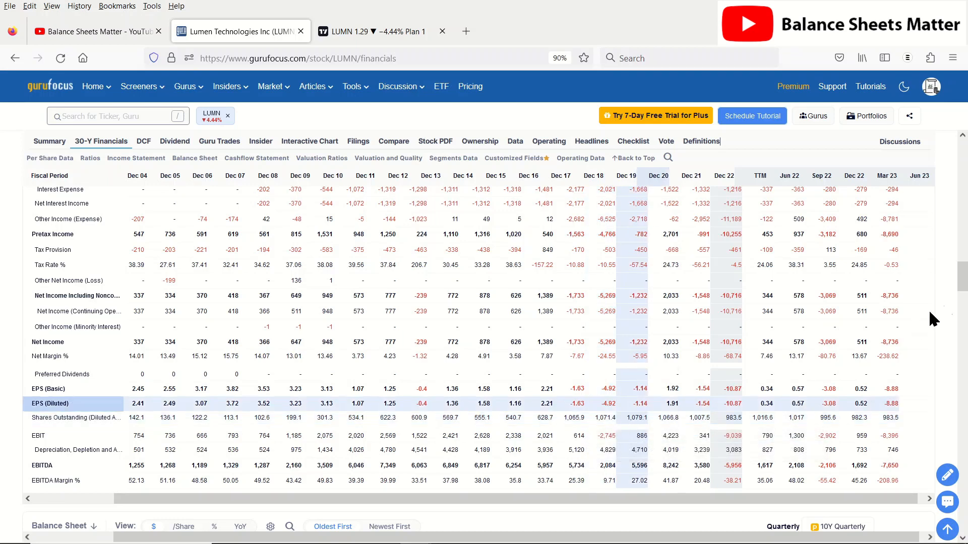
- Switch back to the TradingView LUMN monthly chart with its moving averages
left_click(377, 31)
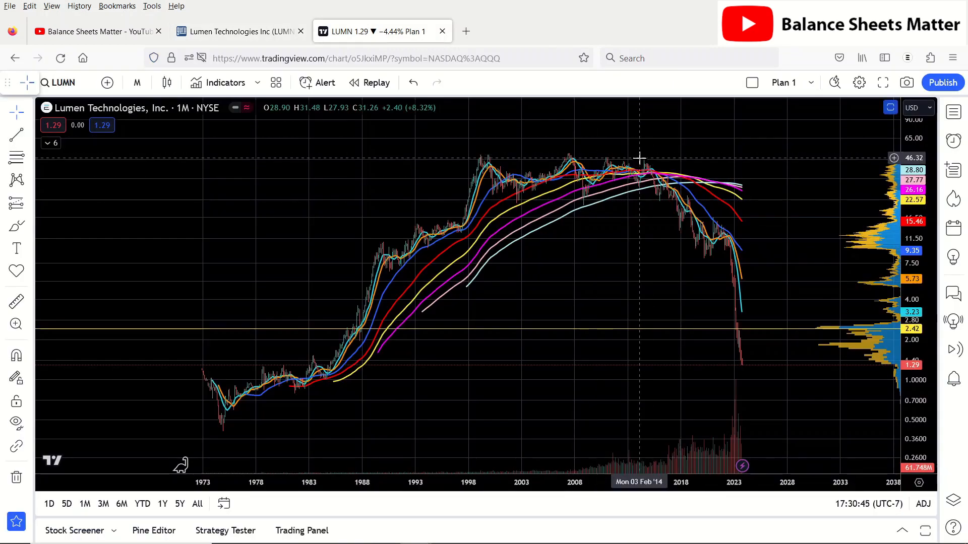
mouse_move(649, 176)
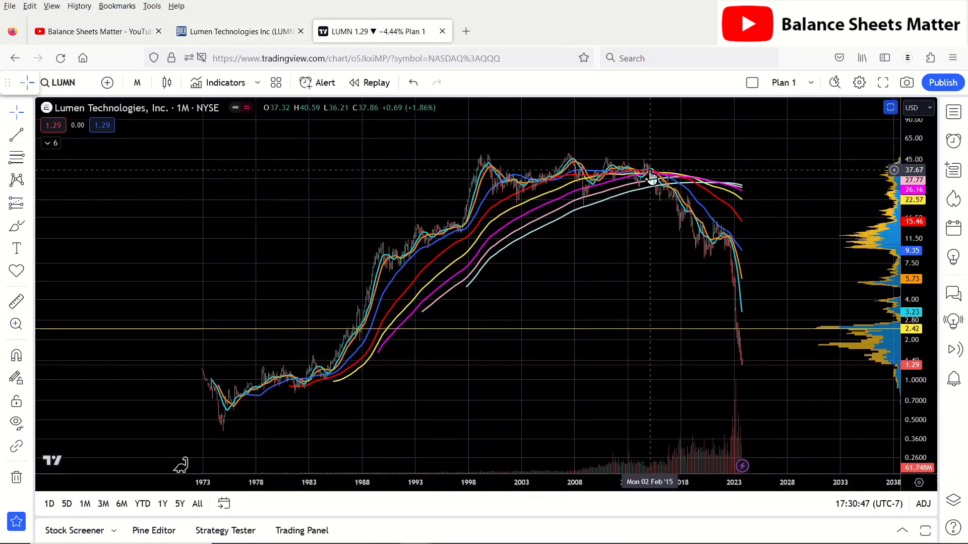
mouse_move(704, 239)
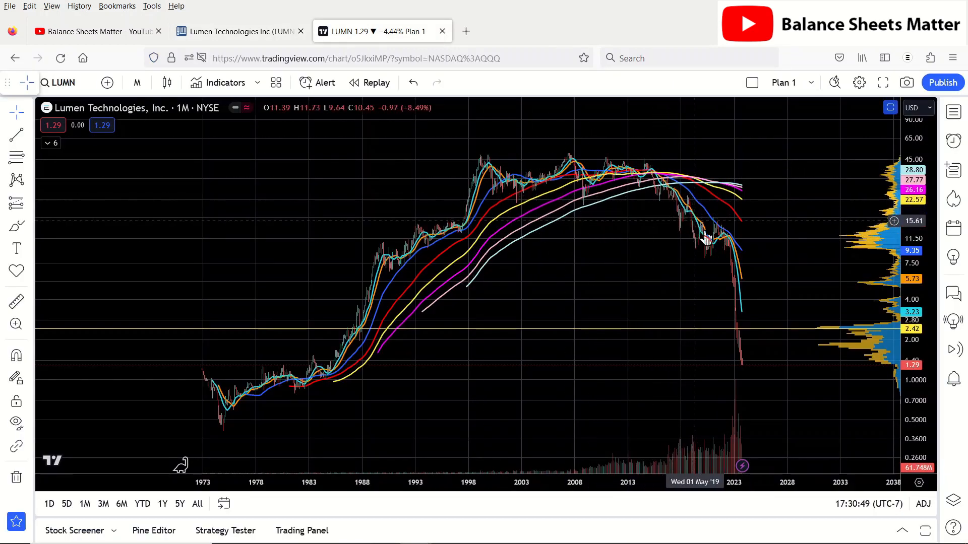
mouse_move(752, 376)
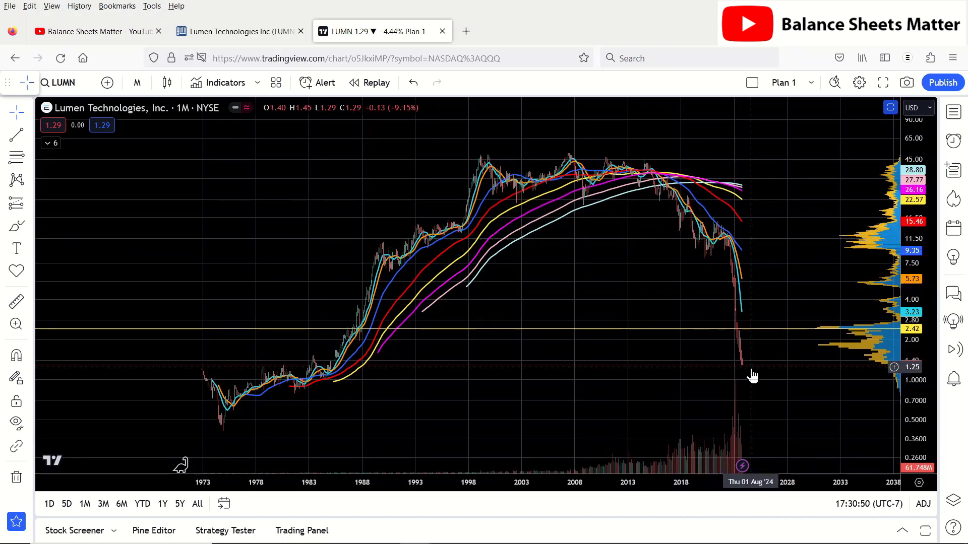
- Return to GuruFocus and scroll to the balance sheet's current assets, goodwill and total assets
left_click(239, 31)
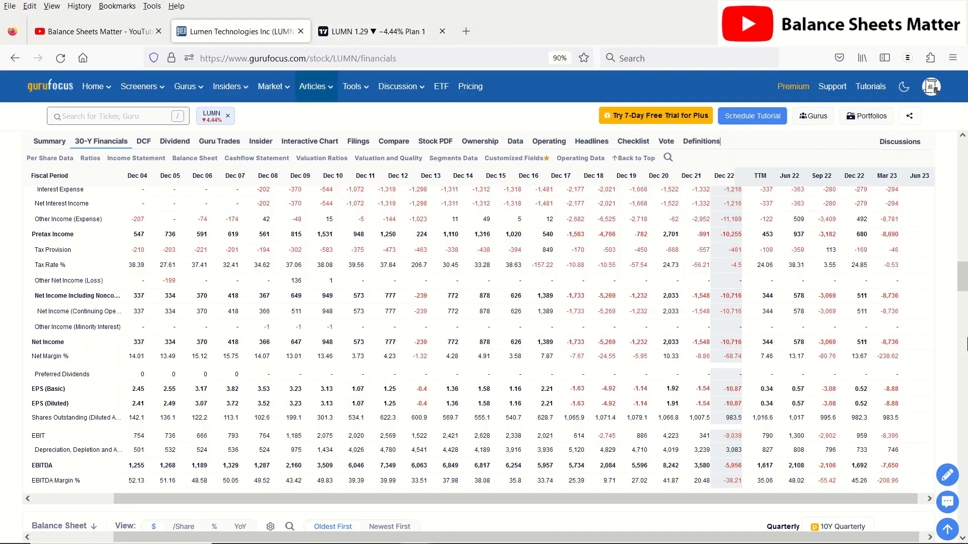
scroll("down", 3)
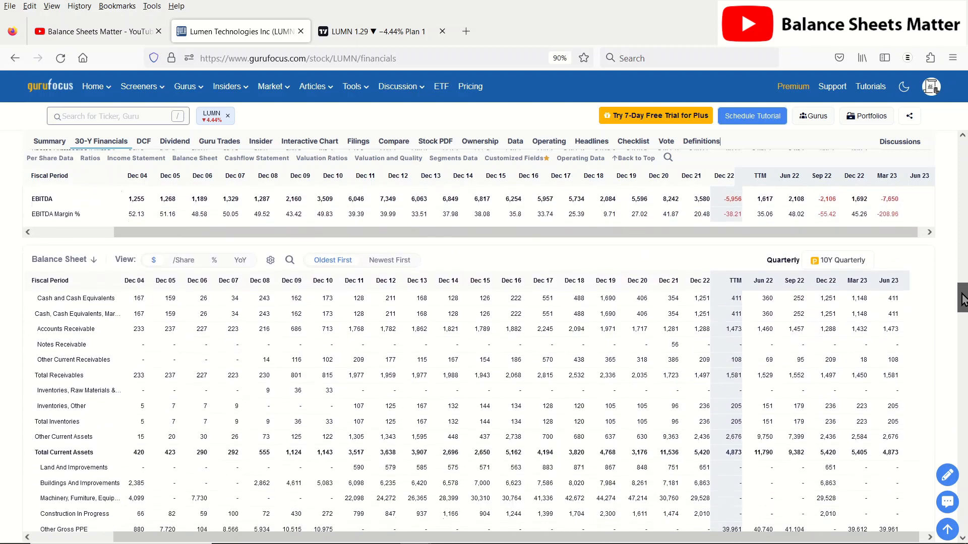
scroll("down", 3)
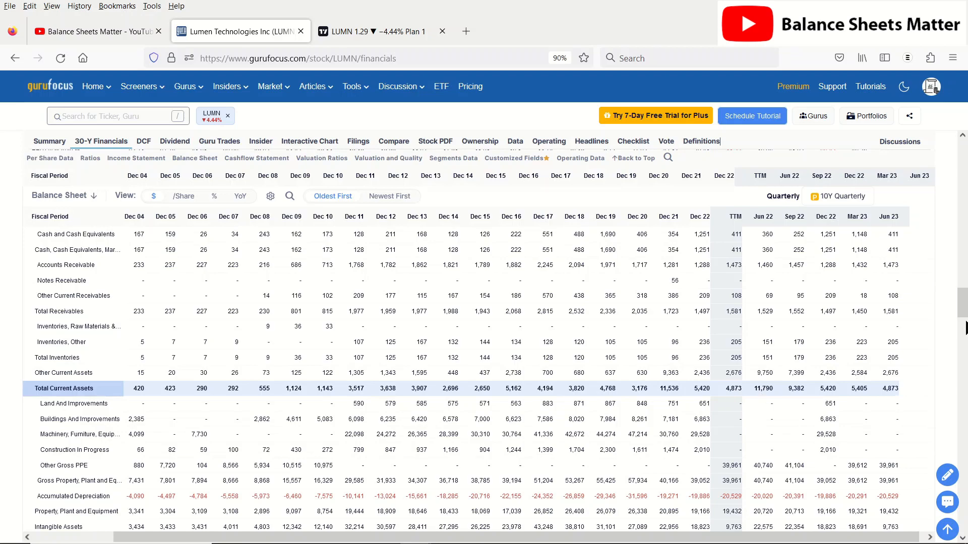
scroll("down", 3)
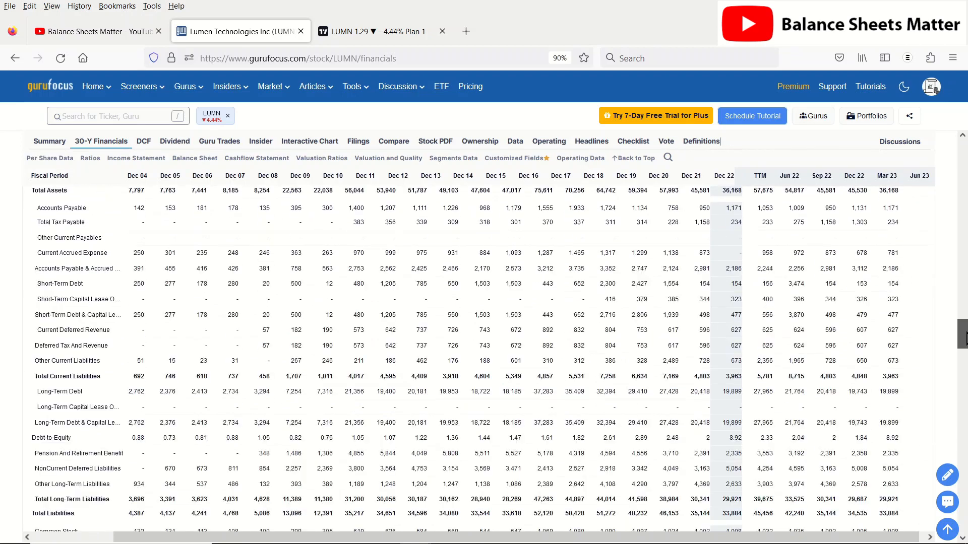
mouse_move(733, 384)
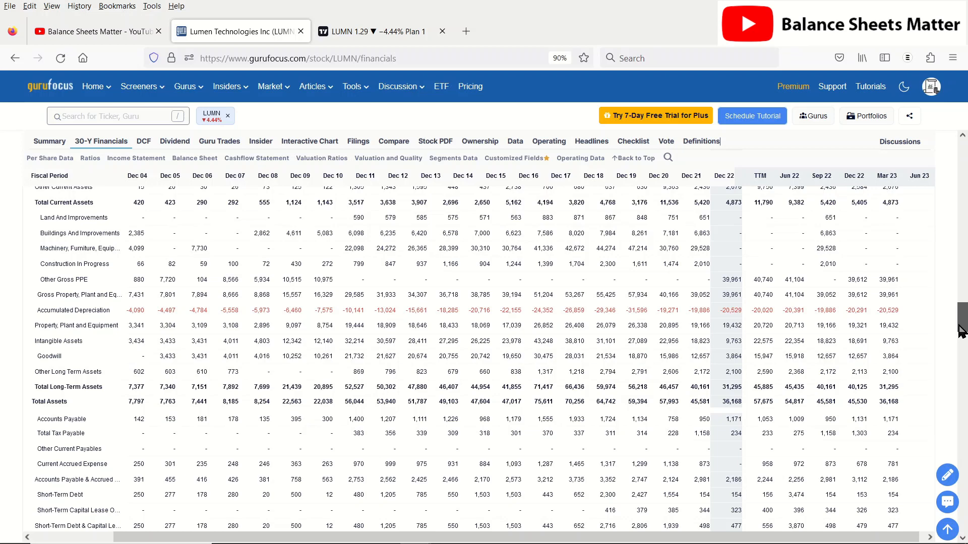
mouse_move(787, 372)
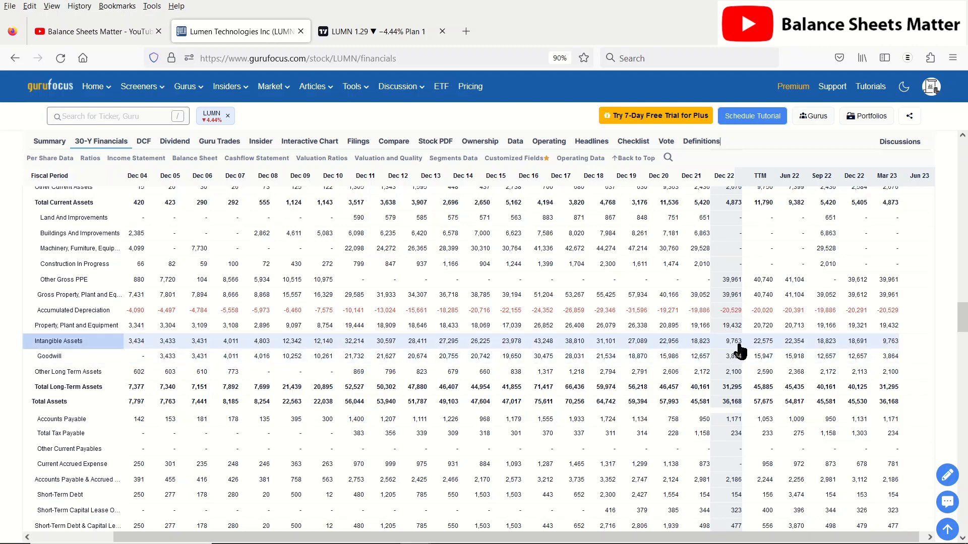
mouse_move(739, 351)
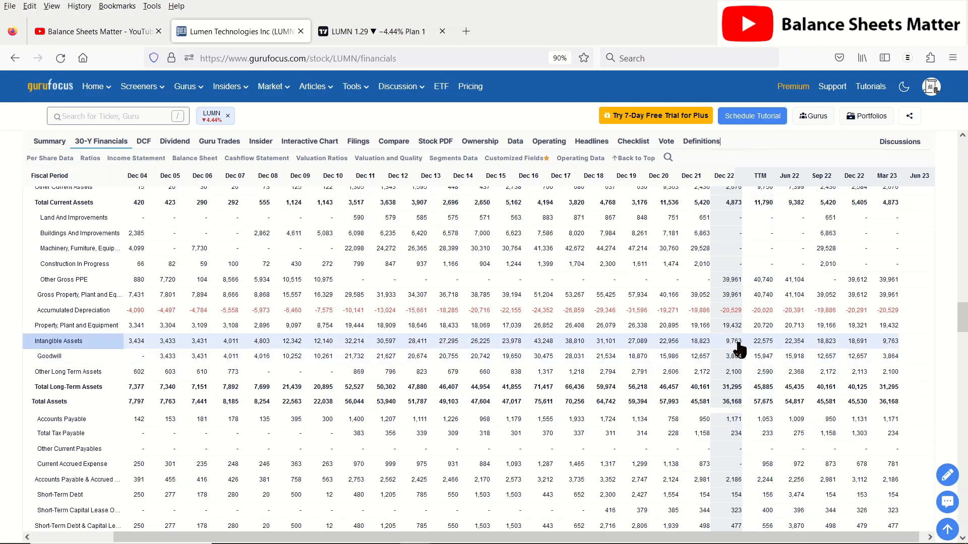
mouse_move(738, 357)
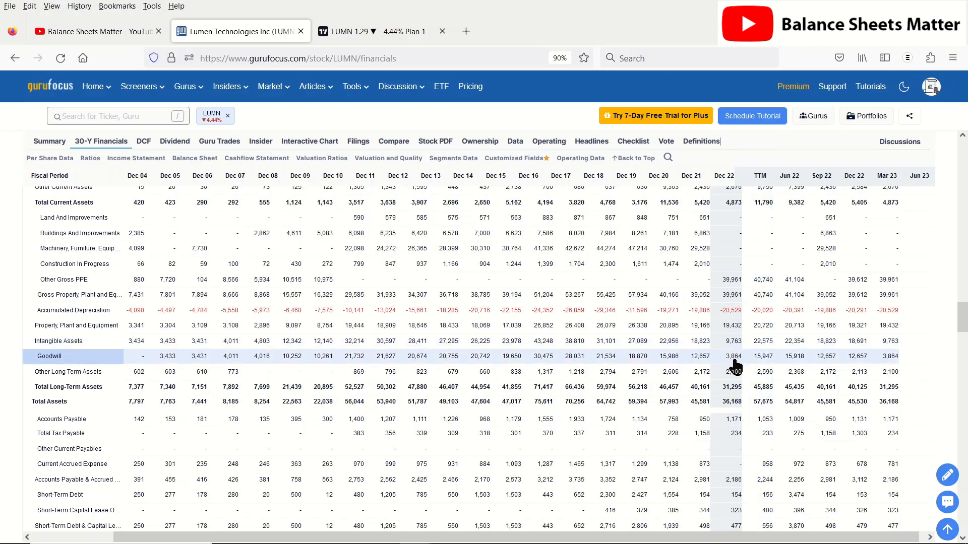
mouse_move(734, 341)
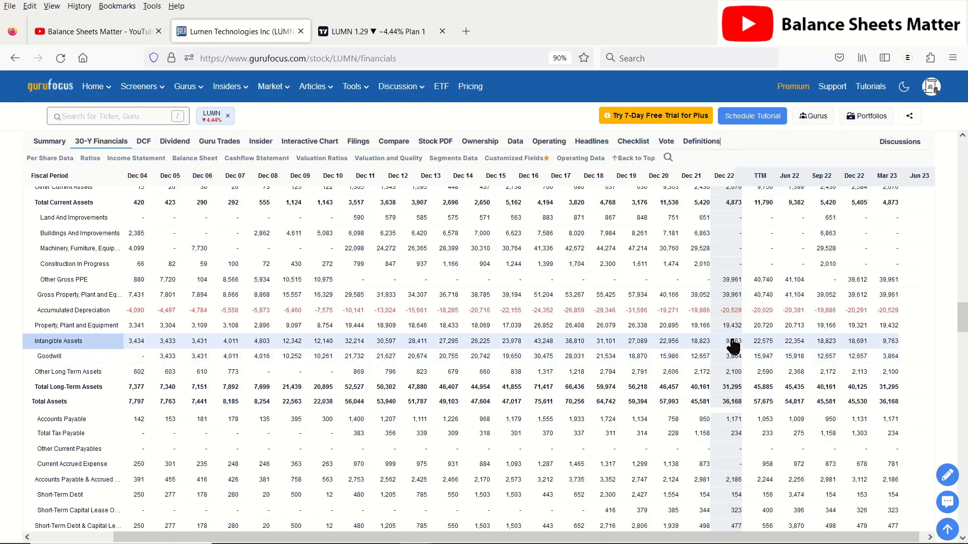
mouse_move(733, 402)
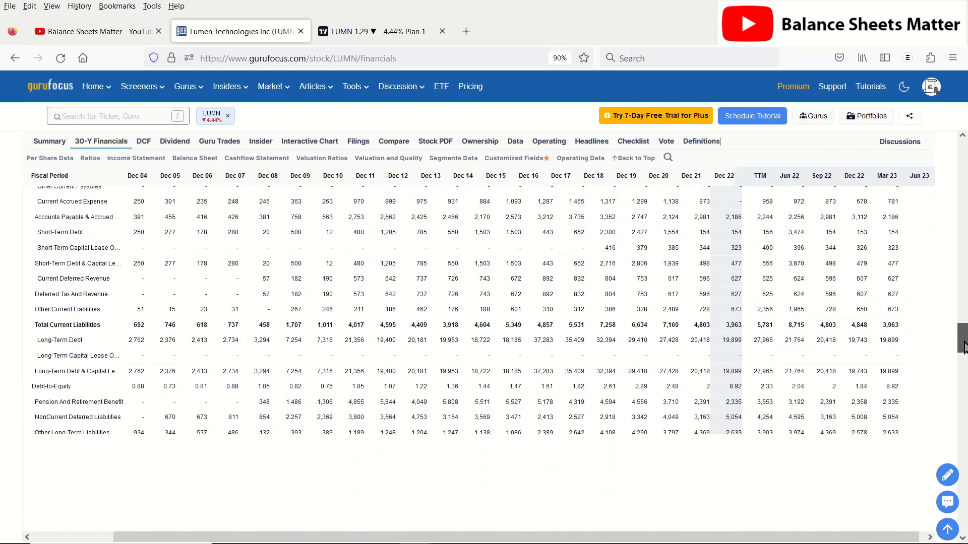
- Scroll to liabilities, long-term debt and stockholders' equity, with equity-to-asset near 0.06
scroll("down", 3)
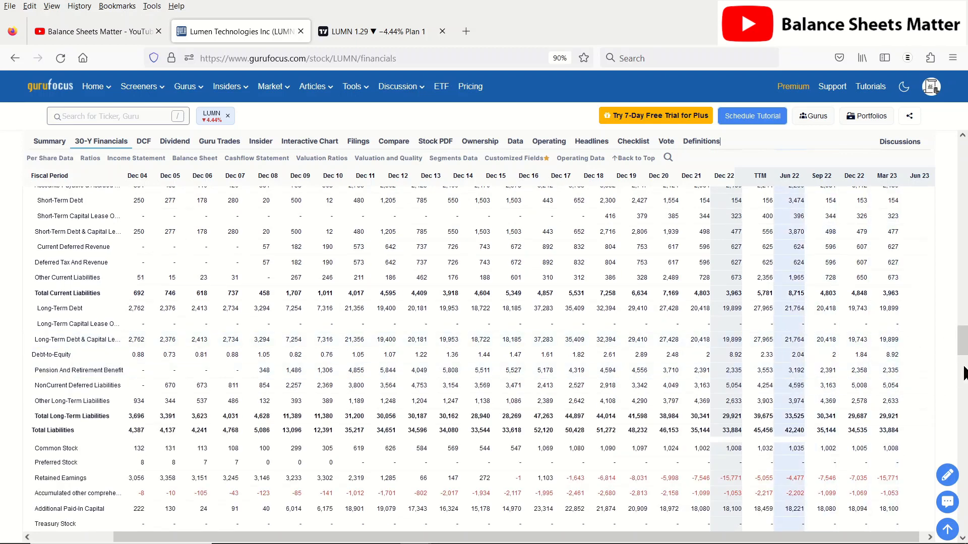
scroll("down", 3)
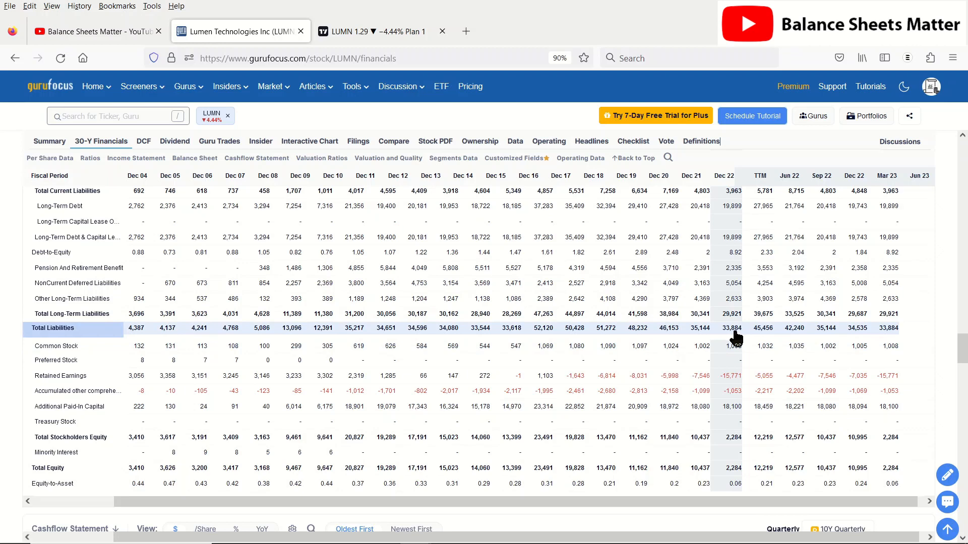
mouse_move(734, 357)
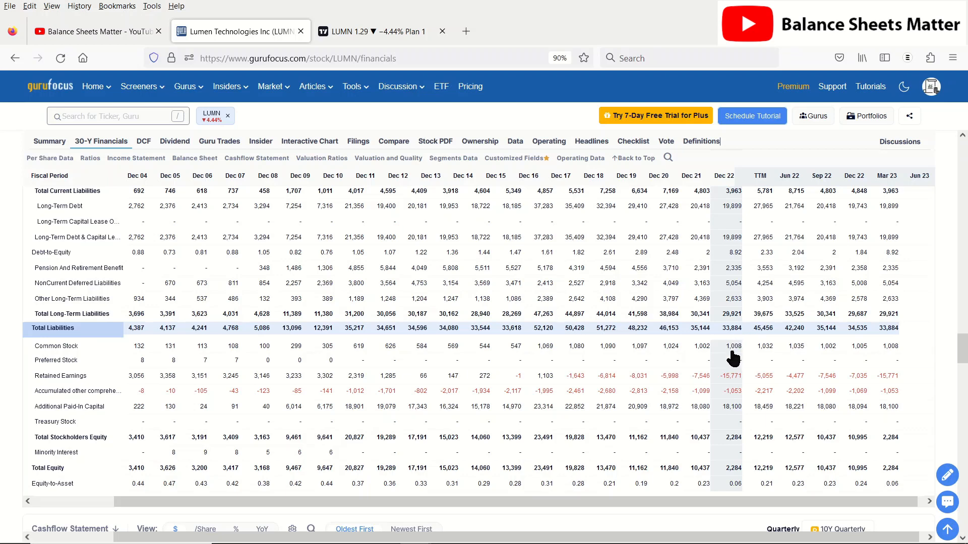
mouse_move(733, 437)
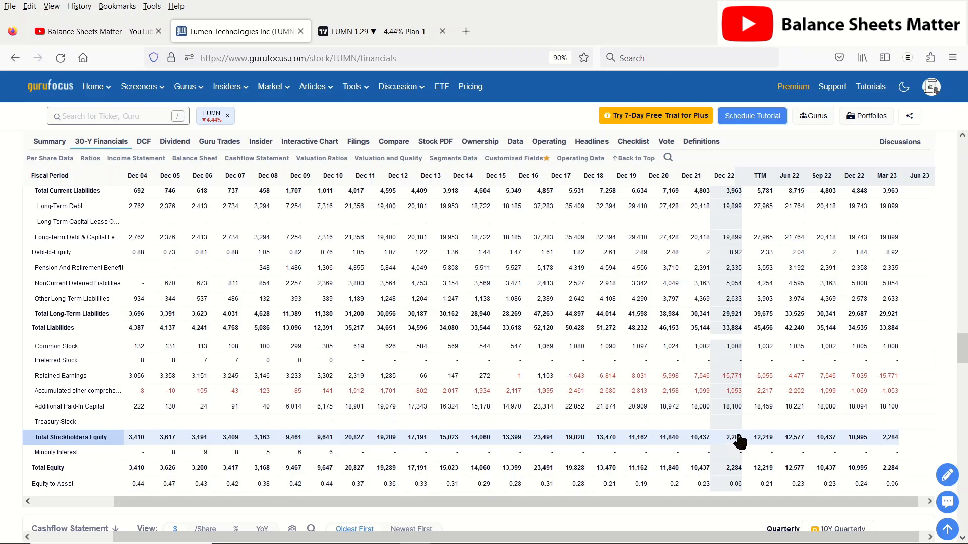
- Scroll to the cash flow statement's net income, operating cash flow and property purchase rows
scroll("down", 3)
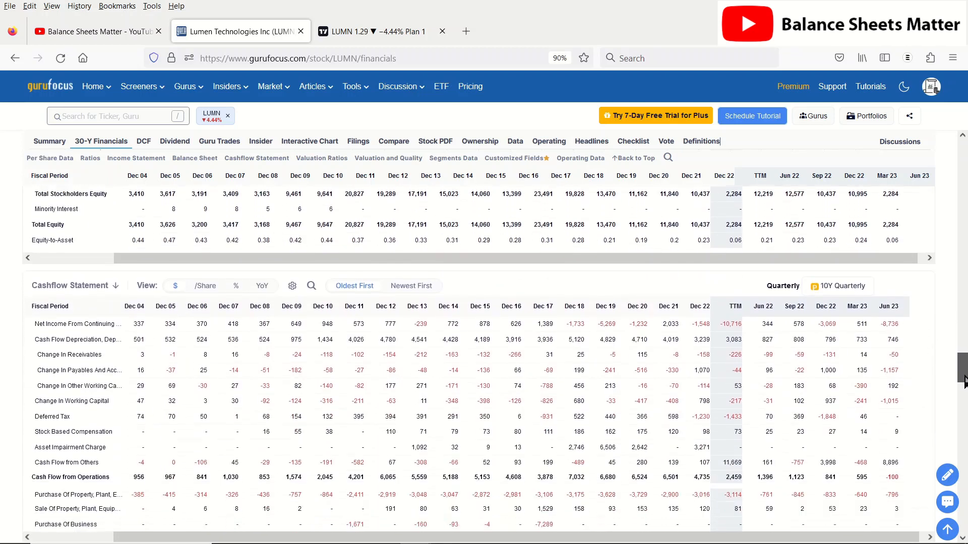
scroll("down", 3)
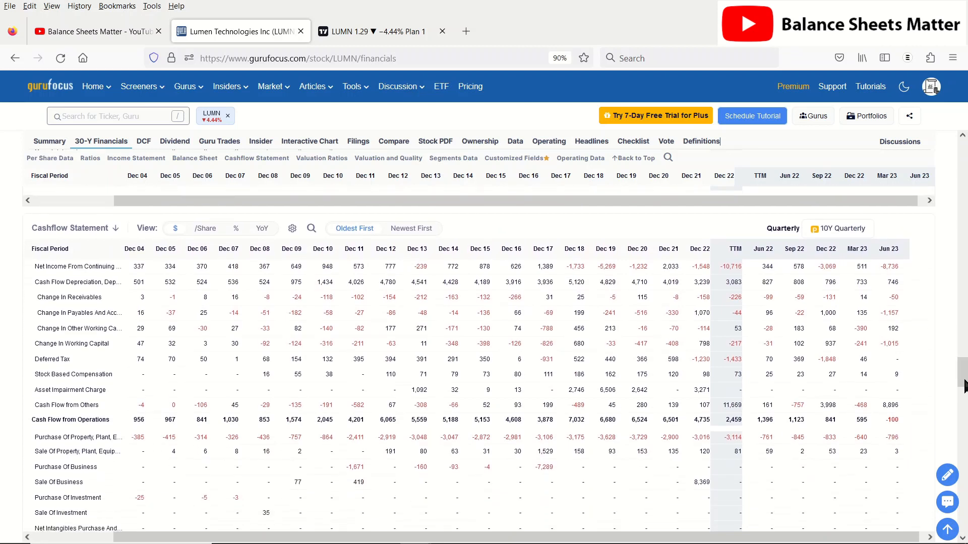
mouse_move(252, 291)
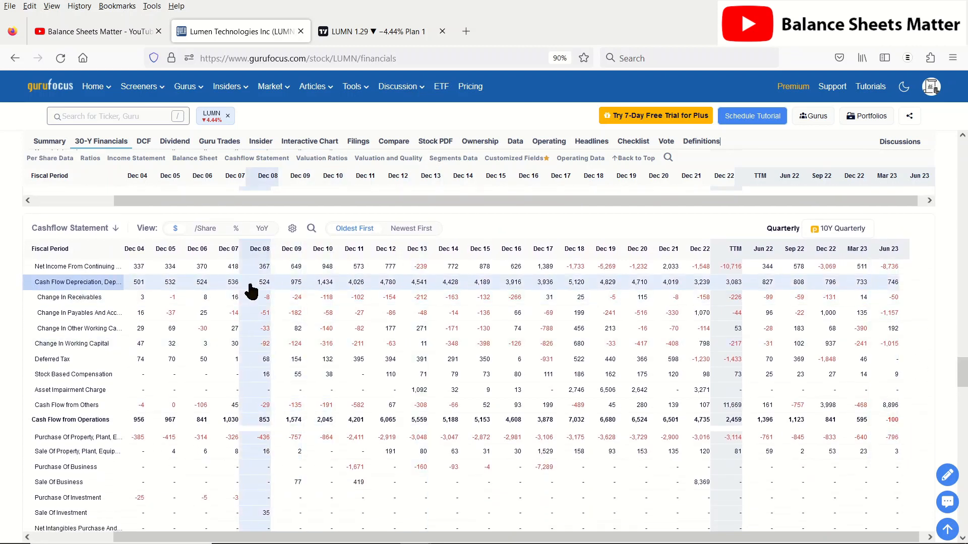
mouse_move(556, 291)
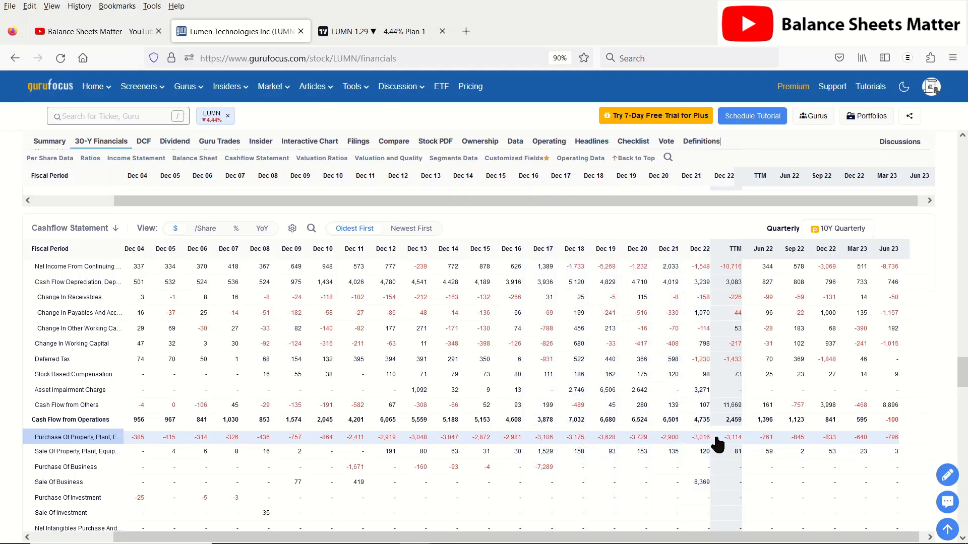
mouse_move(727, 444)
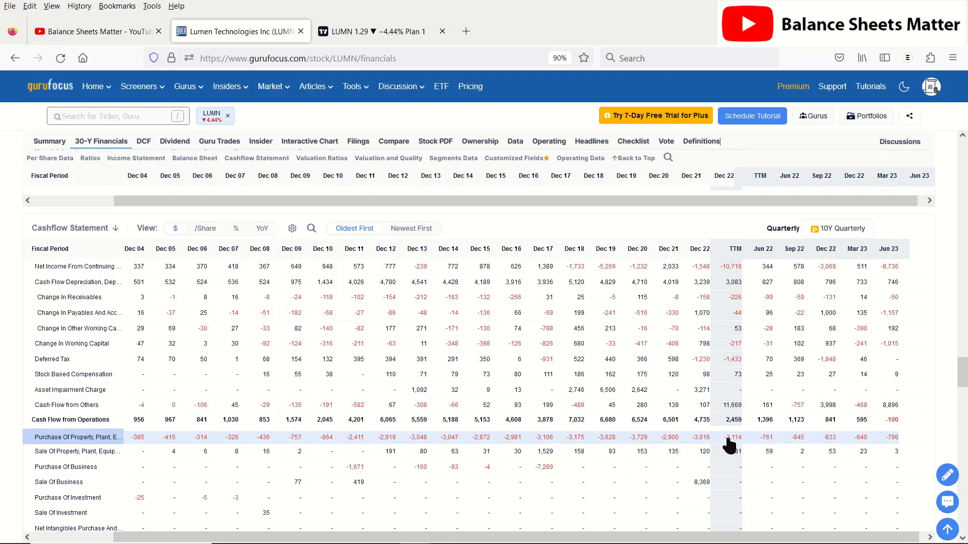
mouse_move(722, 445)
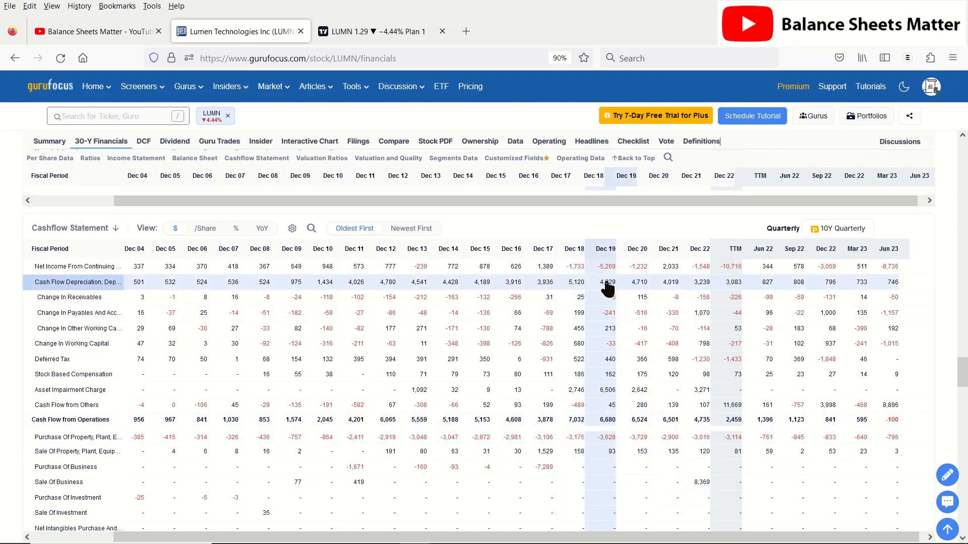
mouse_move(568, 282)
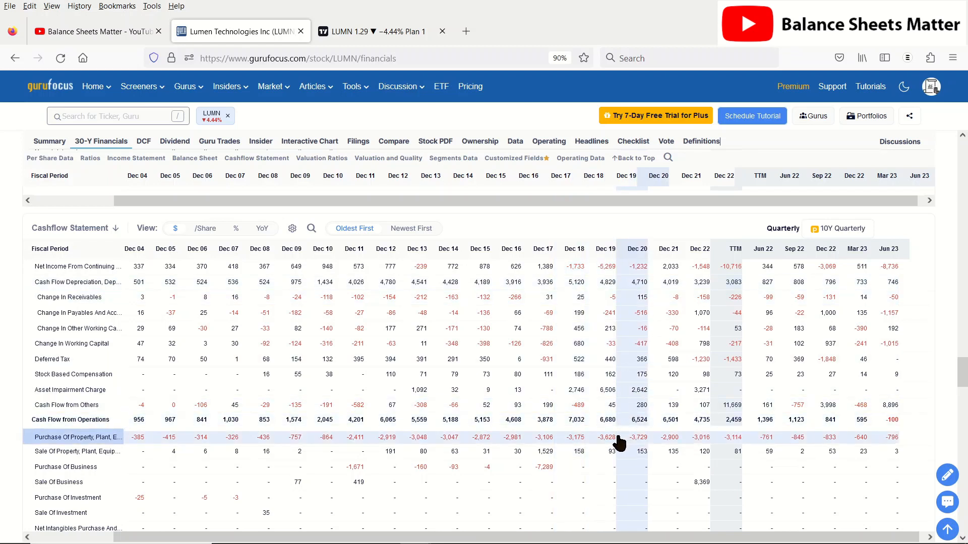
mouse_move(619, 441)
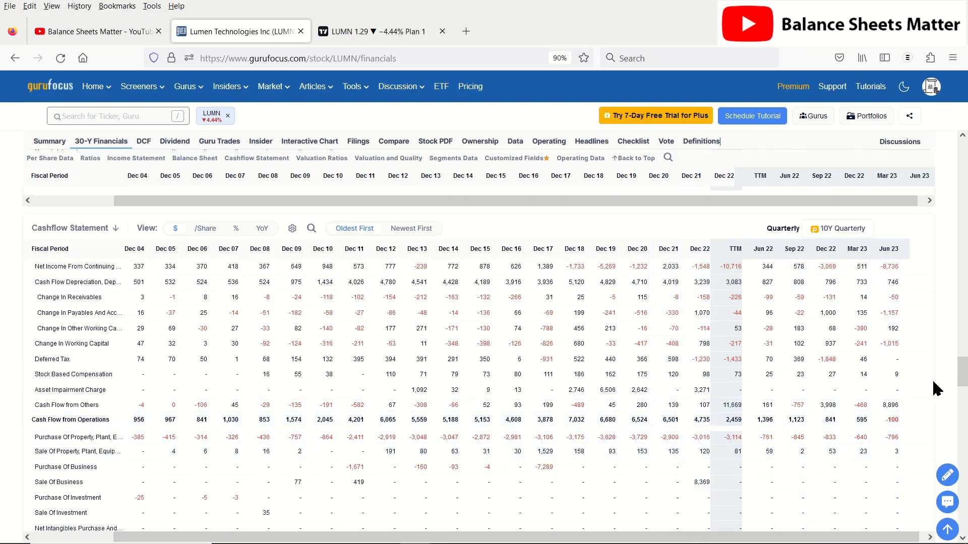
- Scroll the cash flow table to financing rows and free cash flow, briefly checking the LUMN price chart
scroll("down", 3)
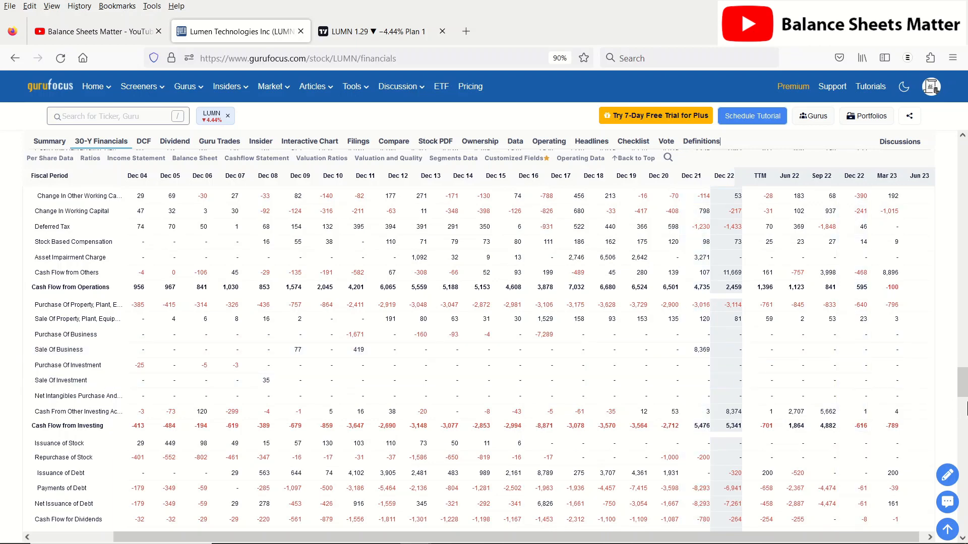
scroll("down", 3)
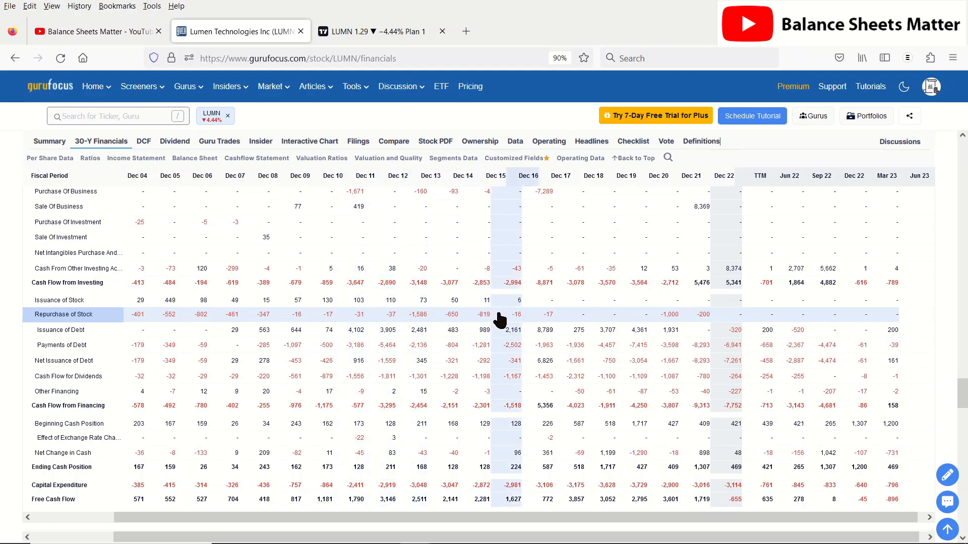
mouse_move(503, 330)
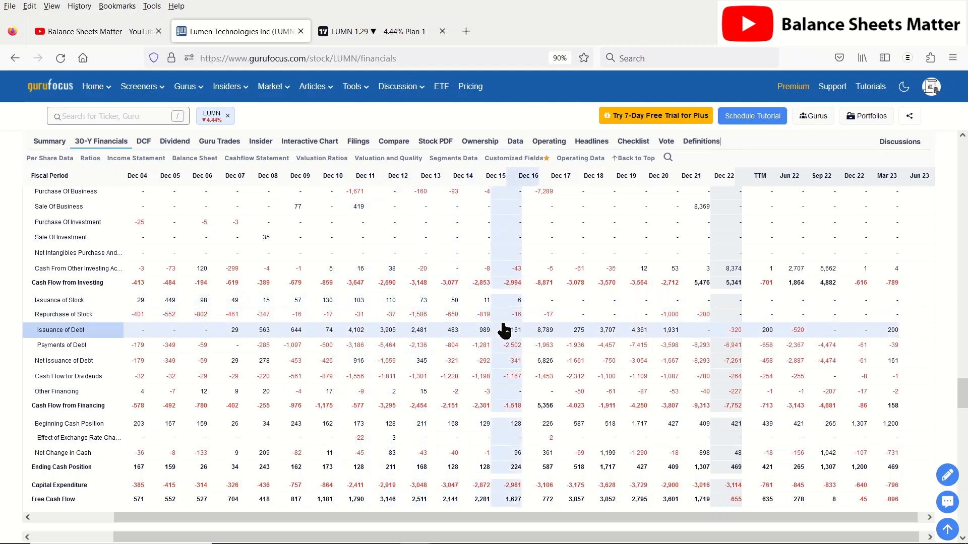
mouse_move(438, 357)
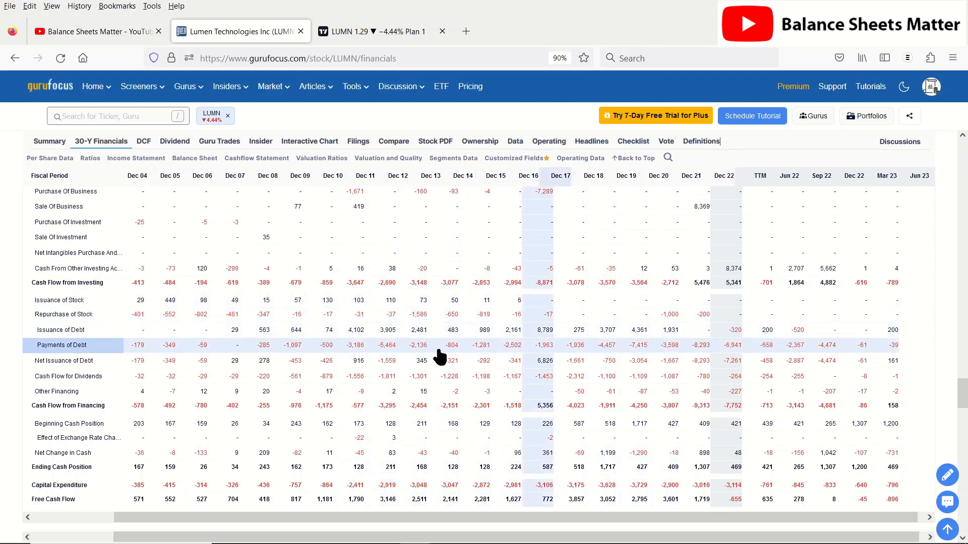
mouse_move(614, 364)
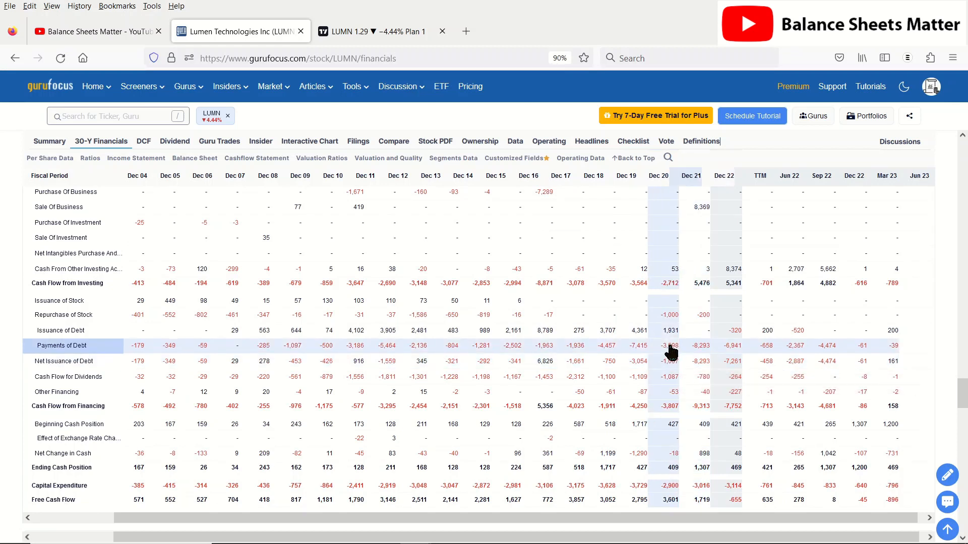
mouse_move(671, 361)
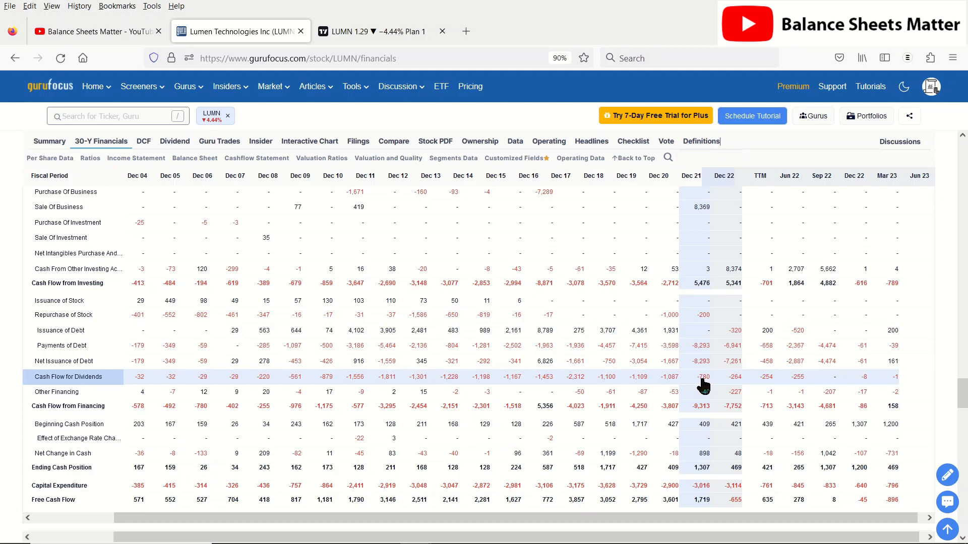
mouse_move(706, 377)
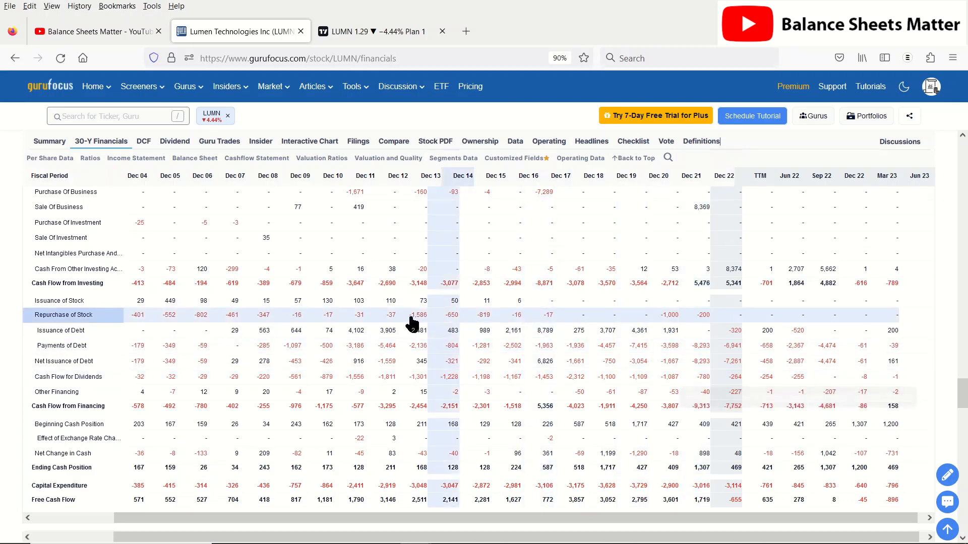
left_click(371, 31)
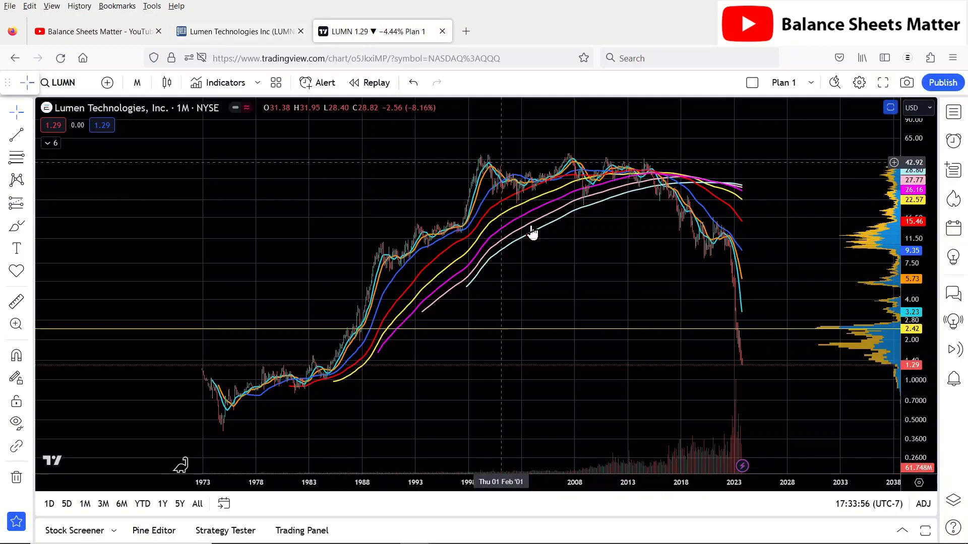
left_click(237, 31)
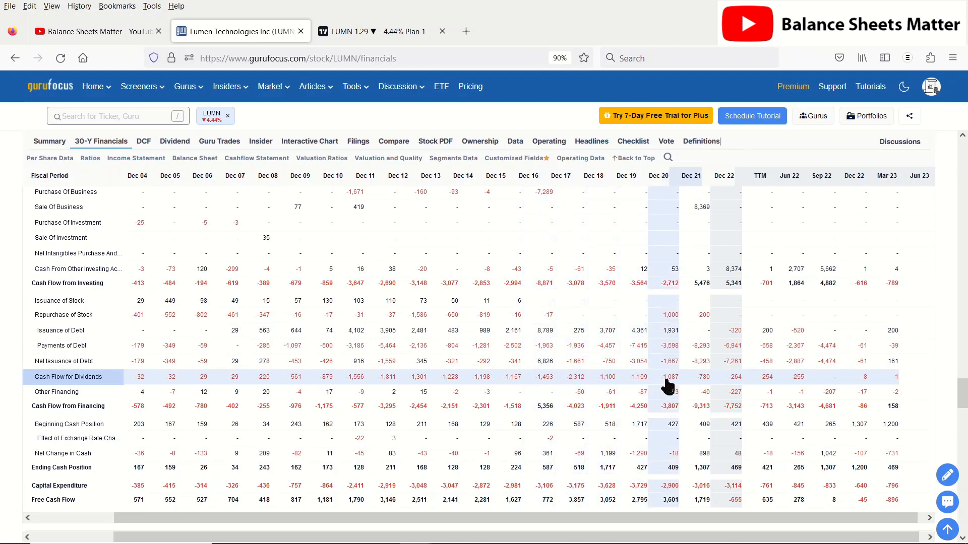
mouse_move(669, 384)
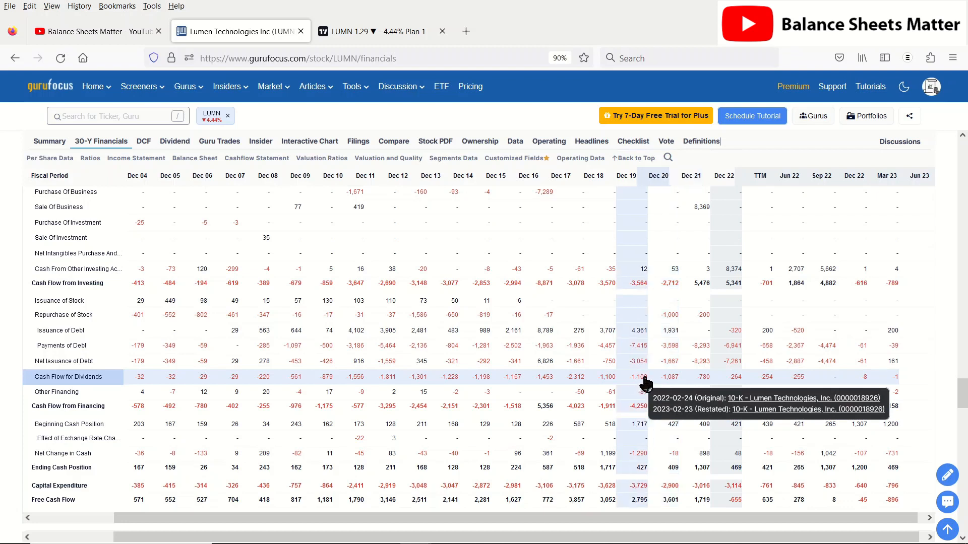
mouse_move(497, 380)
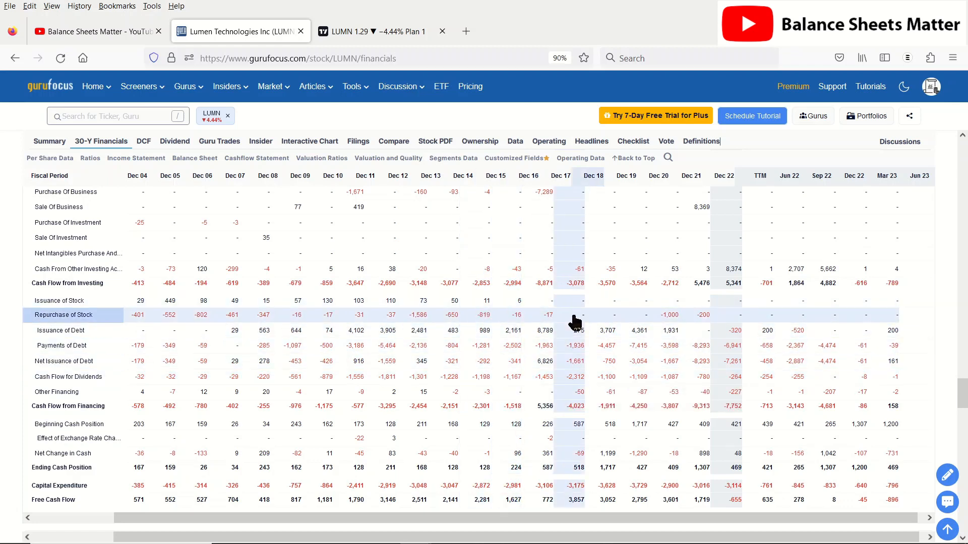
mouse_move(574, 322)
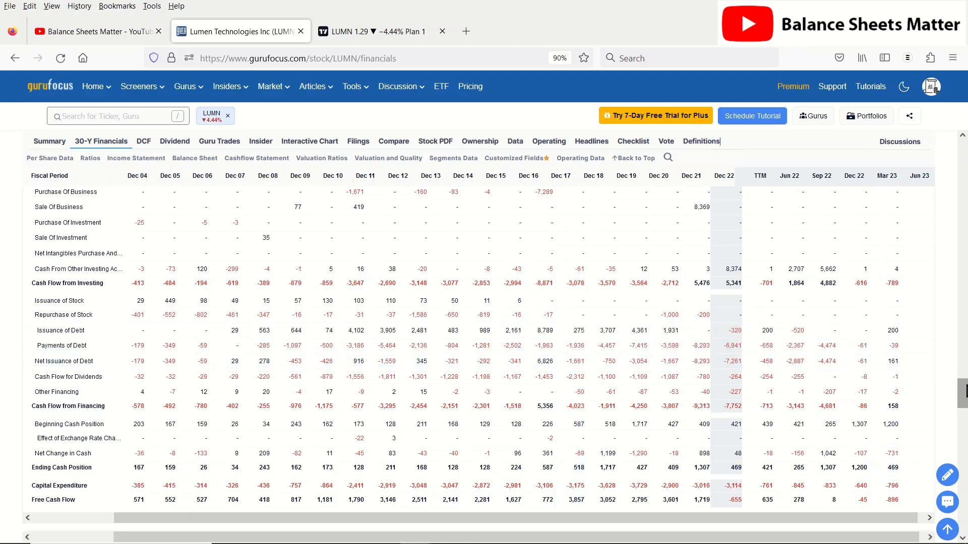
- Open Lumen's Interactive Chart plotting price history from 1988 to 2023
scroll("down", 3)
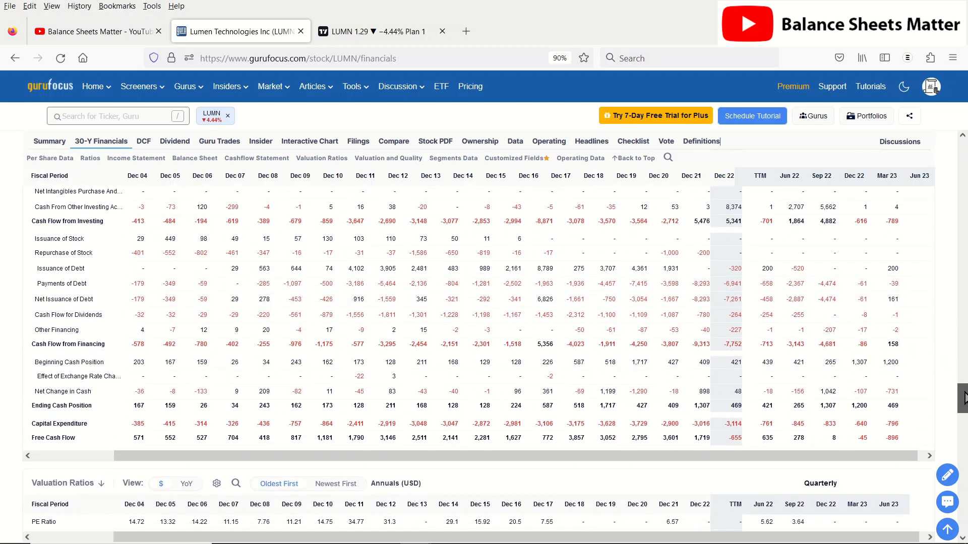
mouse_move(734, 448)
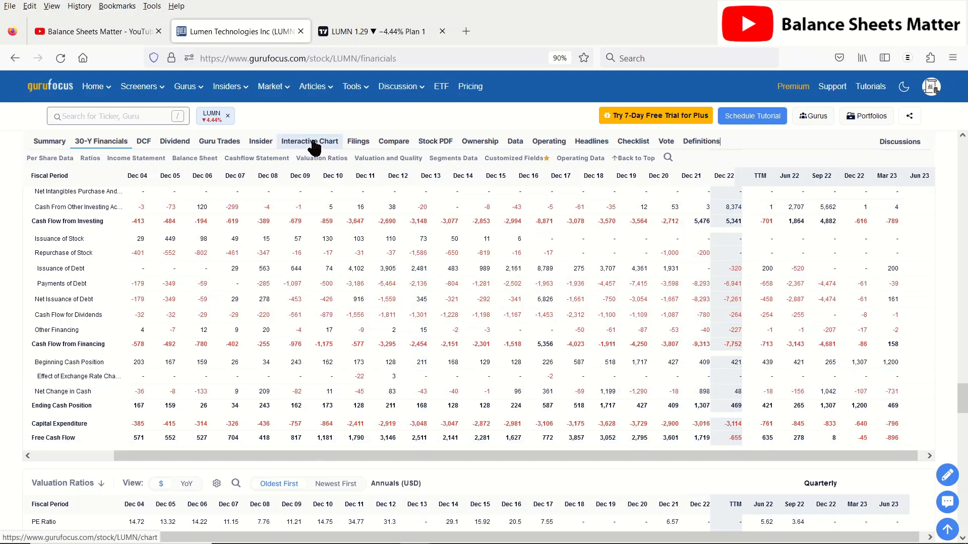
left_click(308, 140)
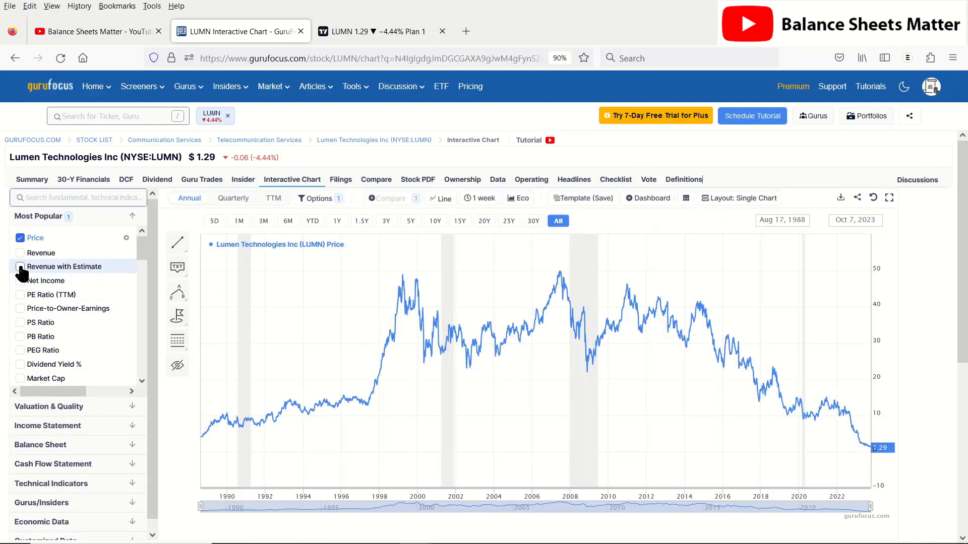
- Overlay the Revenue with Estimate series, with estimates through 2025, on Lumen's price chart
left_click(20, 266)
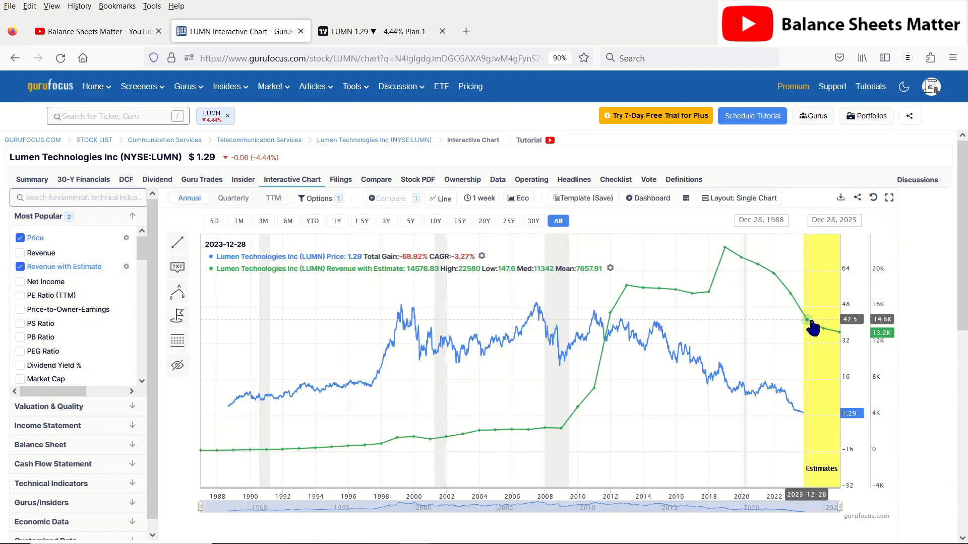
mouse_move(836, 343)
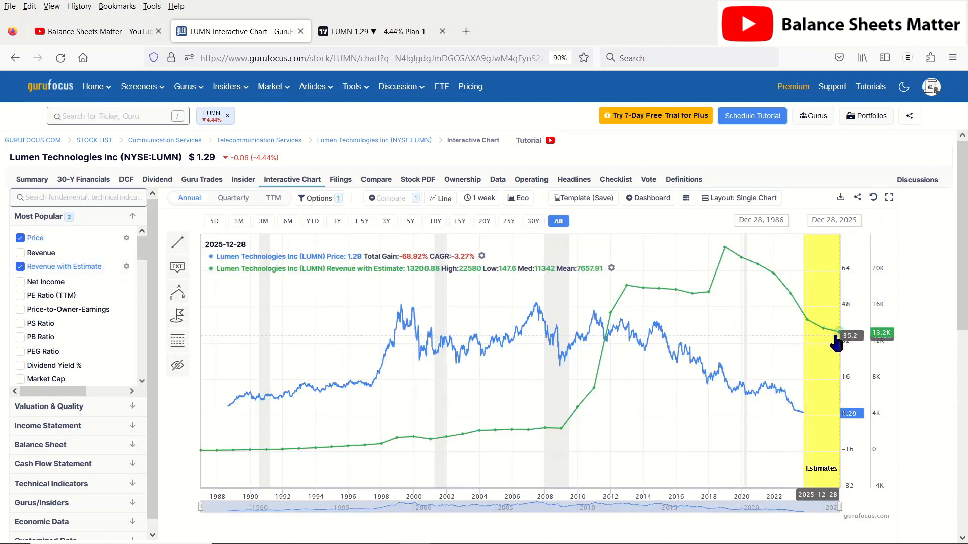
mouse_move(823, 337)
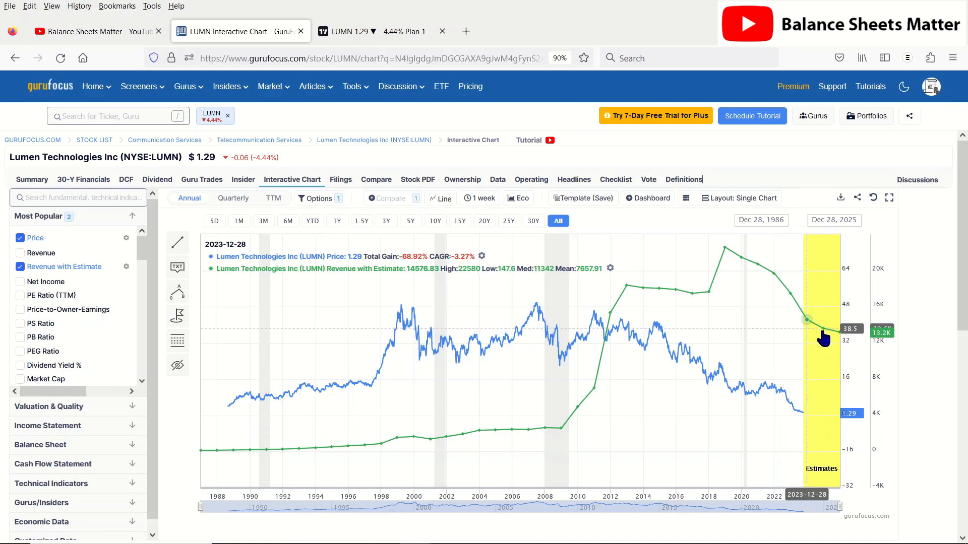
mouse_move(838, 343)
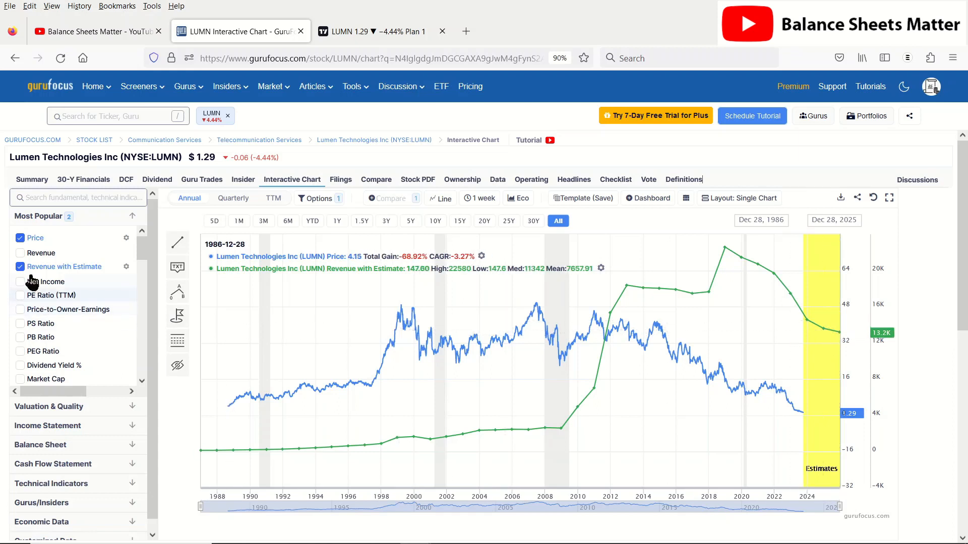
- Add the EPS with Estimate series and remove Revenue with Estimate from the chart
scroll("down", 3)
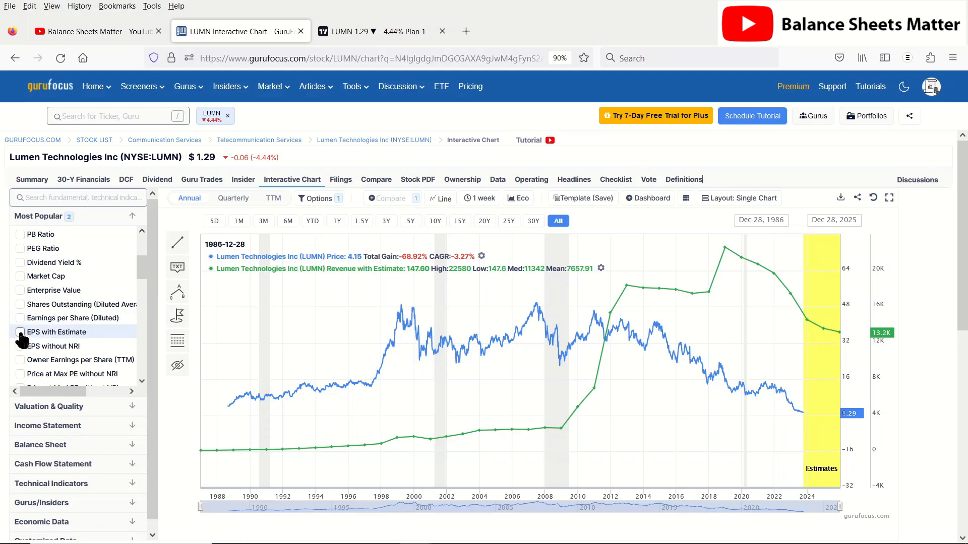
left_click(19, 332)
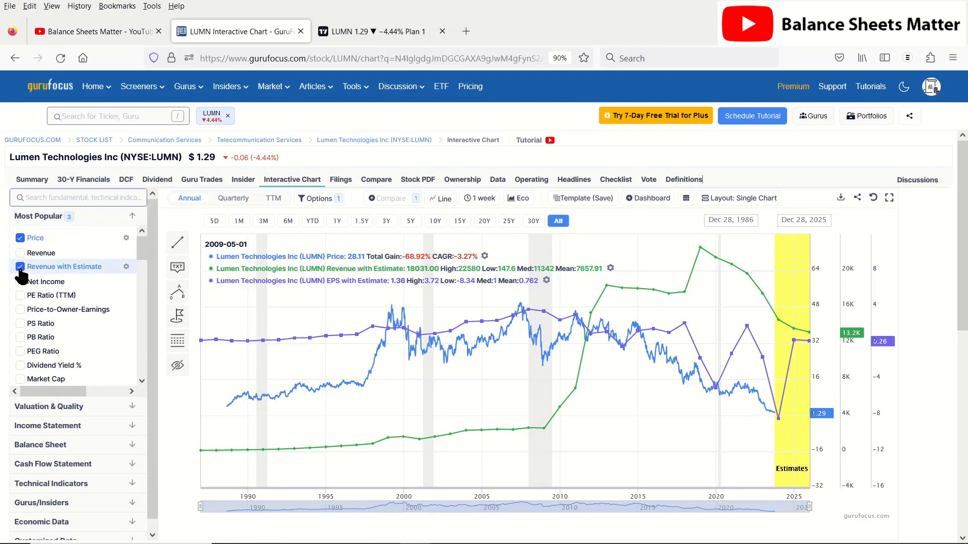
left_click(19, 267)
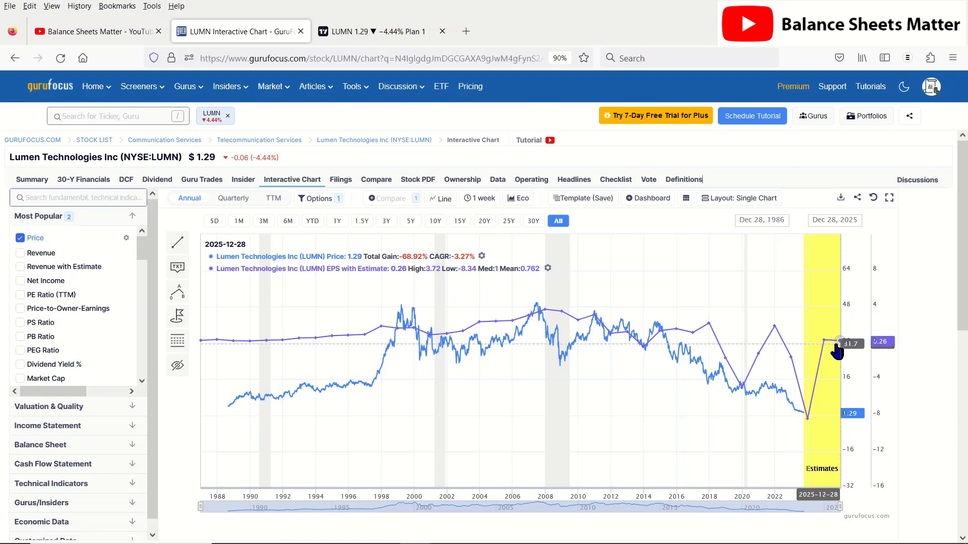
mouse_move(830, 351)
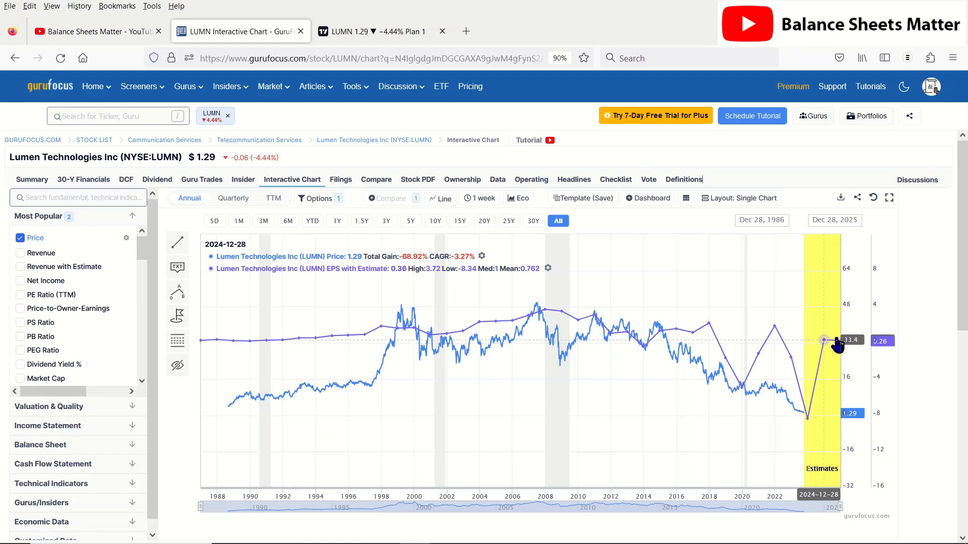
left_click(371, 30)
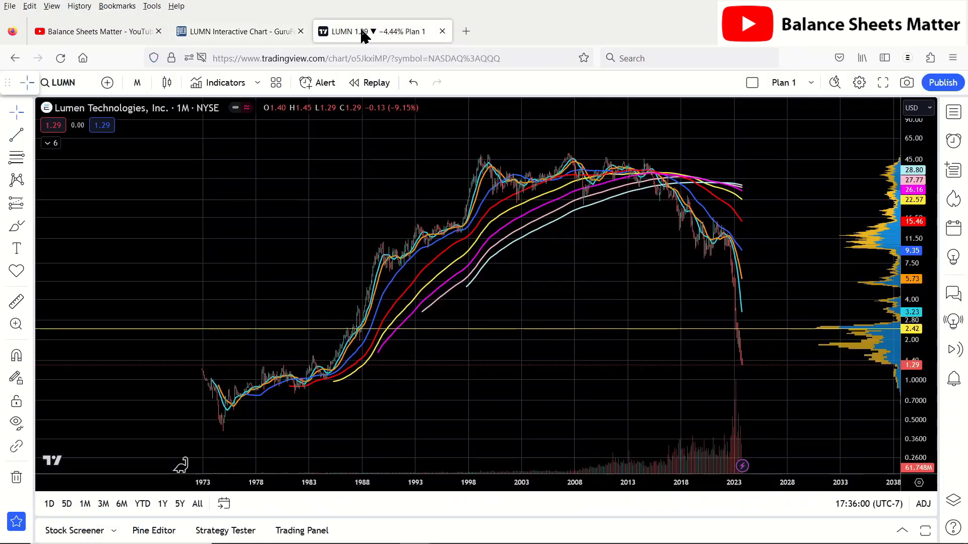
mouse_move(746, 371)
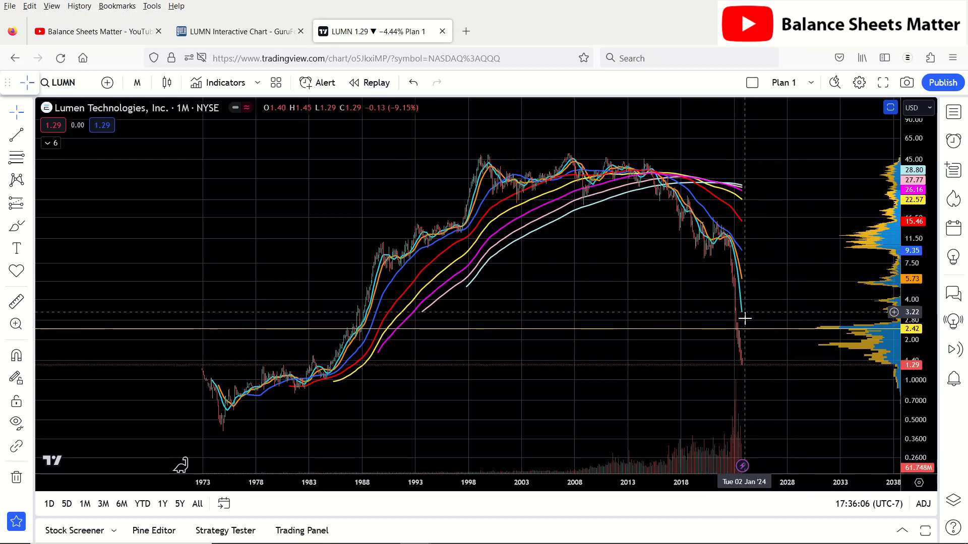
mouse_move(740, 371)
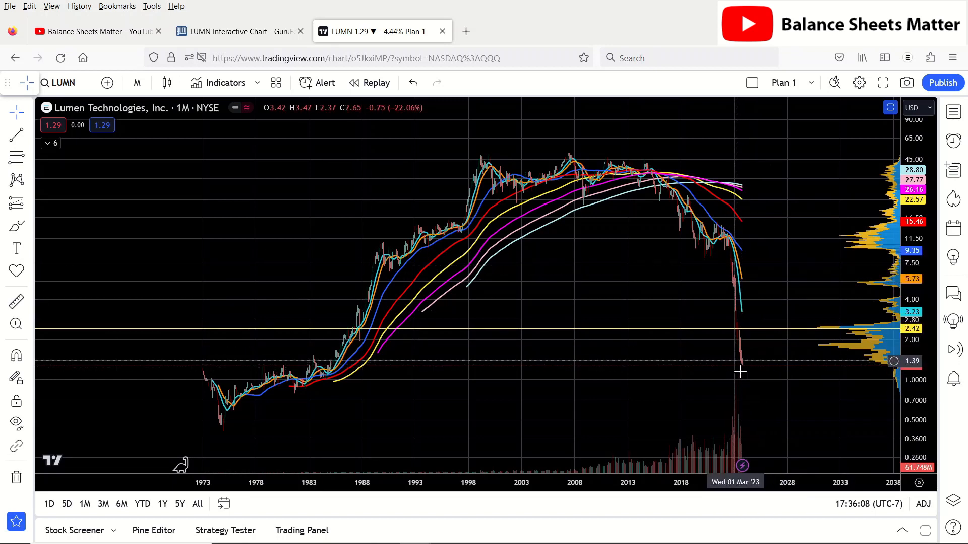
mouse_move(740, 366)
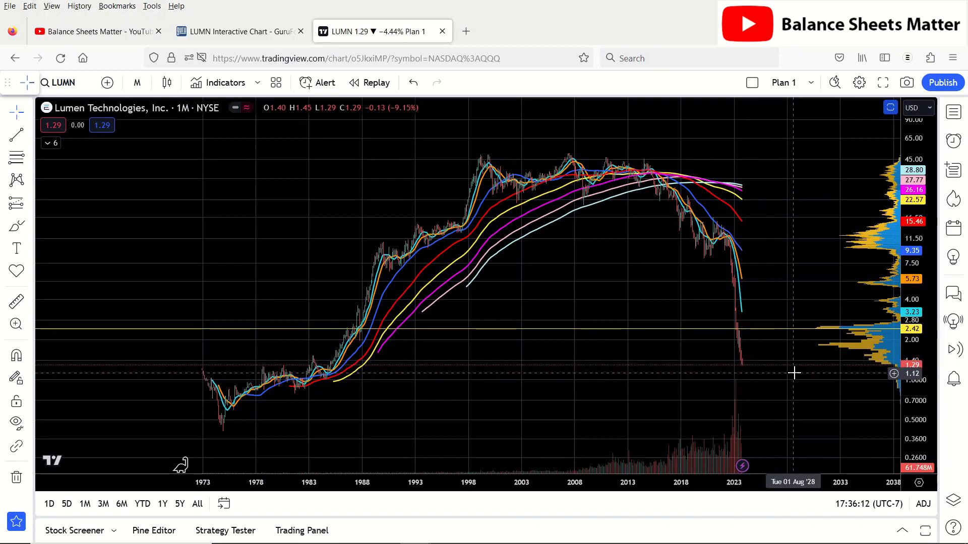
mouse_move(814, 377)
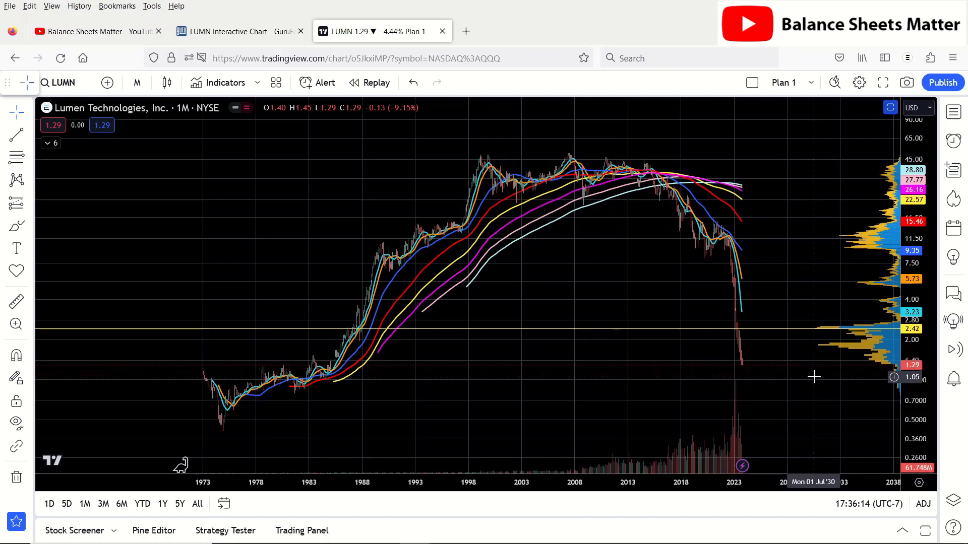
mouse_move(764, 375)
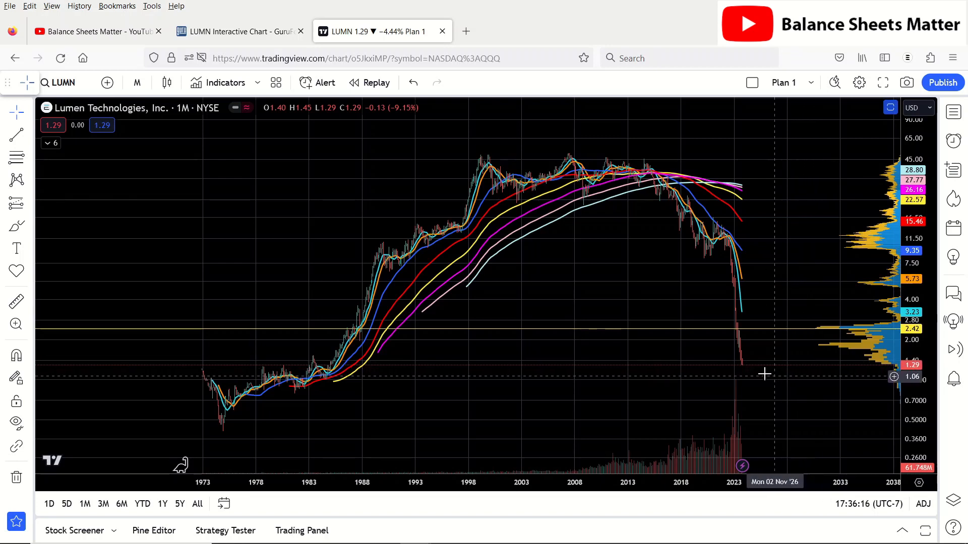
mouse_move(744, 370)
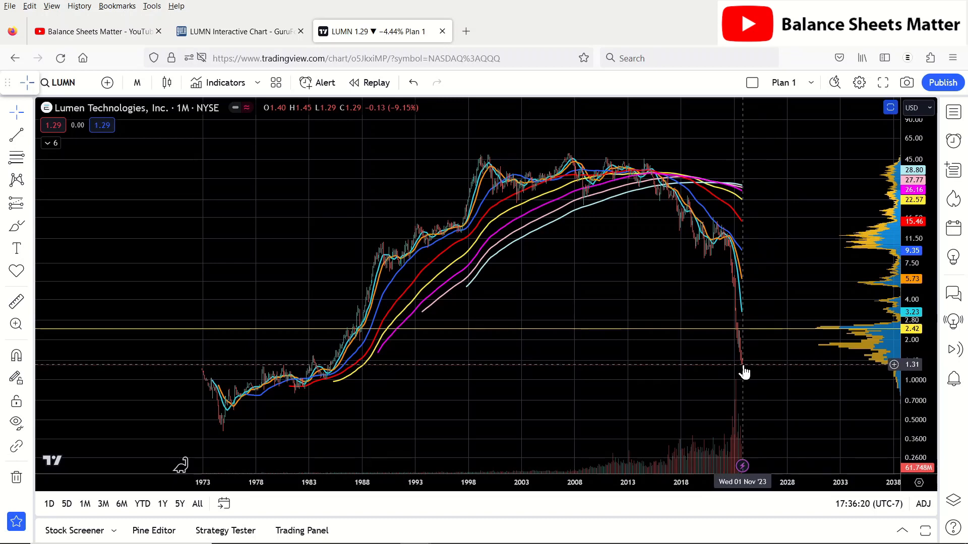
mouse_move(750, 372)
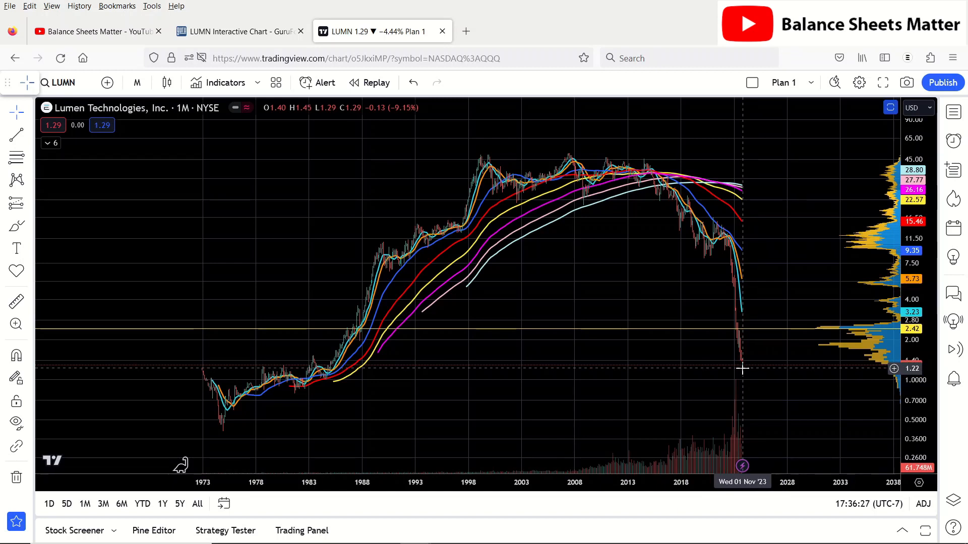
mouse_move(741, 369)
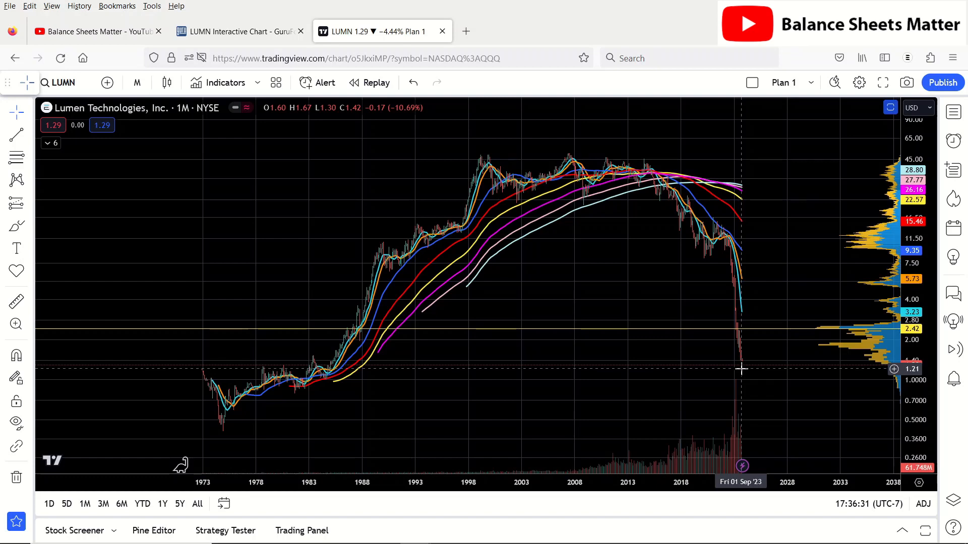
left_click(239, 31)
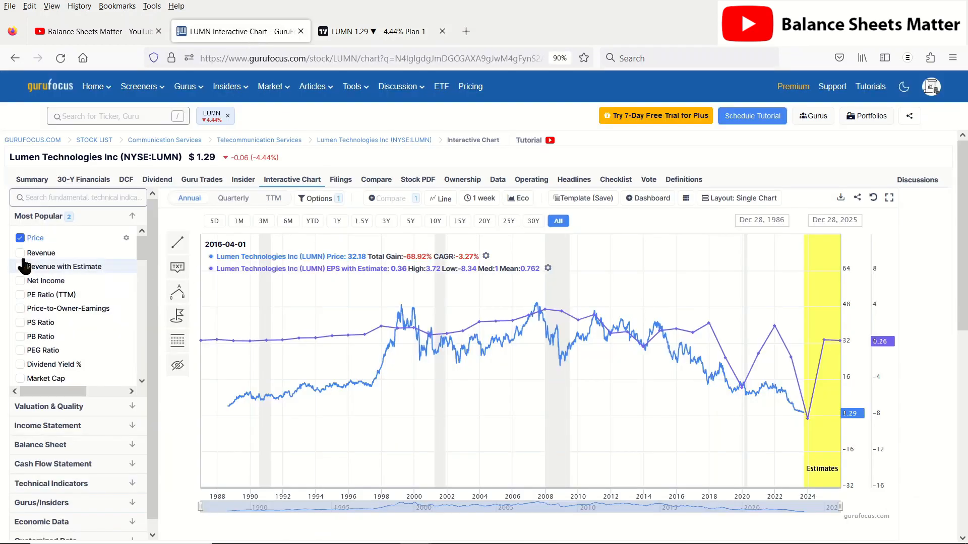
mouse_move(142, 252)
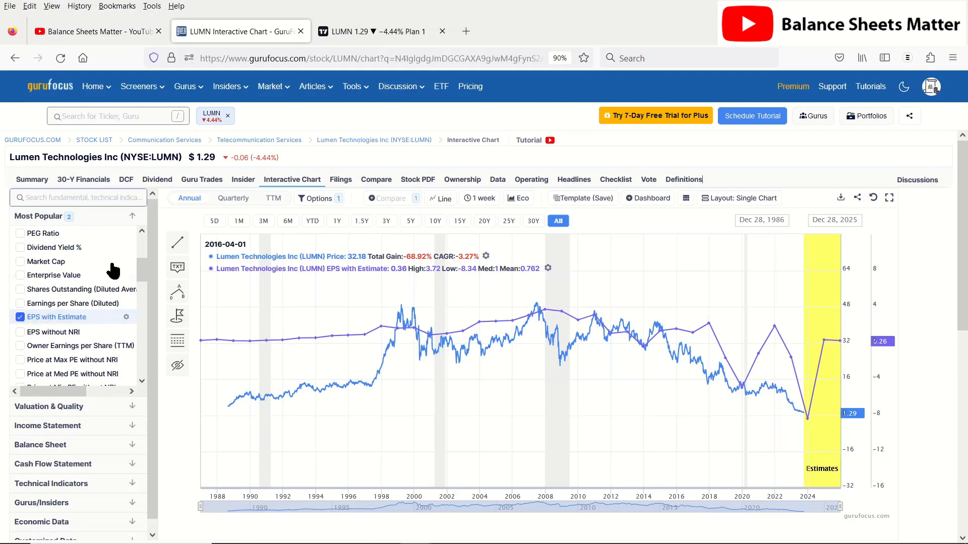
- Search 'gros' and plot Gross Margin % against Lumen's price
left_click(20, 317)
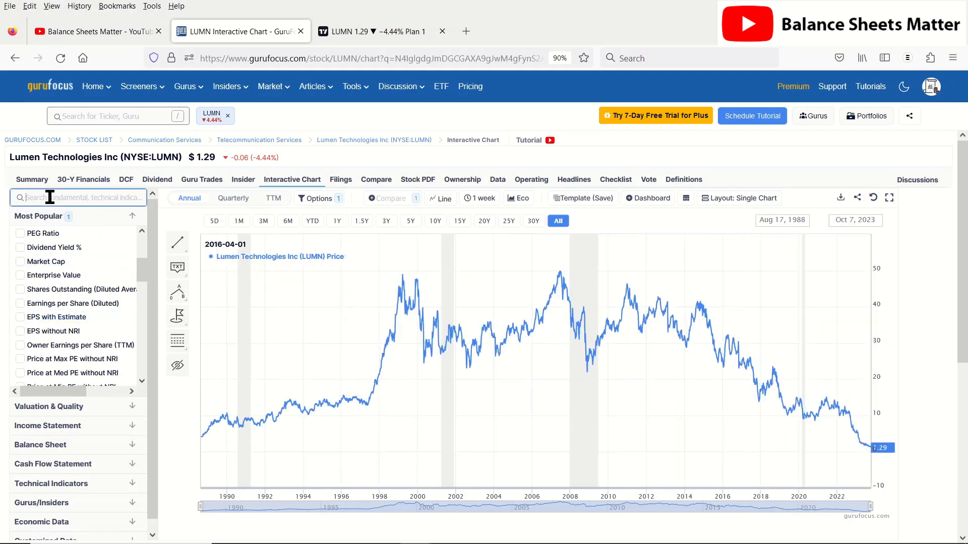
type("gros")
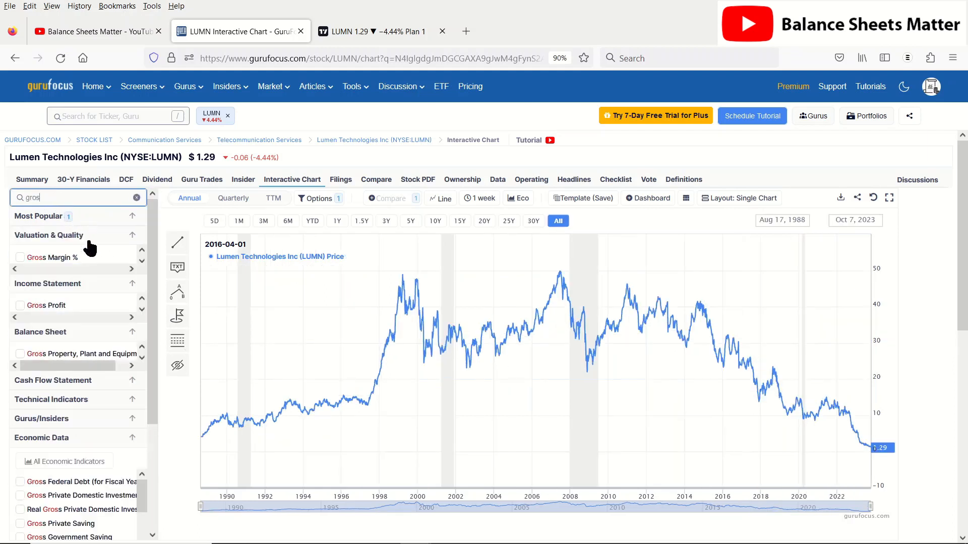
left_click(20, 258)
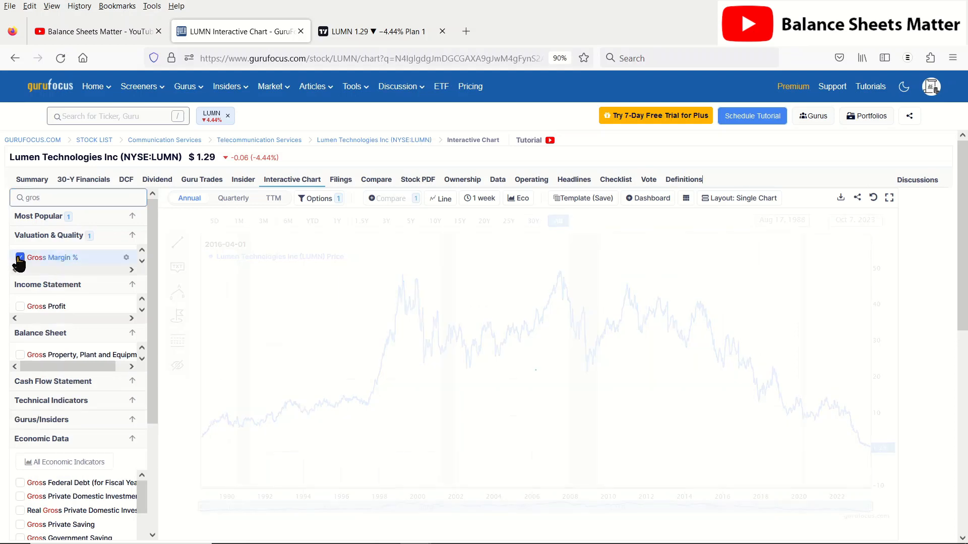
left_click(19, 257)
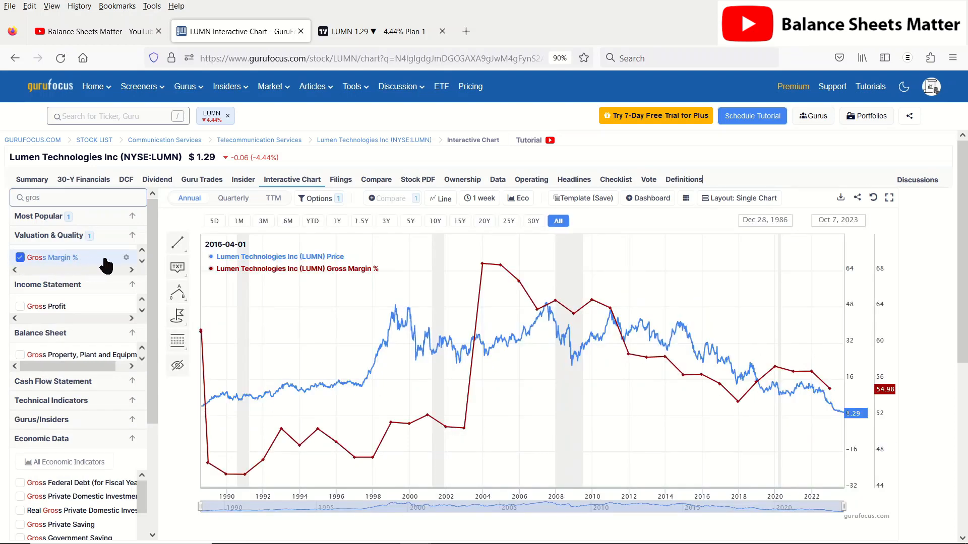
mouse_move(649, 338)
type("operat")
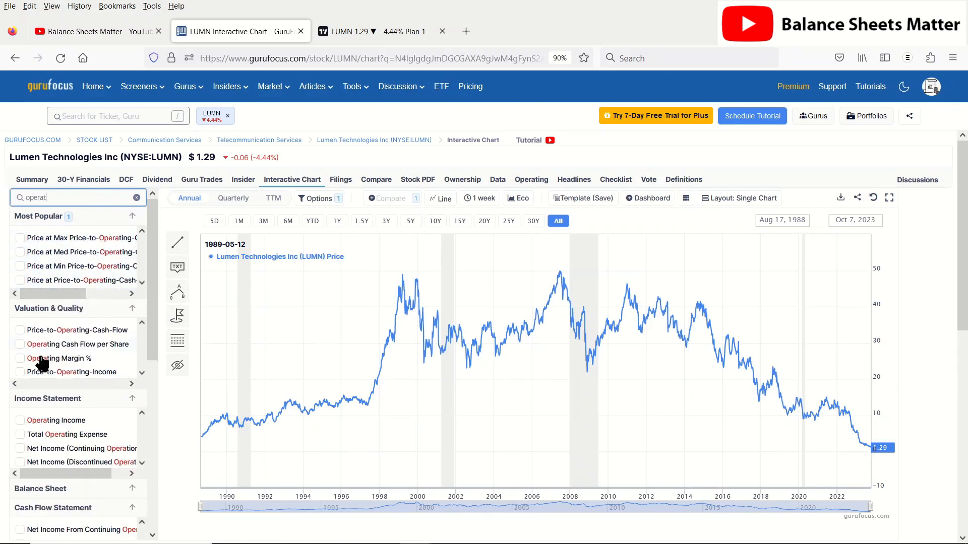
- Overlay Operating Margin % on Lumen's price chart, replacing the gross margin series
left_click(20, 358)
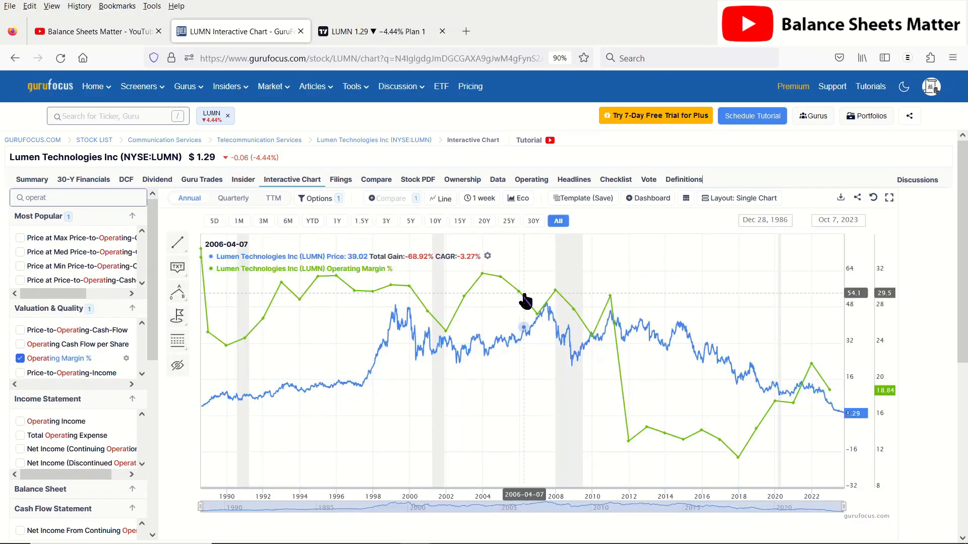
mouse_move(571, 363)
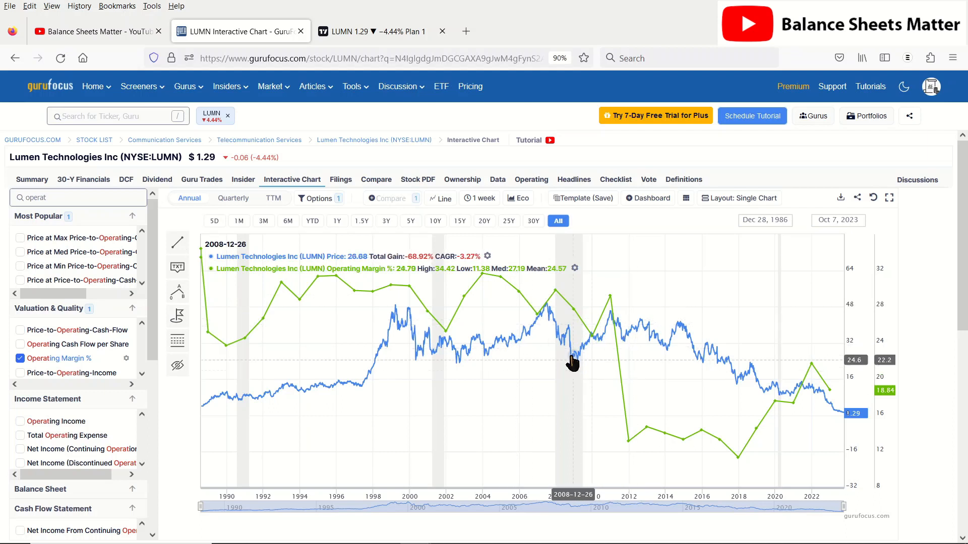
mouse_move(810, 390)
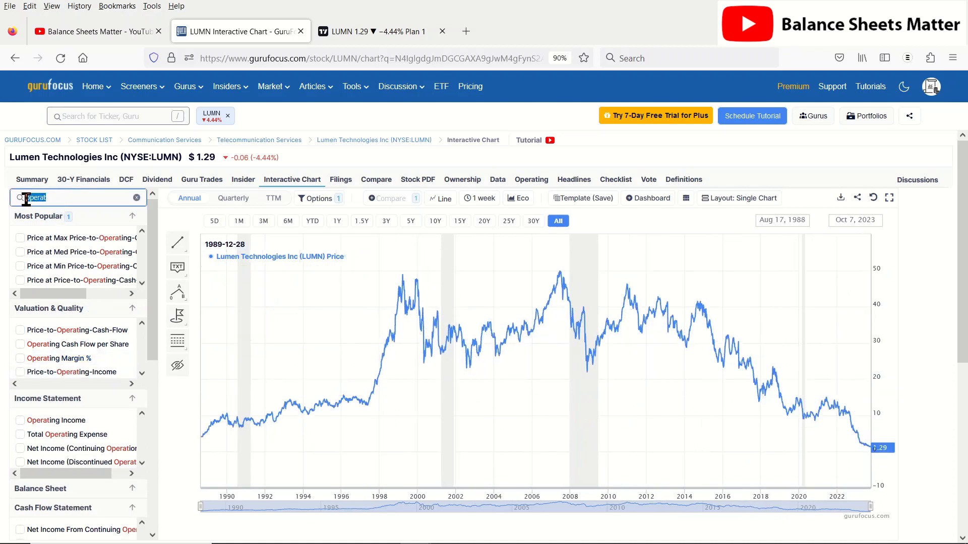
- Search 'net' and plot Net Margin % against Lumen's price, replacing operating margin
type("net")
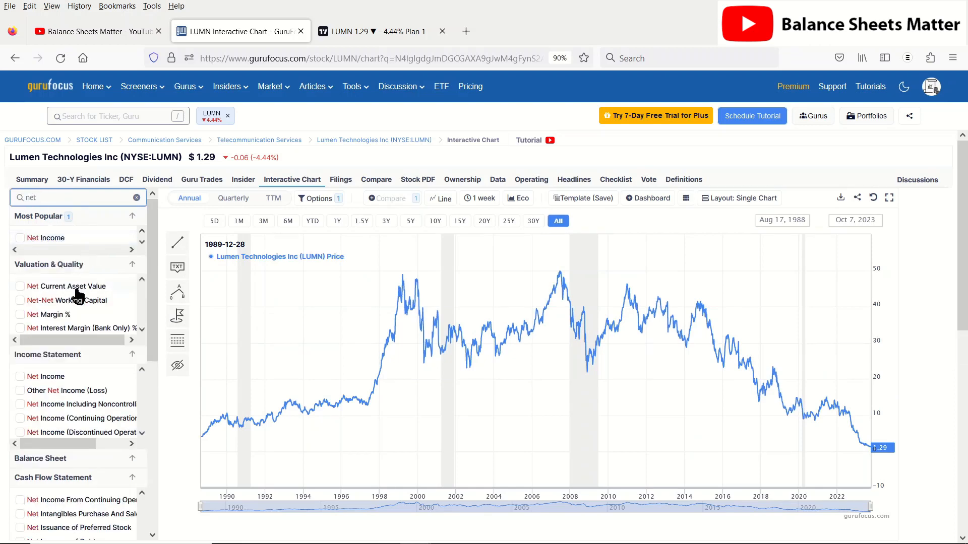
left_click(20, 314)
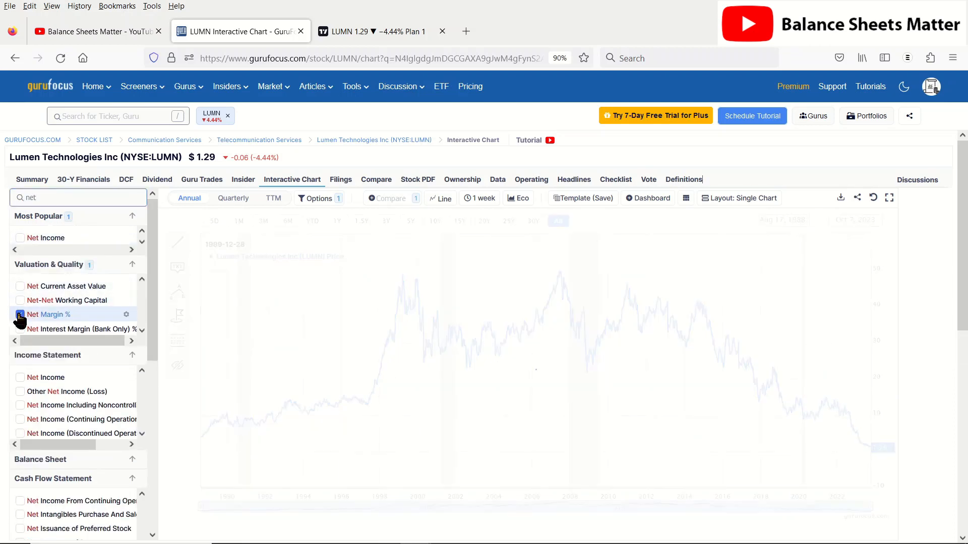
left_click(20, 314)
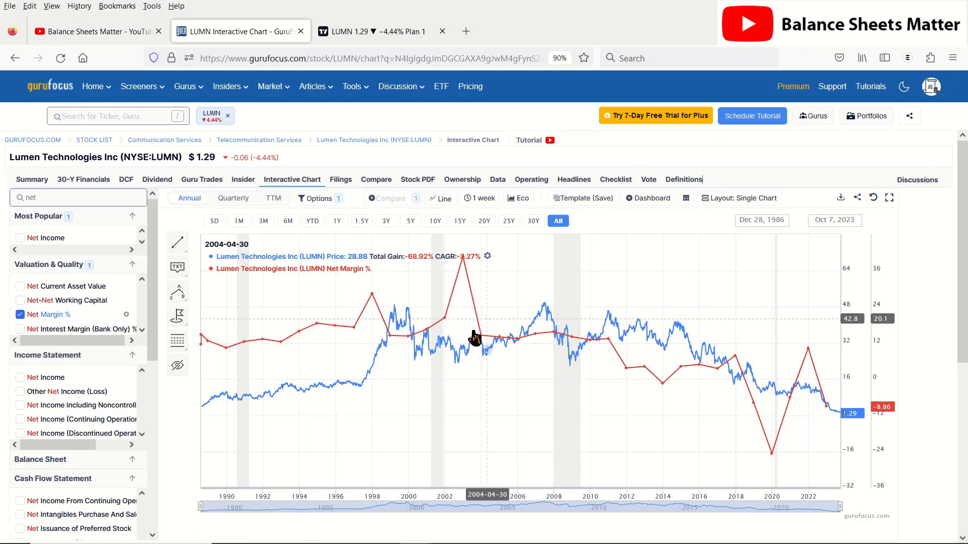
mouse_move(478, 340)
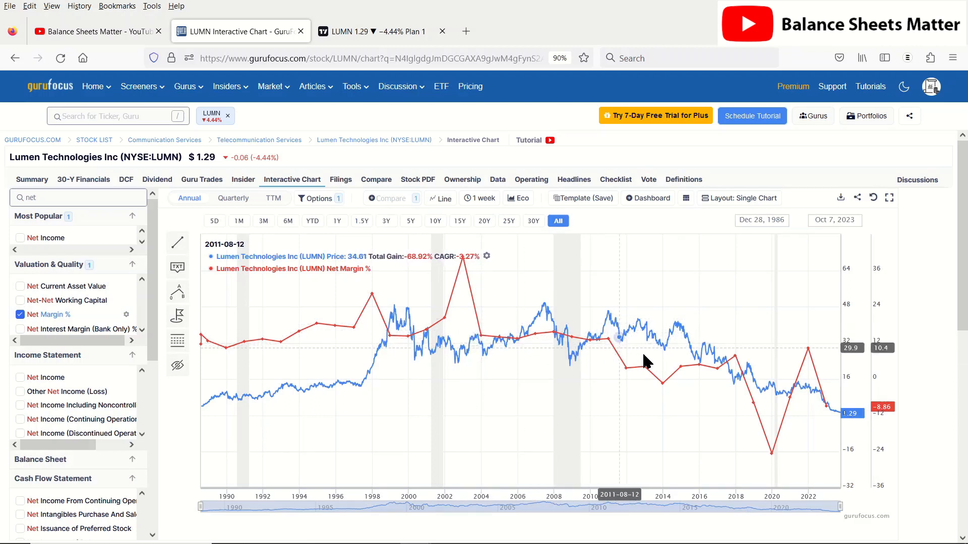
mouse_move(675, 373)
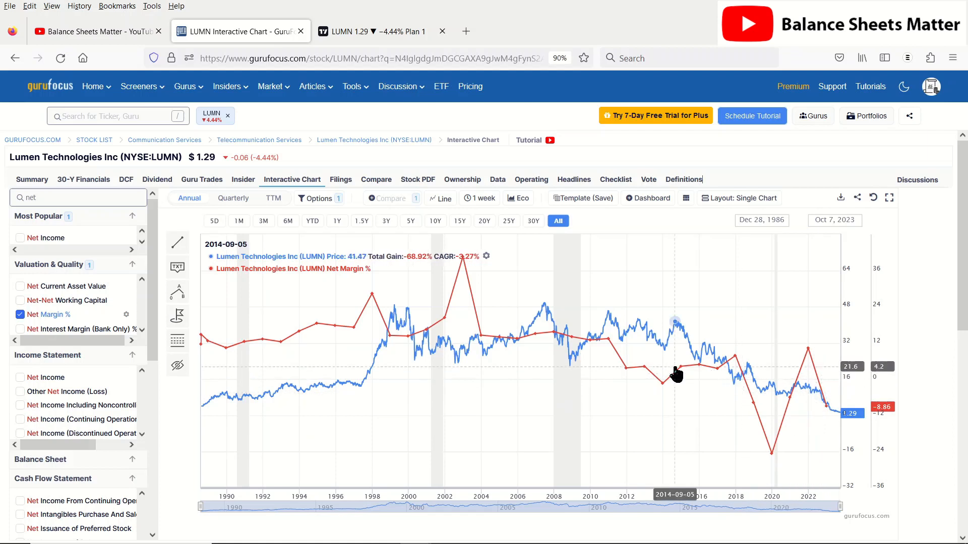
mouse_move(564, 344)
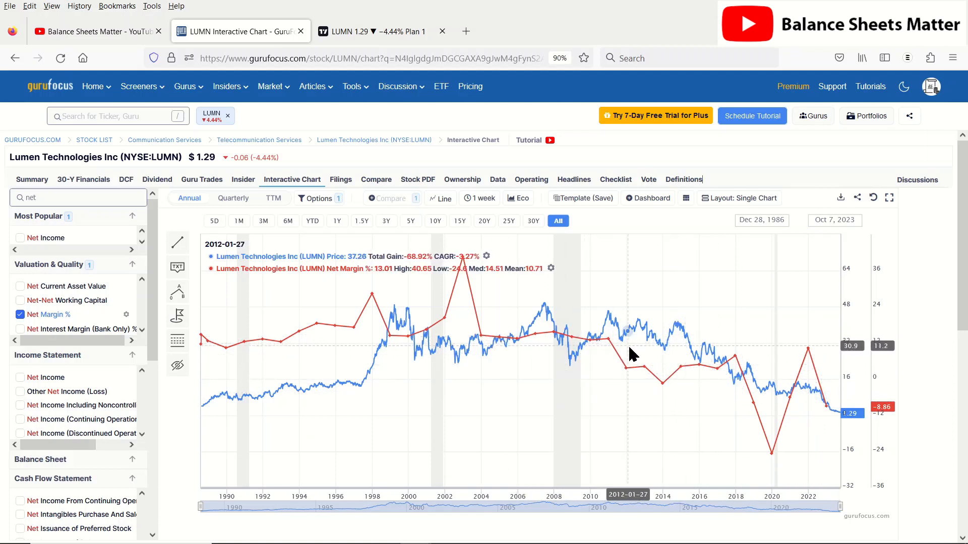
mouse_move(667, 391)
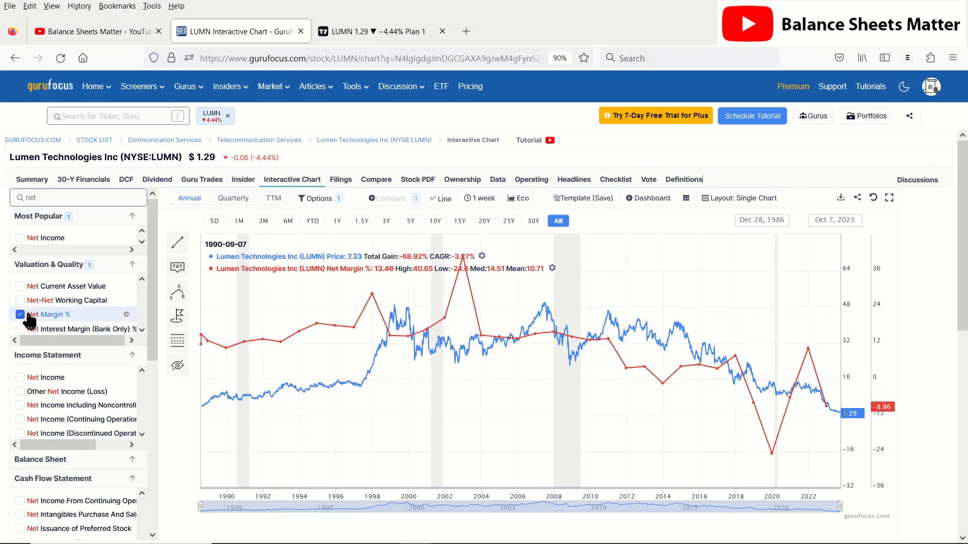
left_click(75, 197)
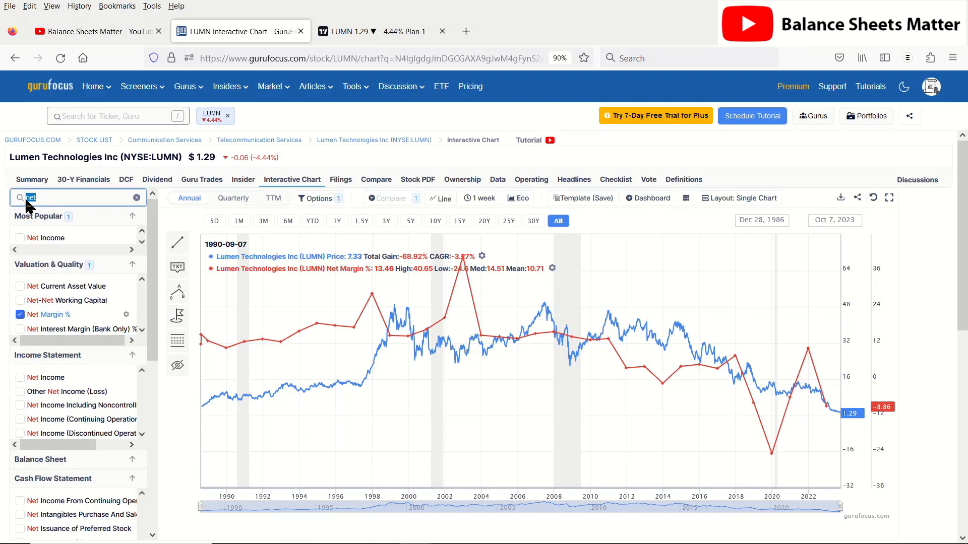
- Search 'ebit', add EBITDA to the chart, and remove Net Margin %
type("ebit")
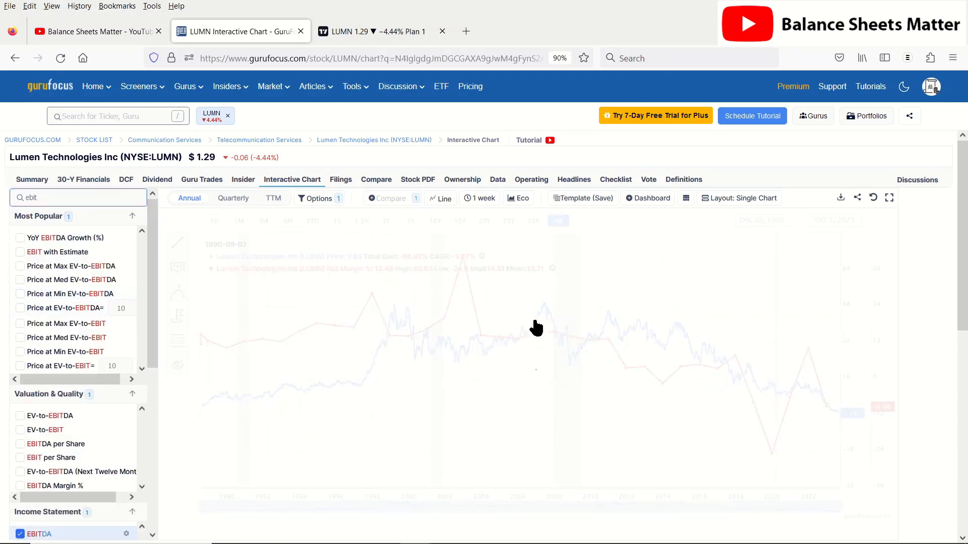
left_click(556, 220)
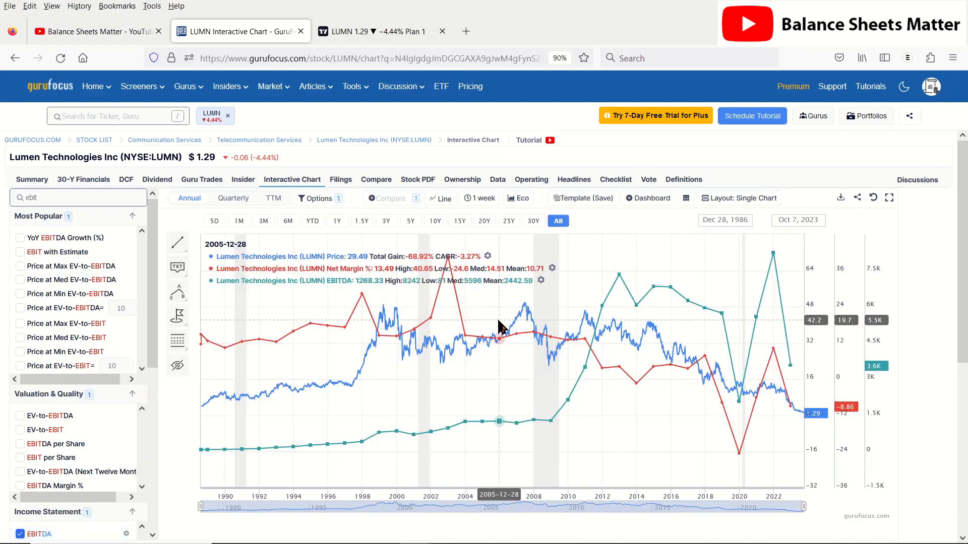
mouse_move(653, 298)
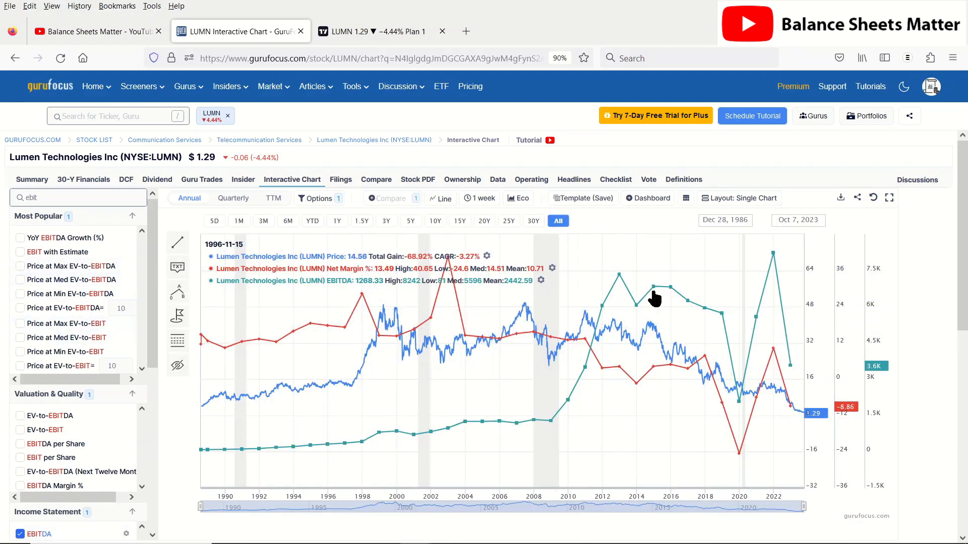
mouse_move(619, 281)
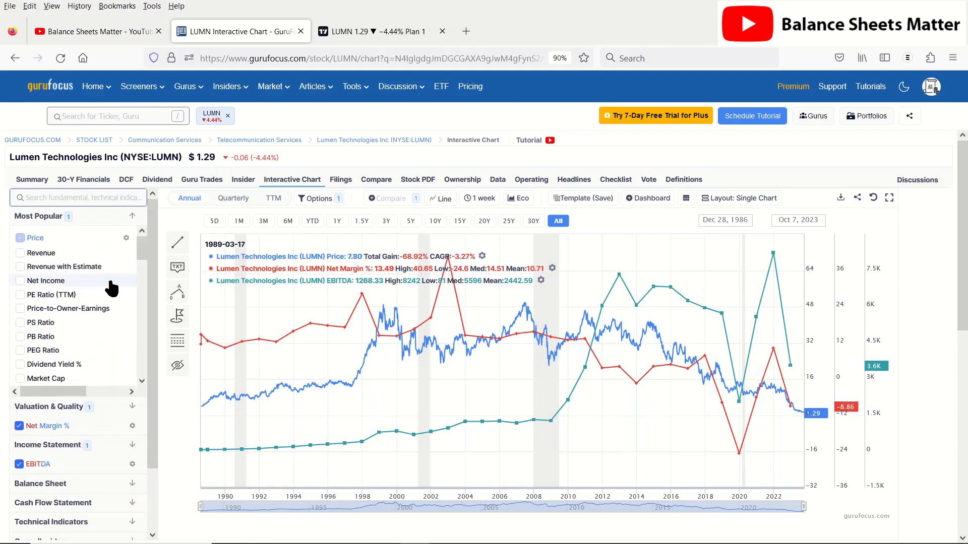
left_click(19, 238)
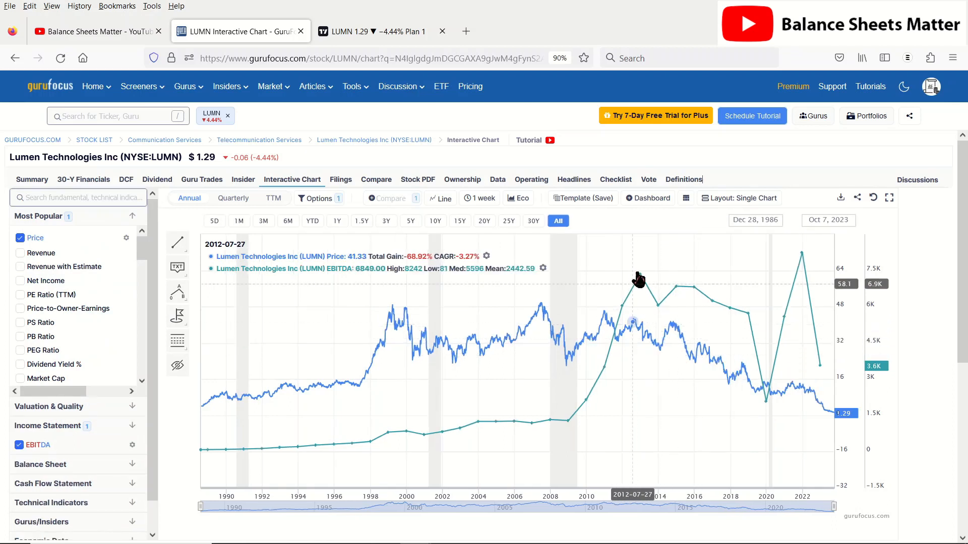
mouse_move(641, 281)
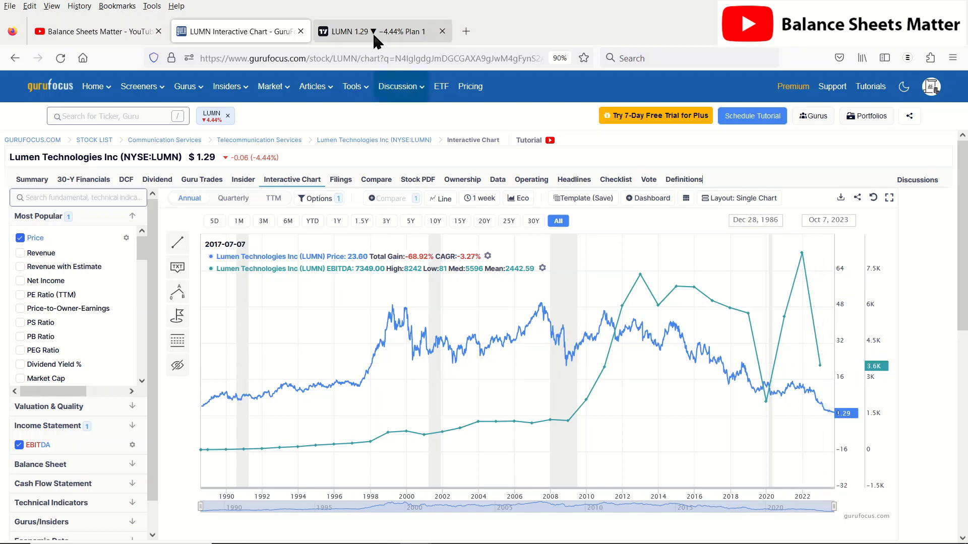
- Return to Lumen's monthly TradingView chart with moving averages and volume profile
left_click(379, 31)
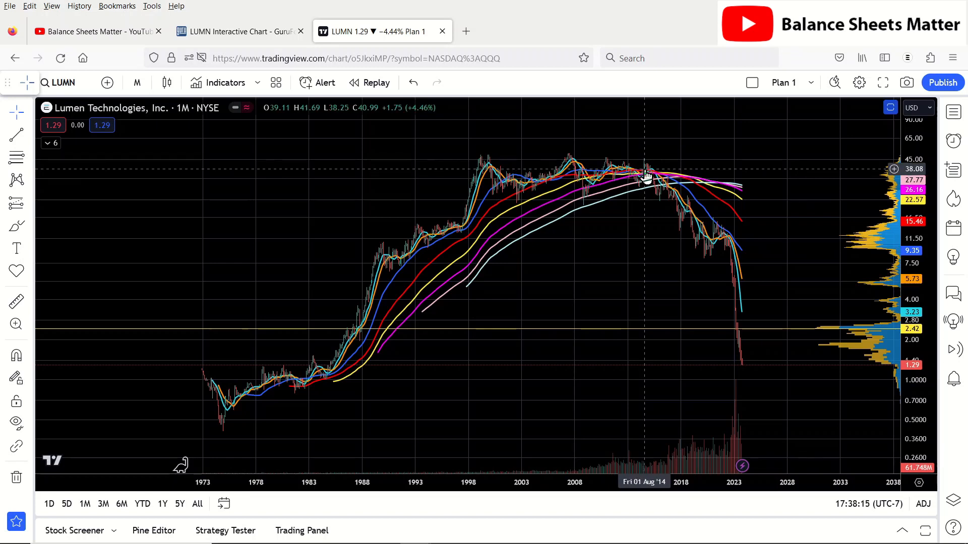
mouse_move(647, 179)
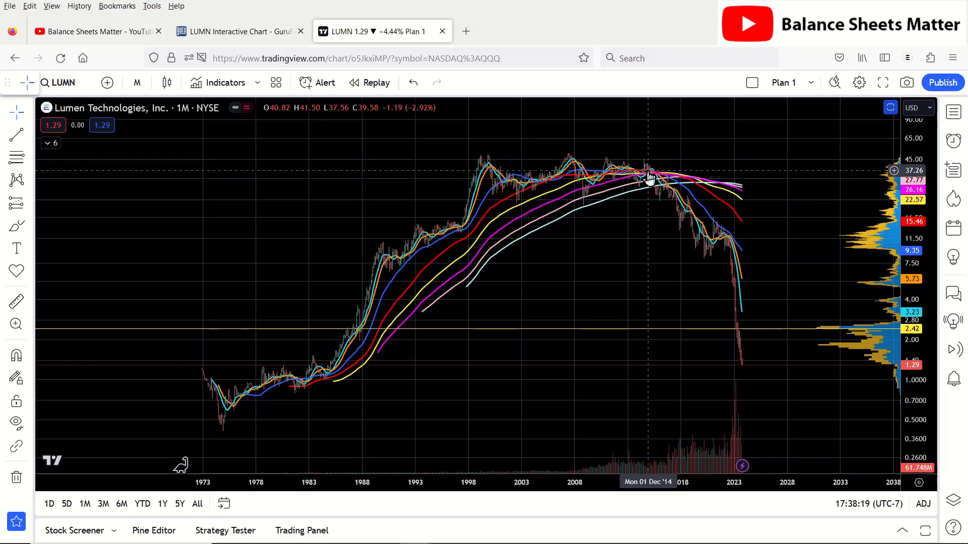
mouse_move(684, 250)
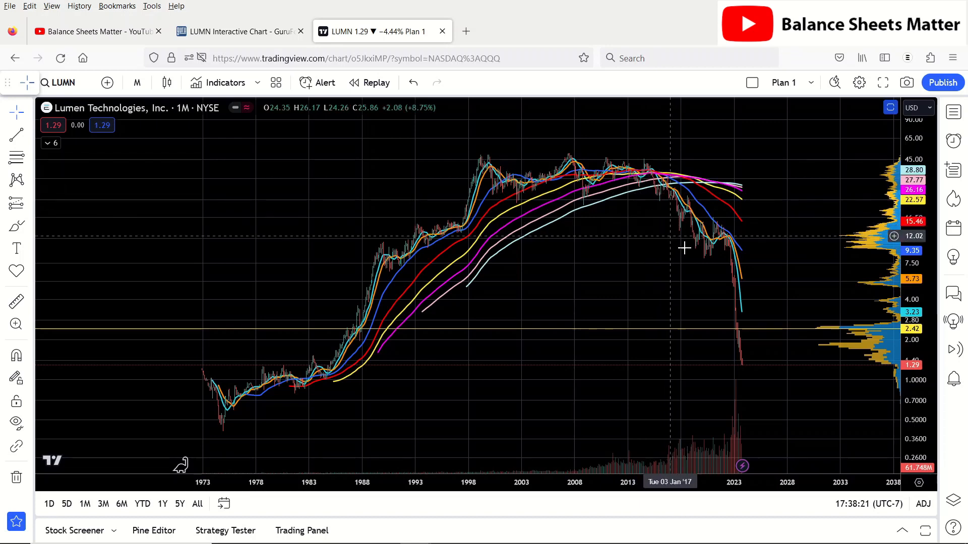
mouse_move(768, 356)
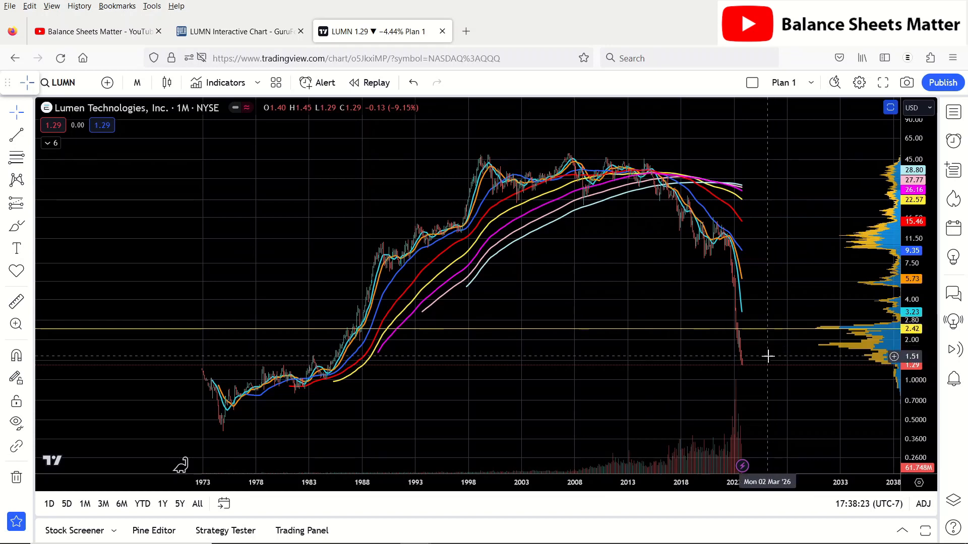
mouse_move(776, 376)
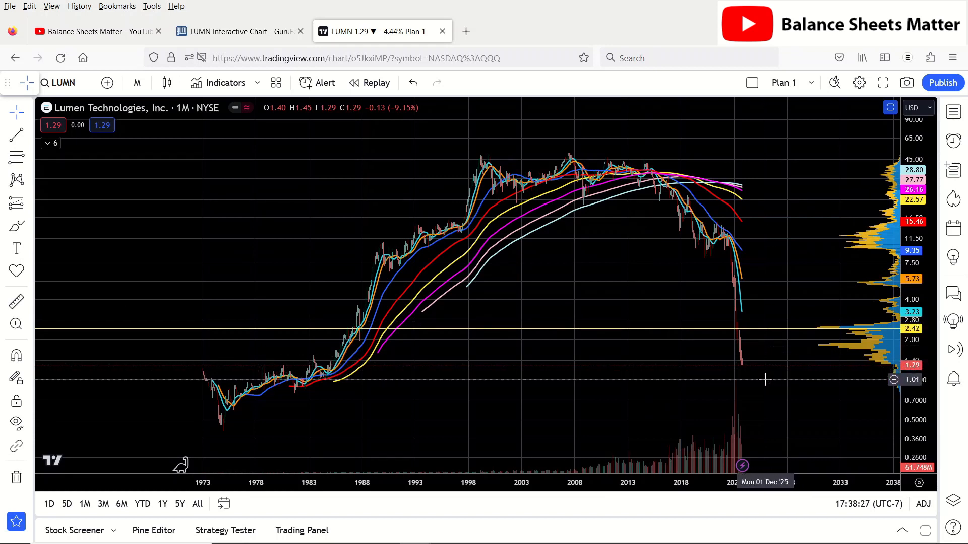
mouse_move(750, 355)
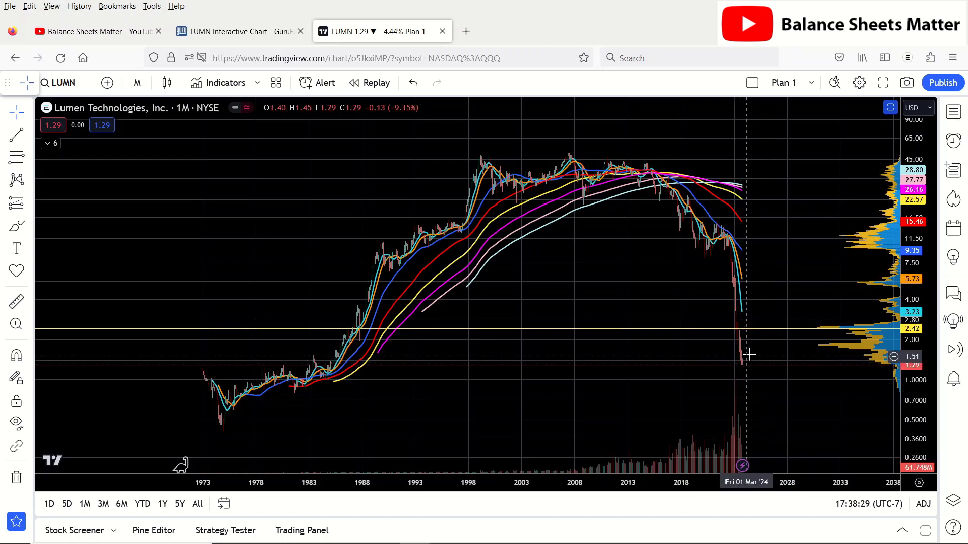
mouse_move(706, 251)
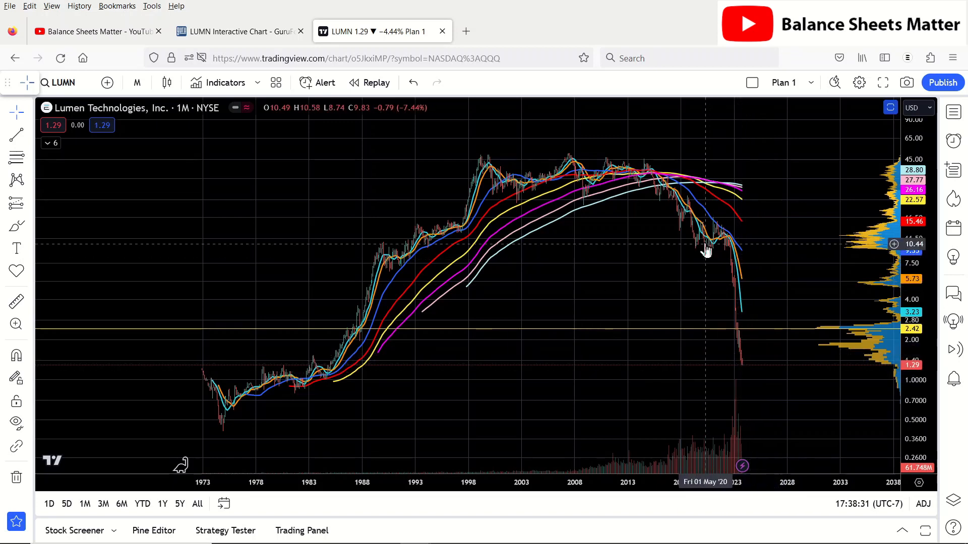
mouse_move(751, 374)
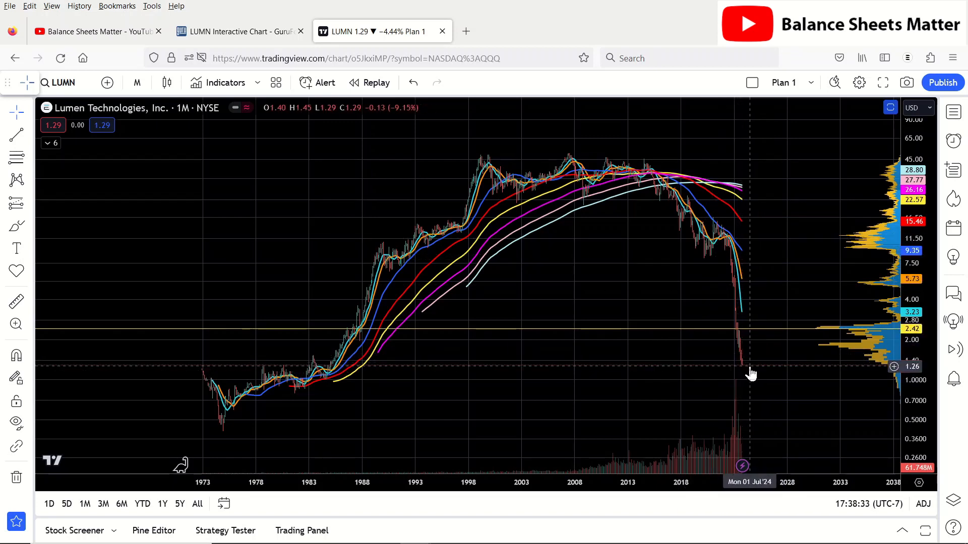
mouse_move(805, 322)
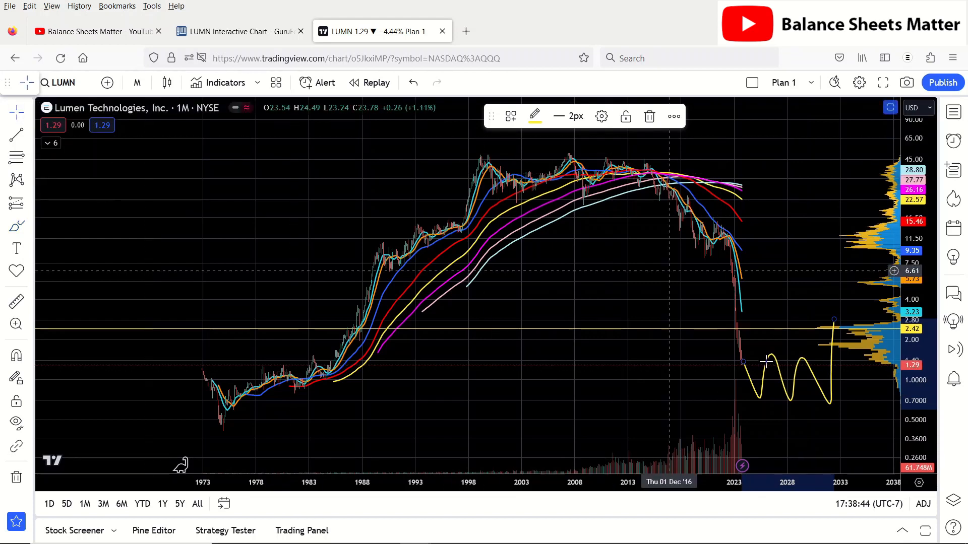
mouse_move(465, 271)
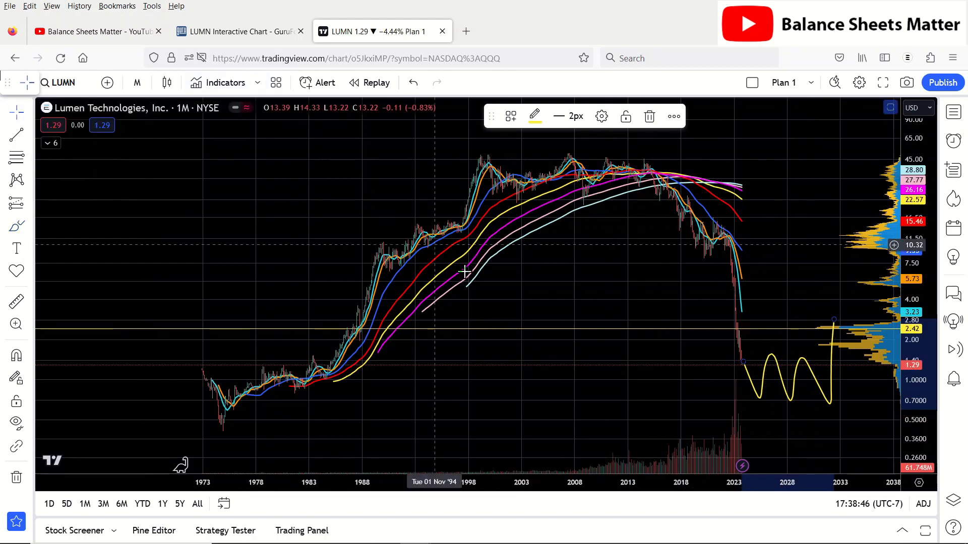
mouse_move(525, 290)
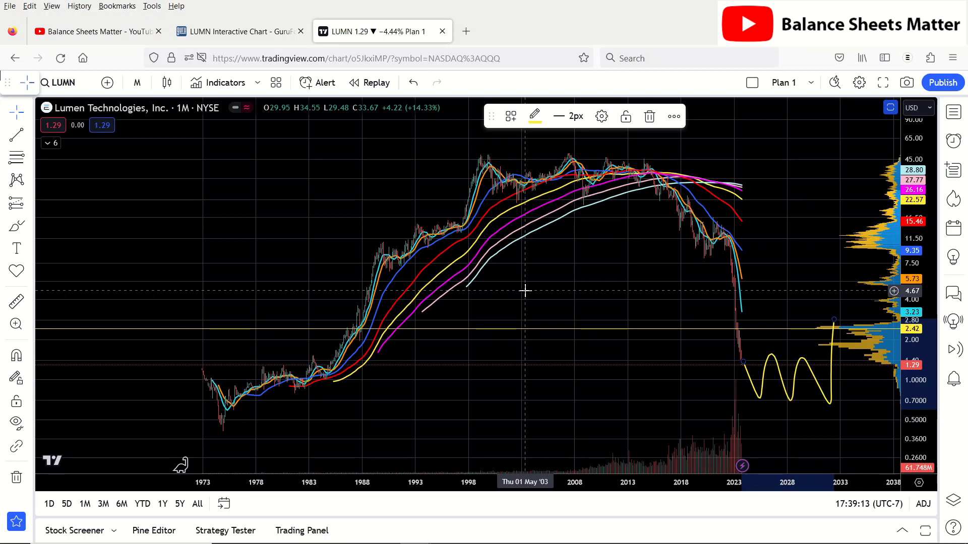
mouse_move(533, 292)
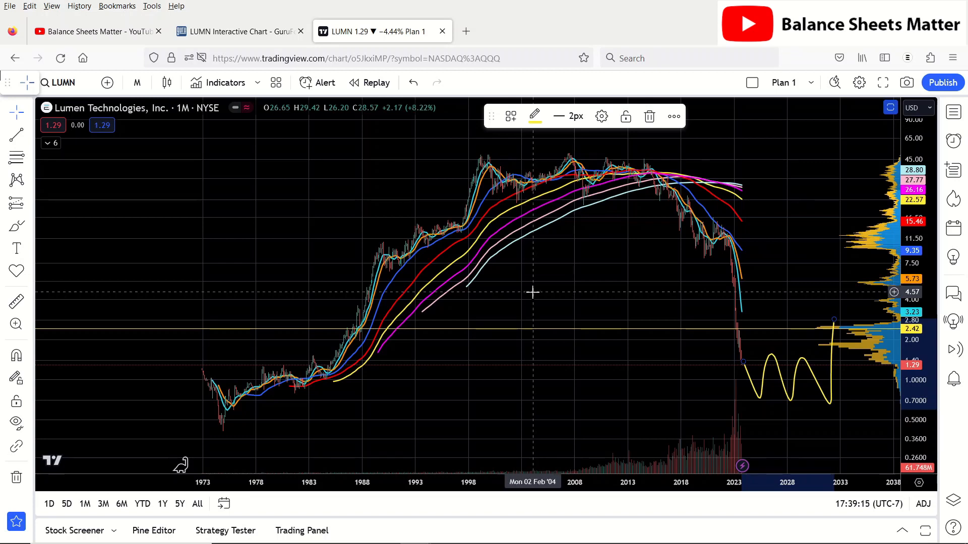